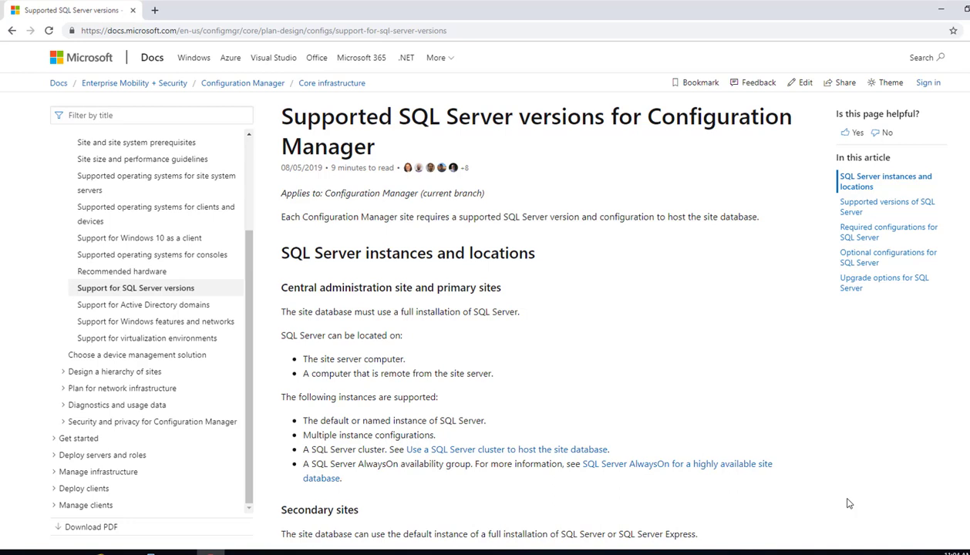
mouse_move(682, 287)
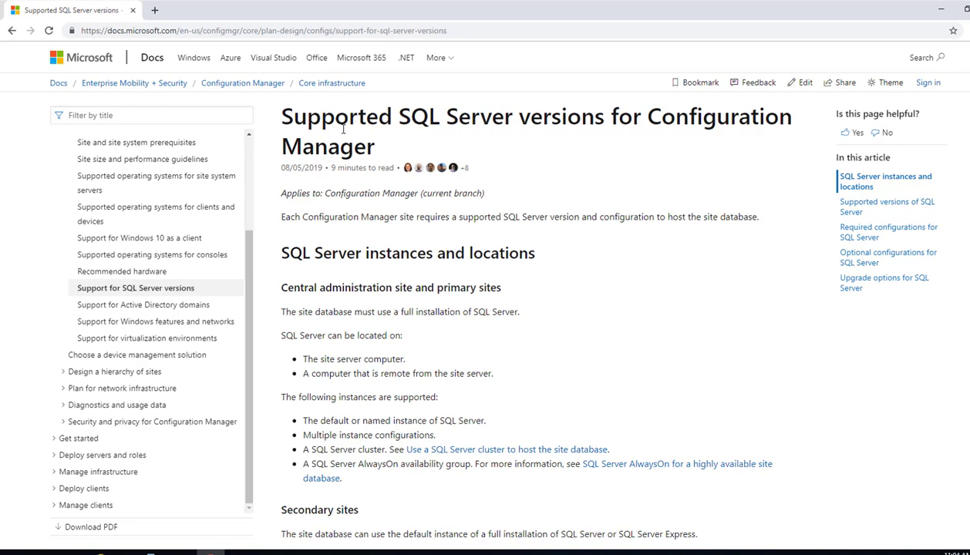
mouse_move(451, 141)
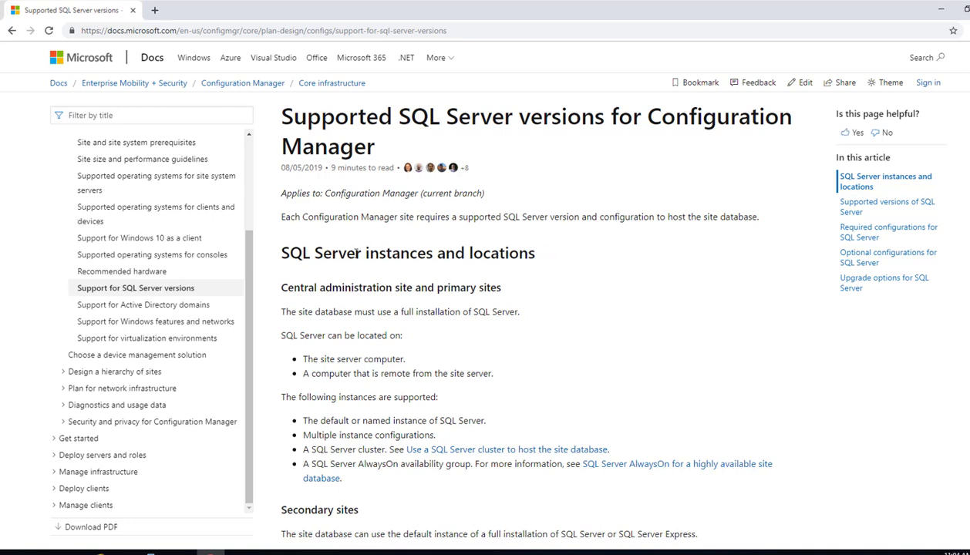
mouse_move(460, 262)
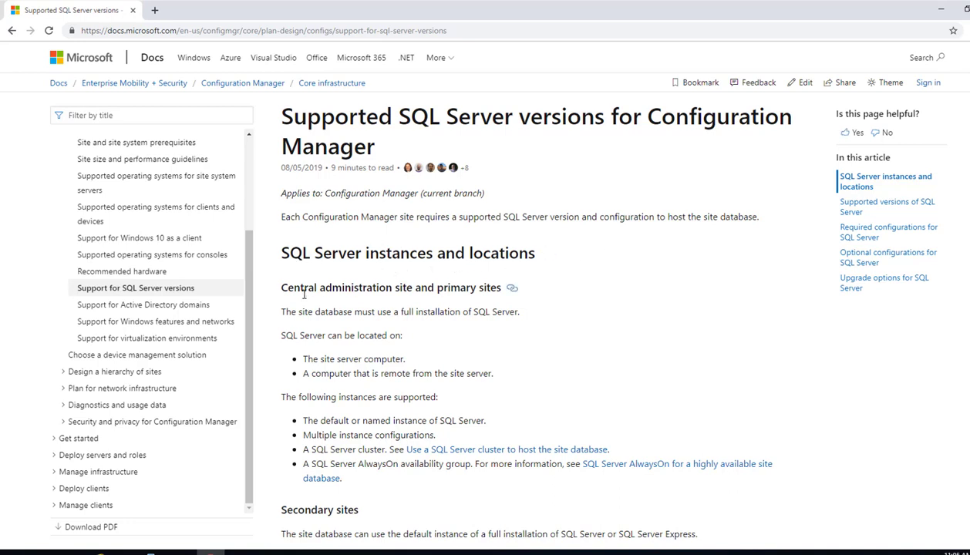
Step: Scroll the Docs article to the supported versions listing SQL Server 2017, 2016 and 2014
scroll("down", 3)
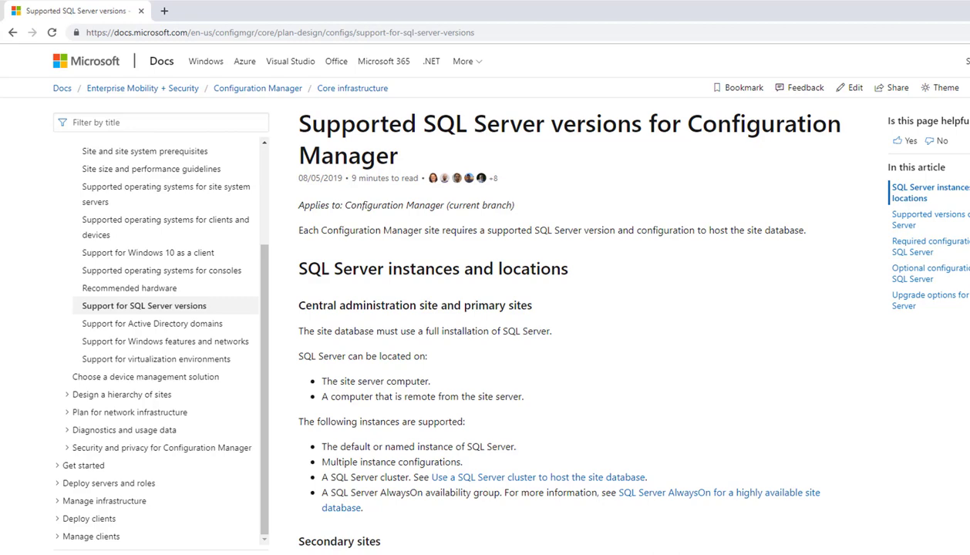
scroll("down", 3)
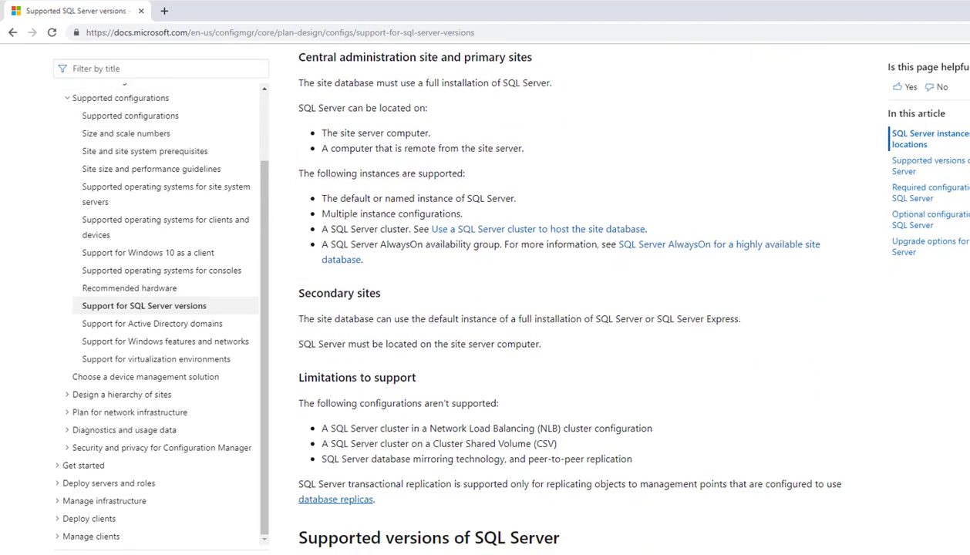
scroll("down", 3)
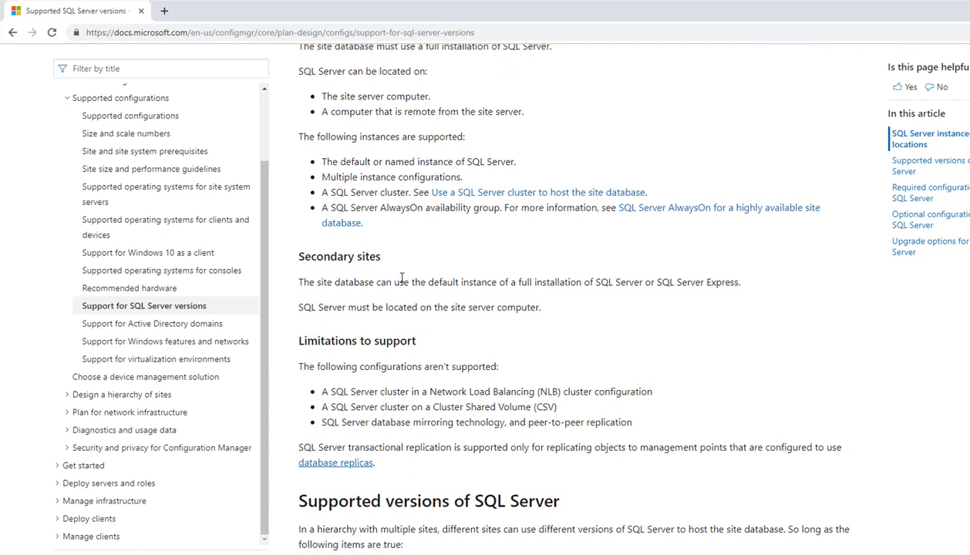
mouse_move(616, 284)
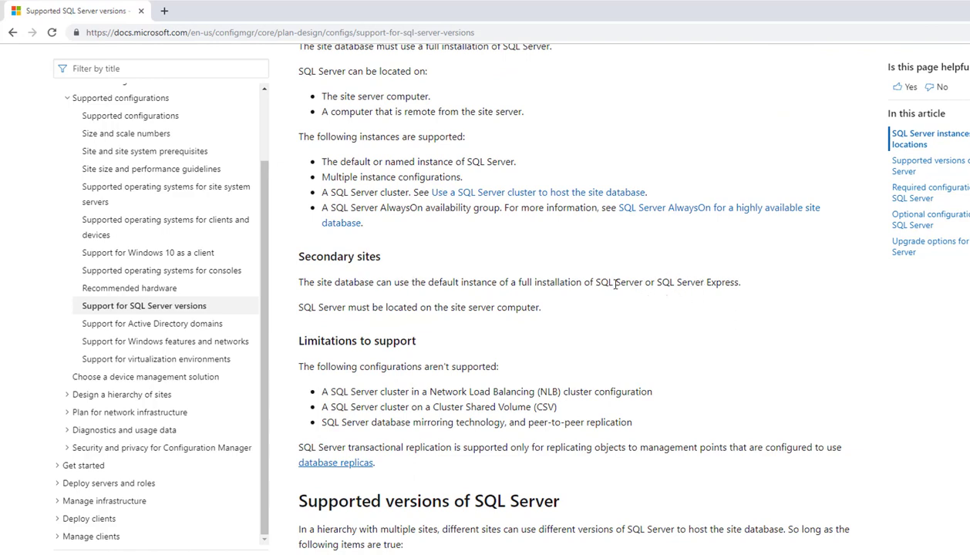
mouse_move(706, 282)
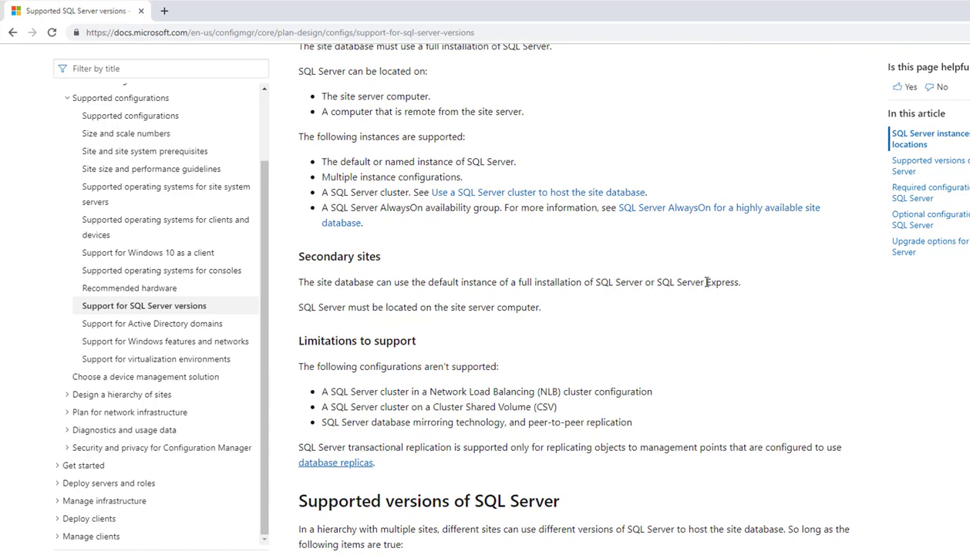
scroll("down", 3)
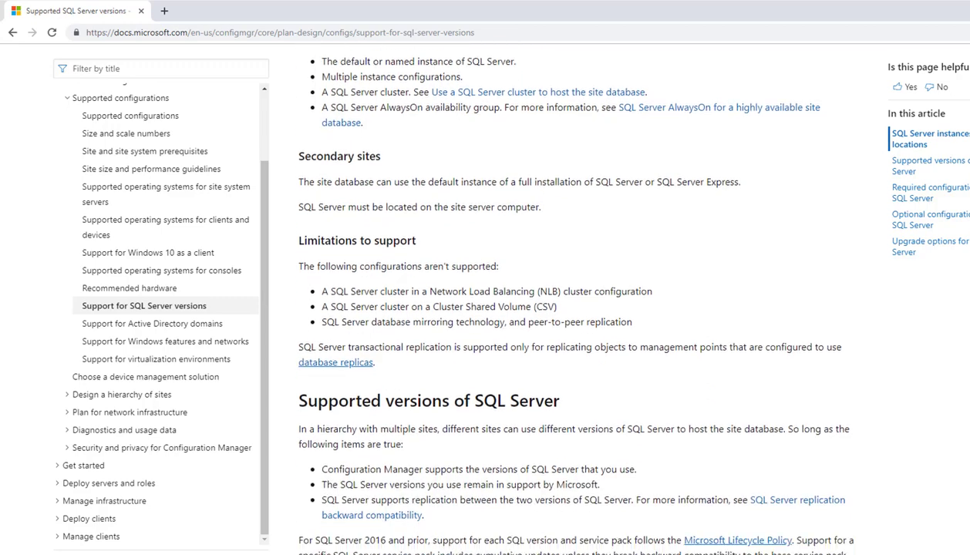
scroll("down", 3)
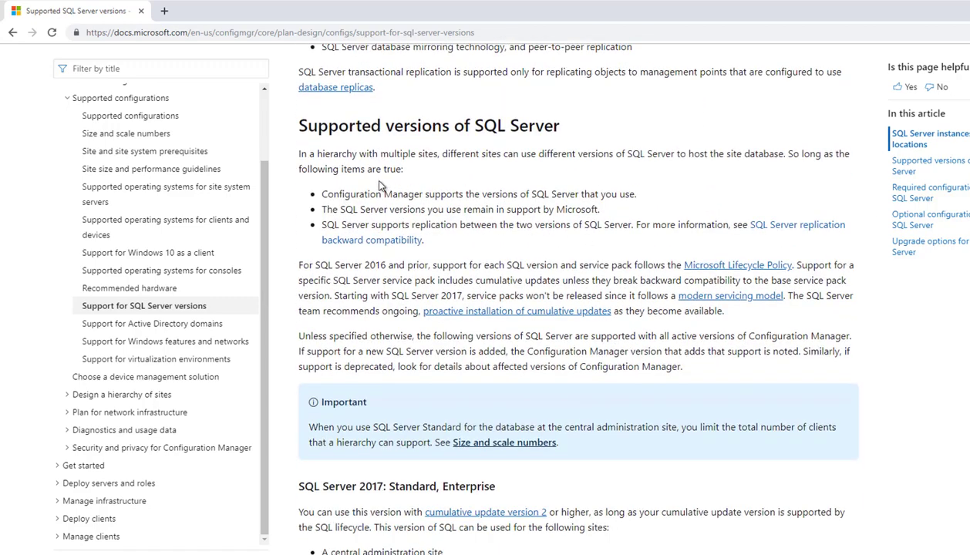
mouse_move(446, 225)
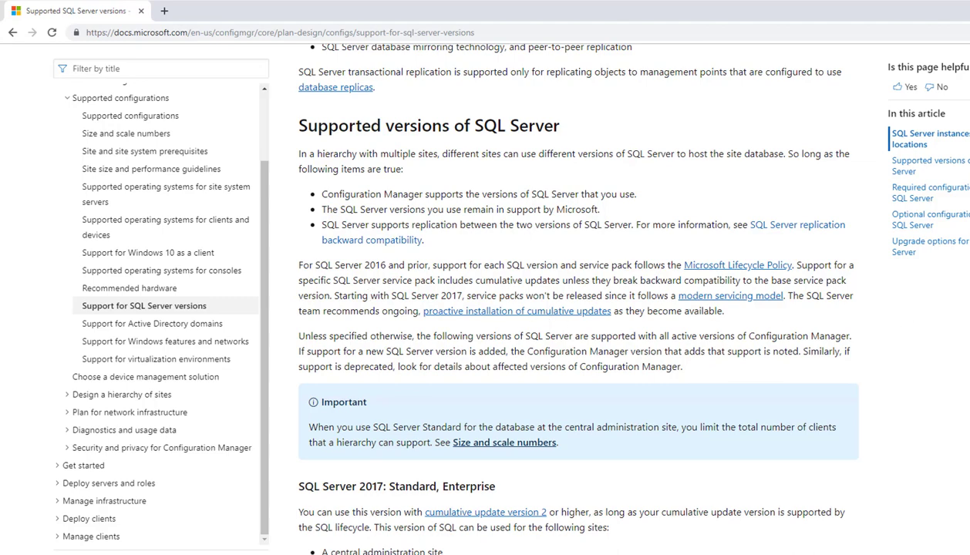
scroll("down", 3)
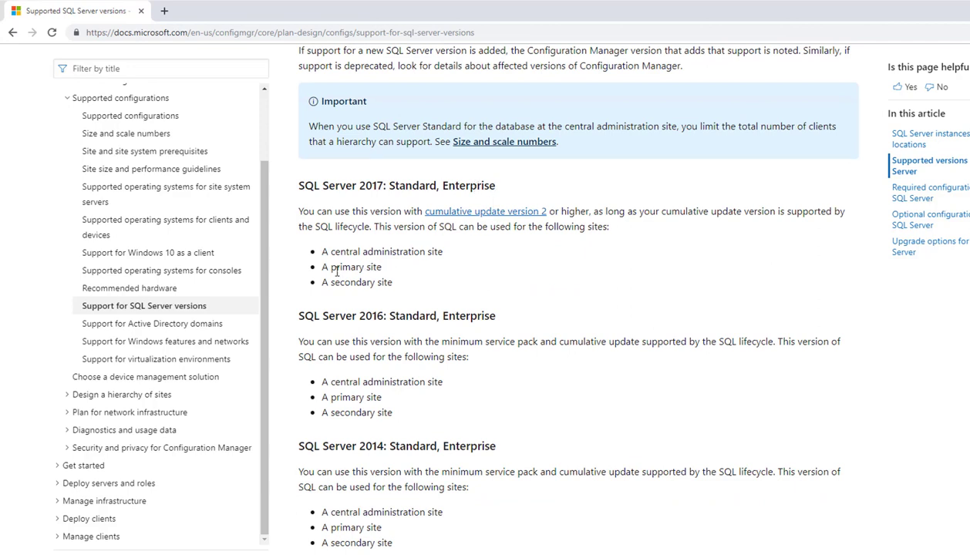
mouse_move(744, 297)
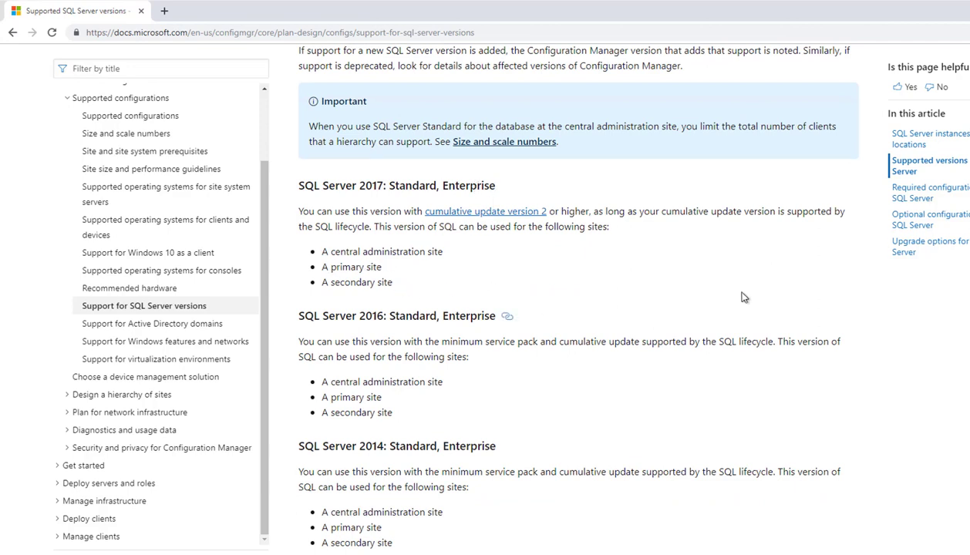
mouse_move(392, 312)
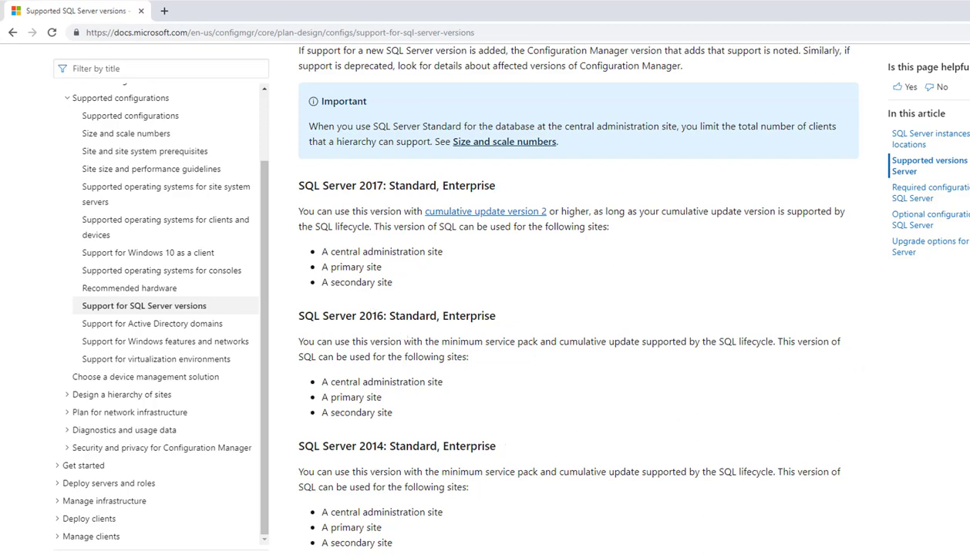
Step: Scroll past the Express versions, mark 'SQL' in the 2012 heading, and reach Required configurations
scroll("down", 3)
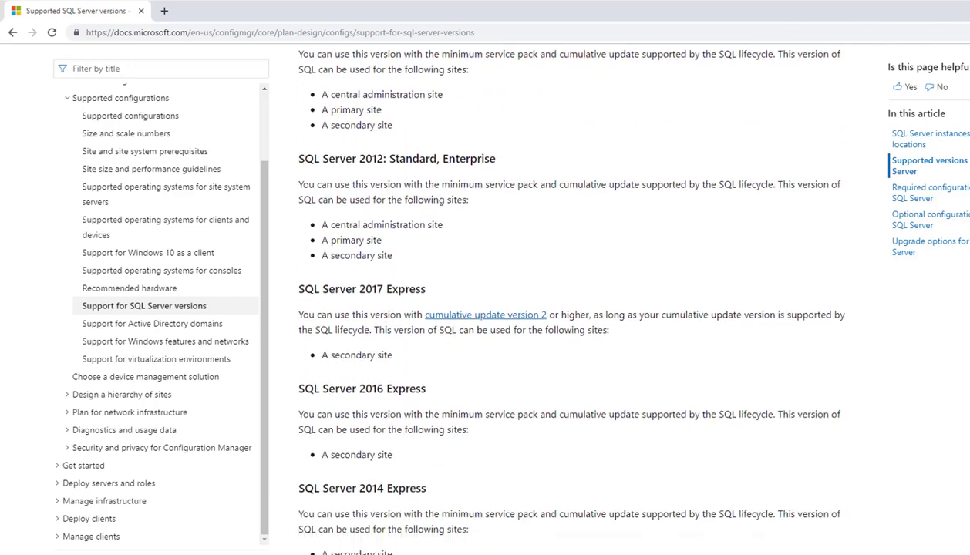
scroll("down", 3)
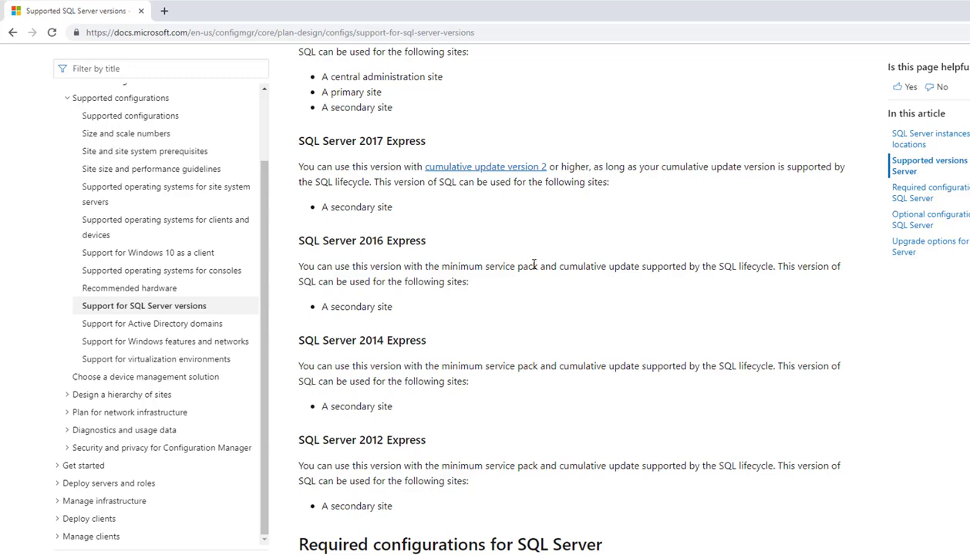
mouse_move(376, 340)
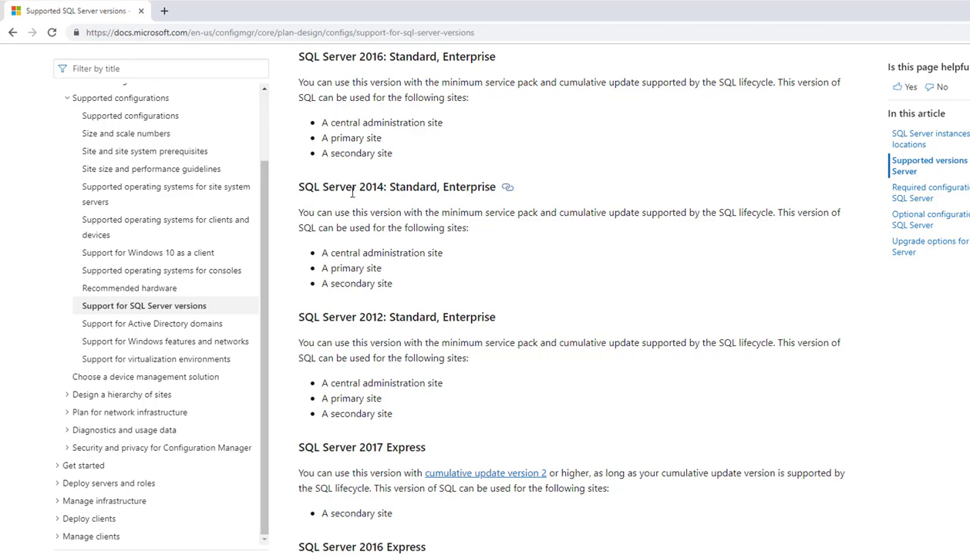
mouse_move(336, 320)
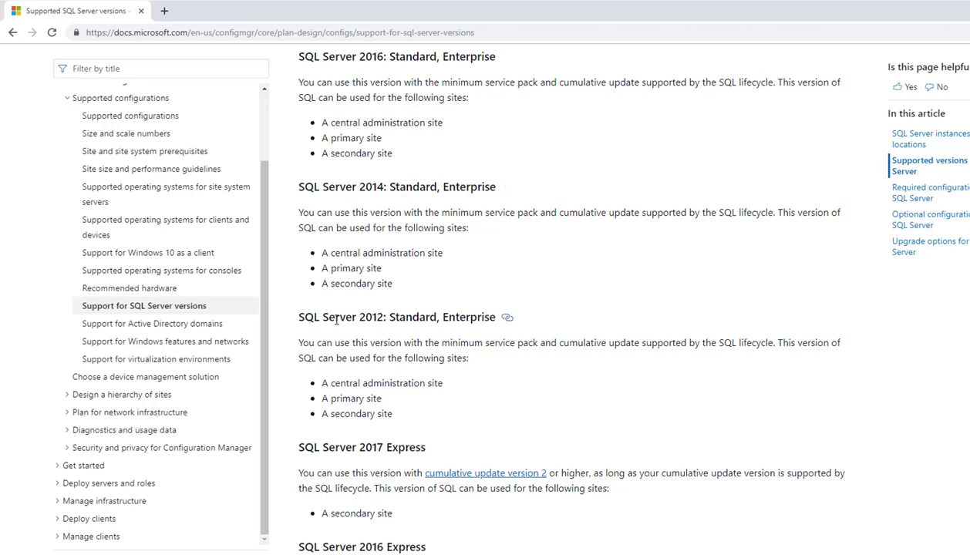
double_click(308, 317)
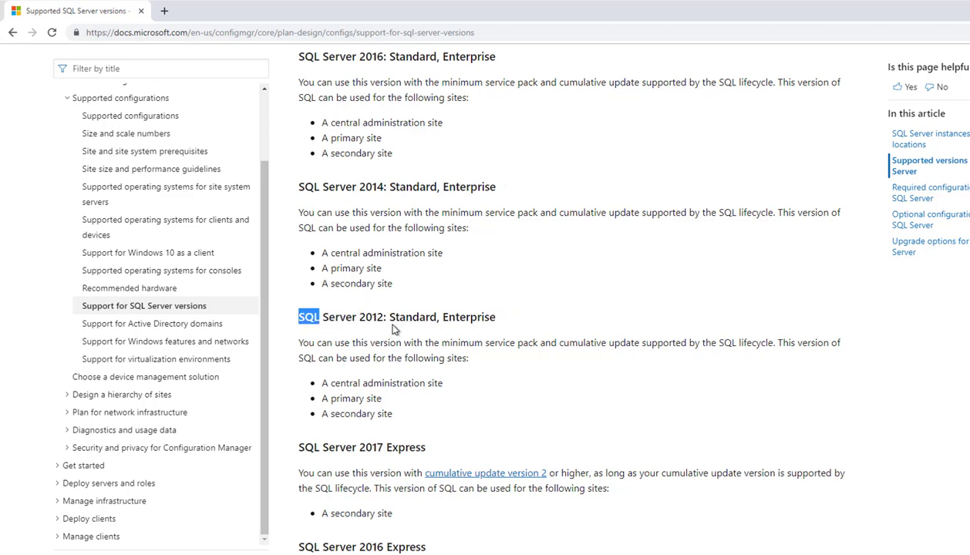
mouse_move(691, 371)
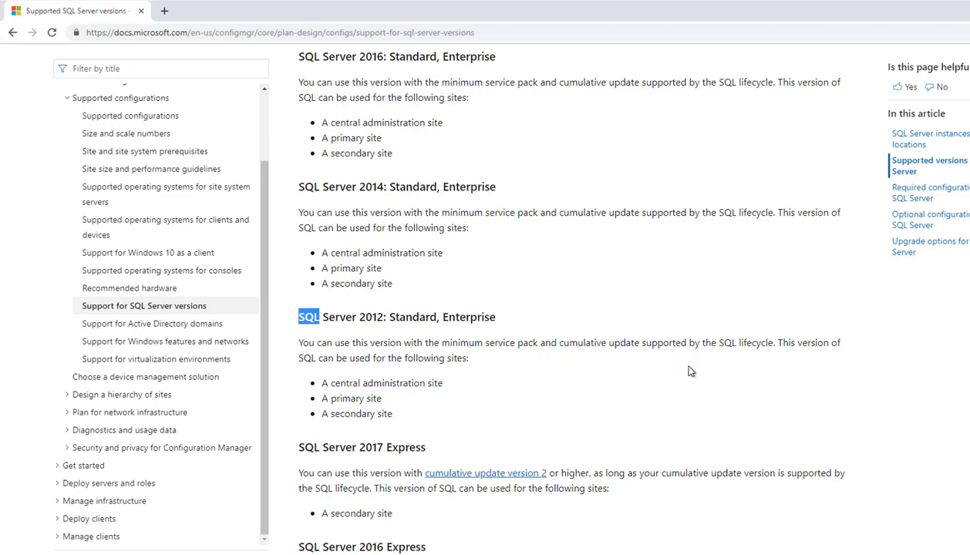
mouse_move(446, 374)
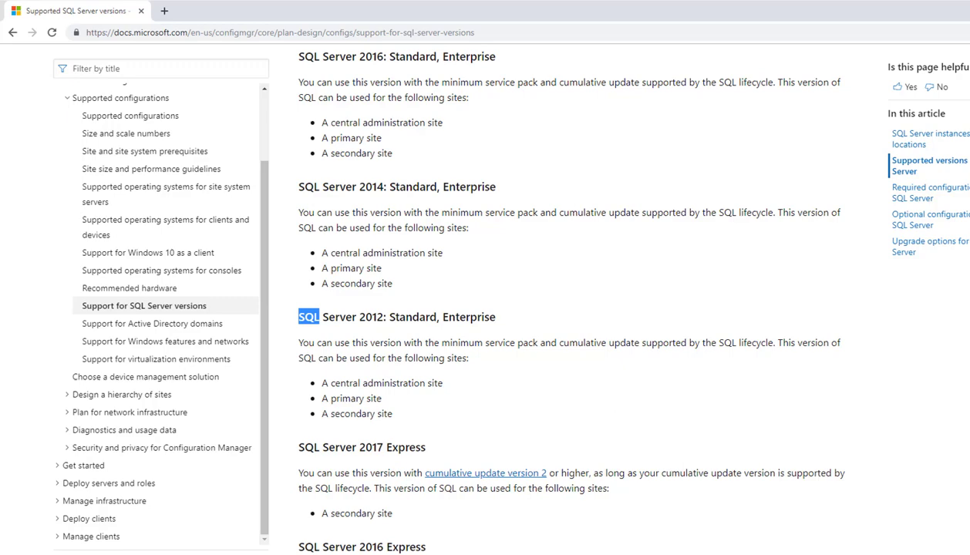
scroll("down", 3)
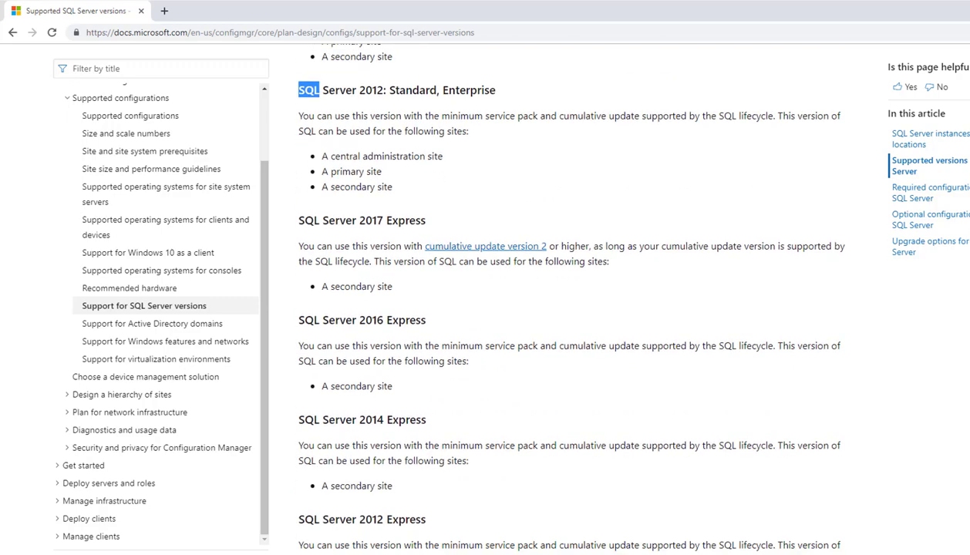
scroll("down", 3)
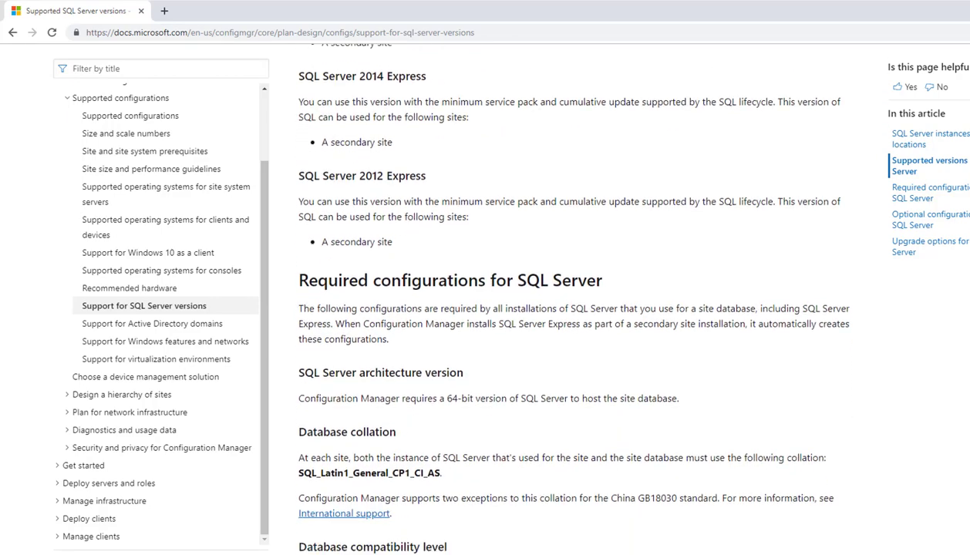
scroll("down", 3)
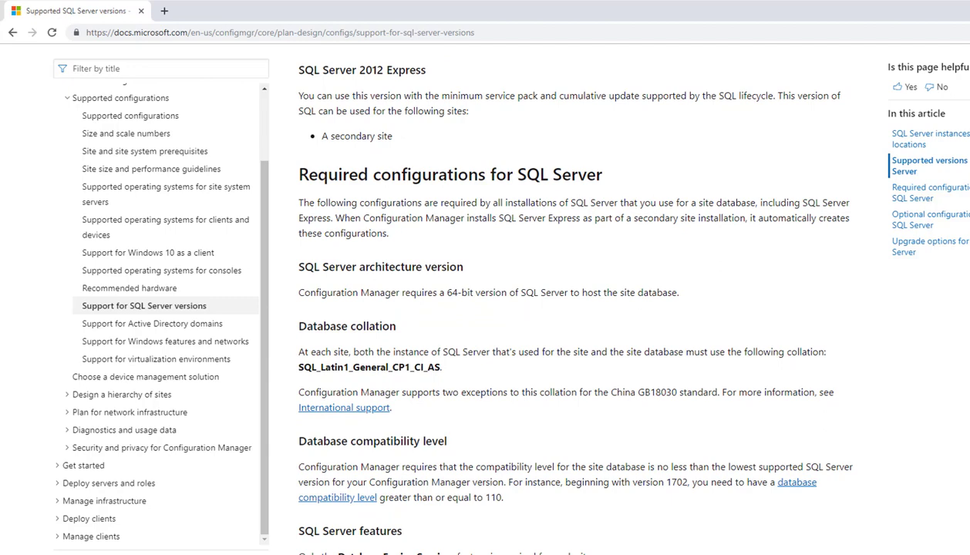
scroll("down", 3)
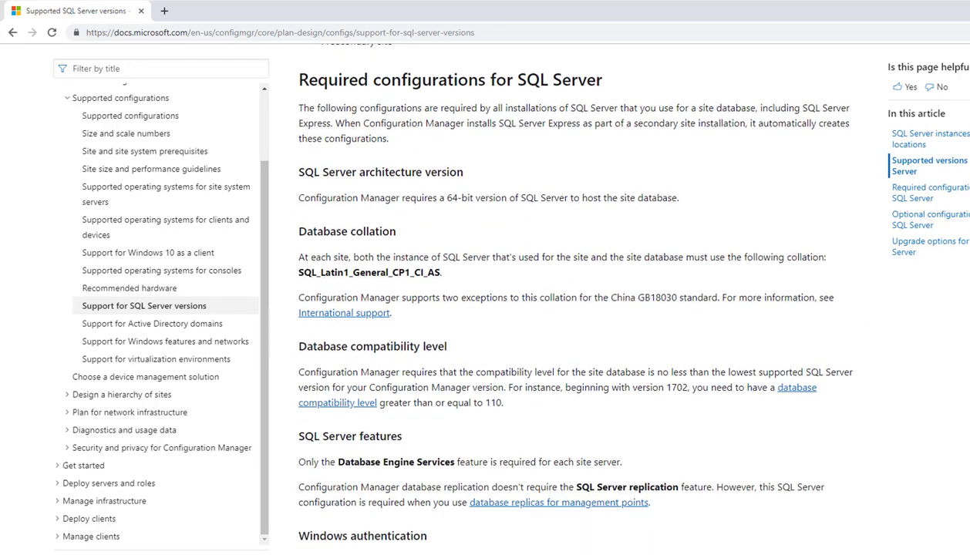
scroll("down", 3)
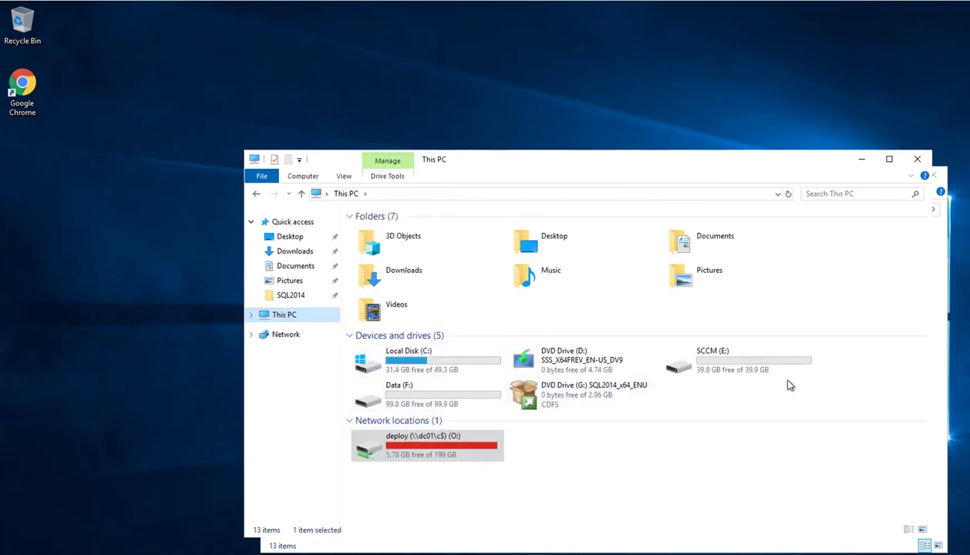
Step: From This PC, run setup on the SQL2014_x64_ENU disc as administrator
left_click(295, 250)
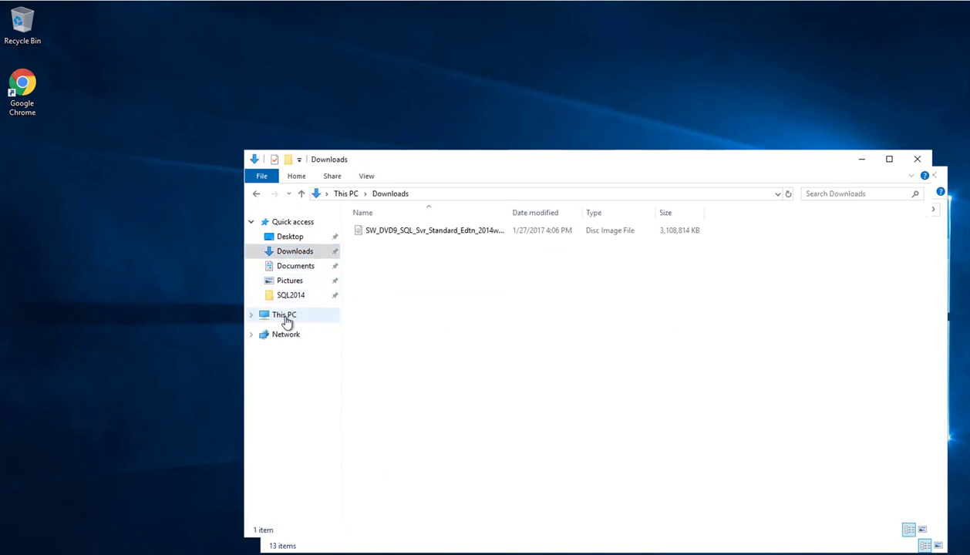
left_click(284, 315)
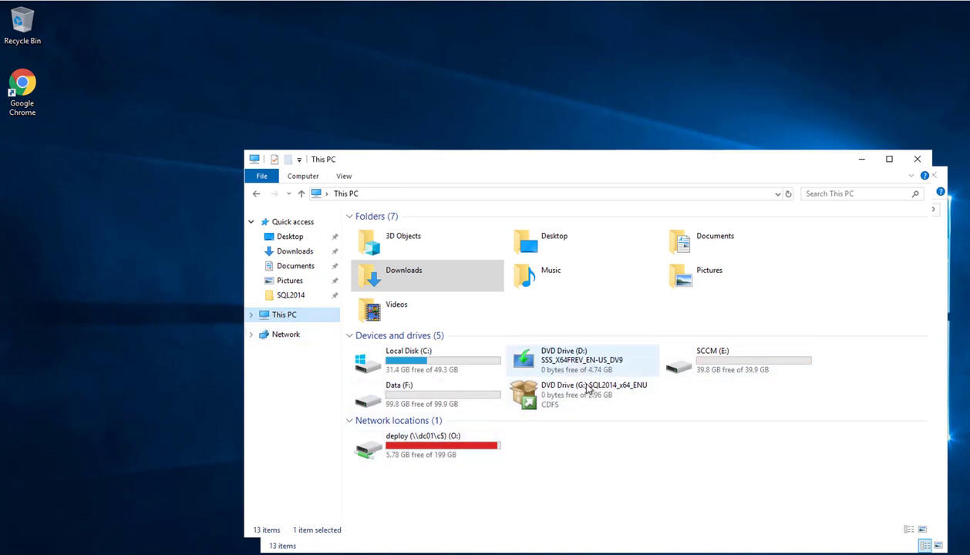
mouse_move(584, 398)
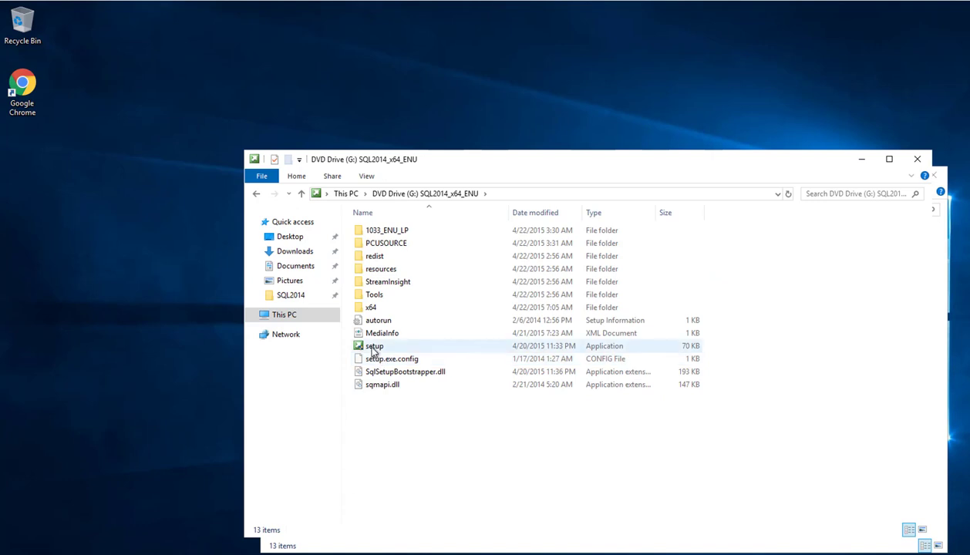
mouse_move(374, 345)
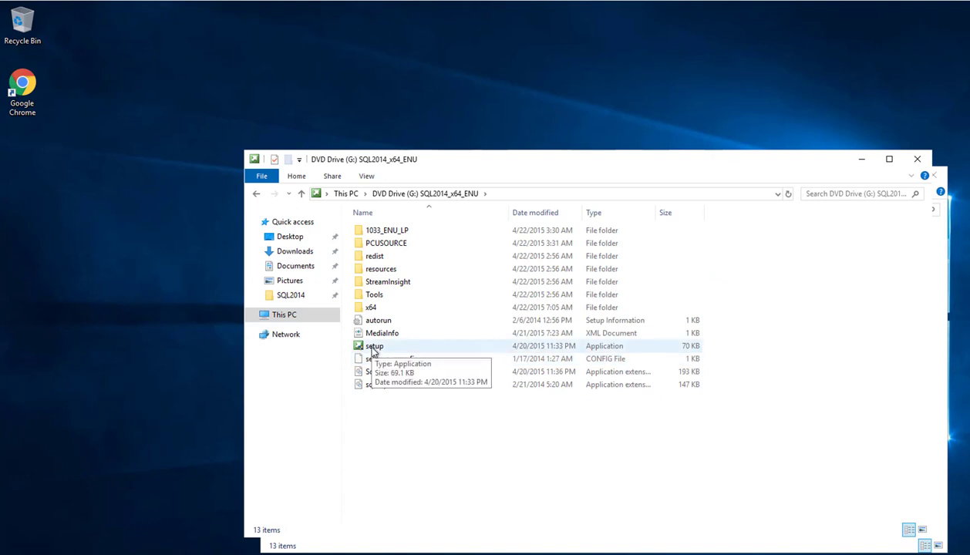
left_click(374, 345)
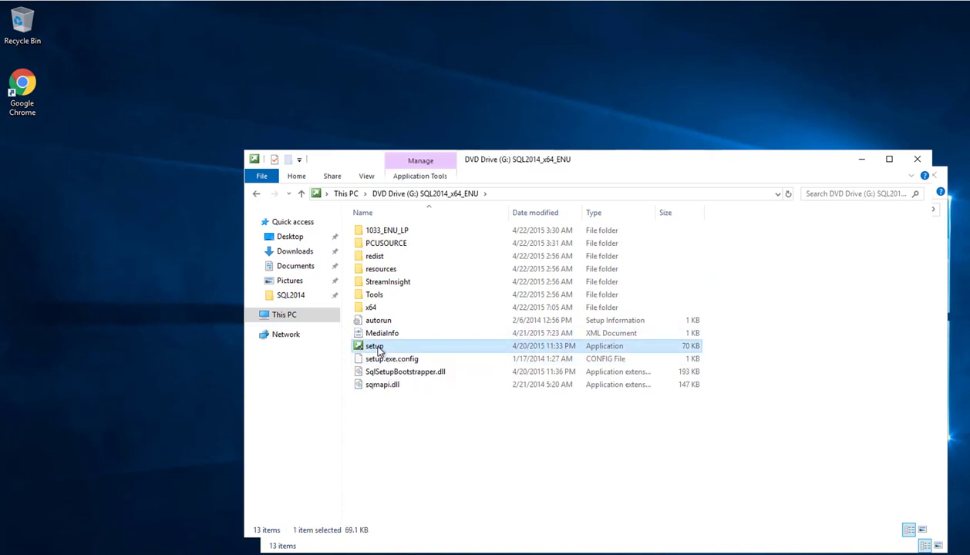
right_click(376, 346)
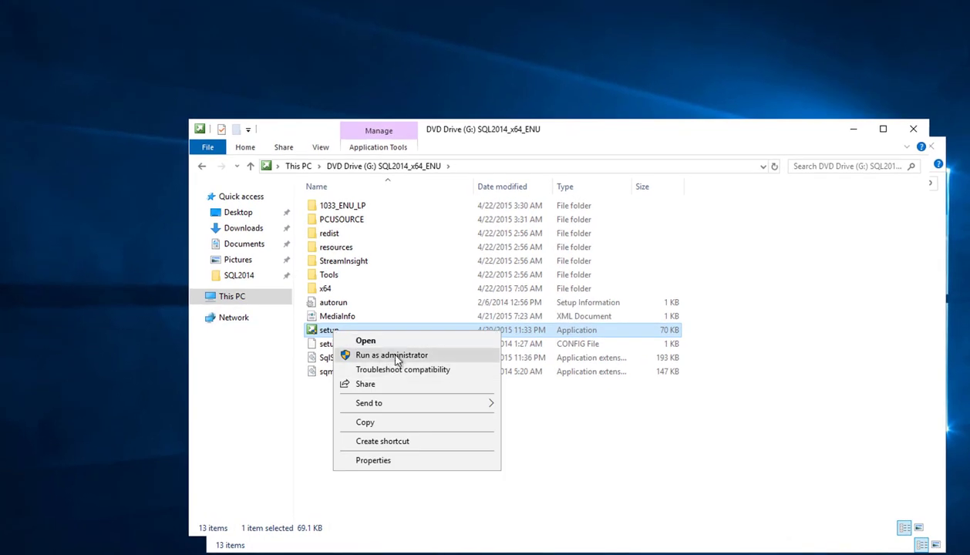
left_click(391, 354)
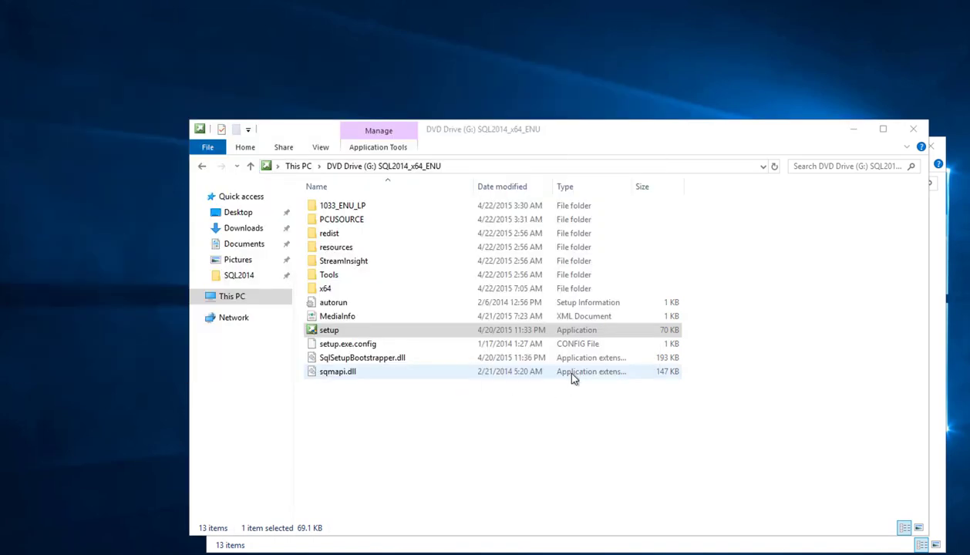
mouse_move(401, 460)
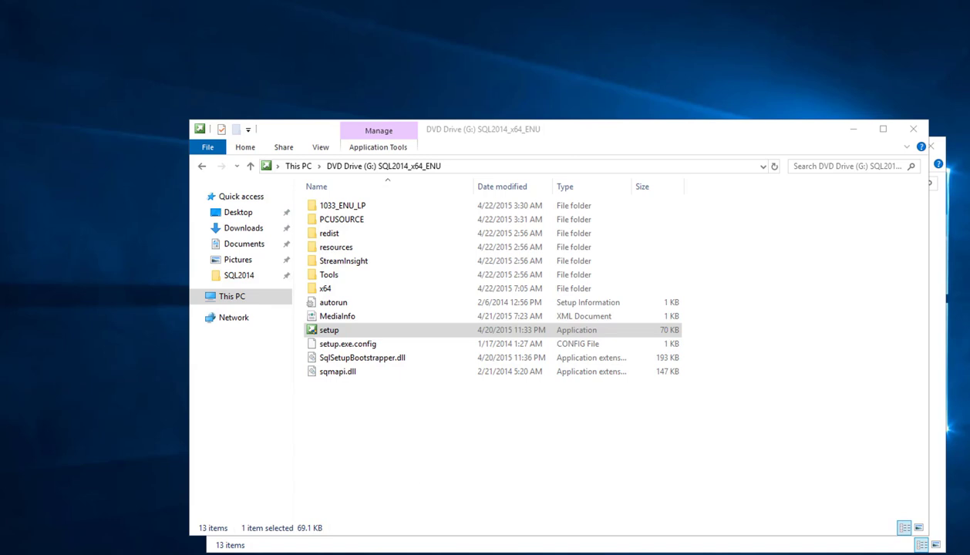
Step: Launch SQL Server setup and show the Installation options for a new stand-alone installation
double_click(329, 329)
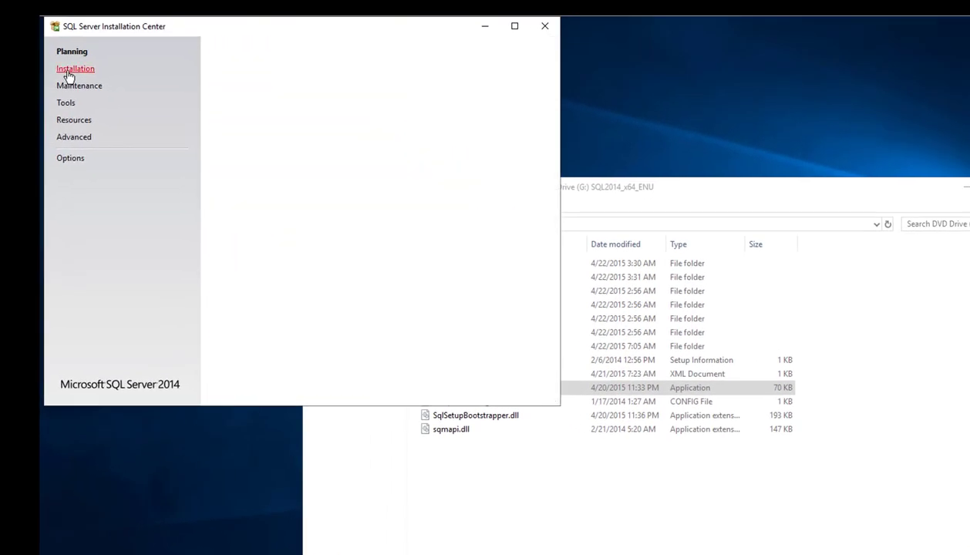
left_click(75, 68)
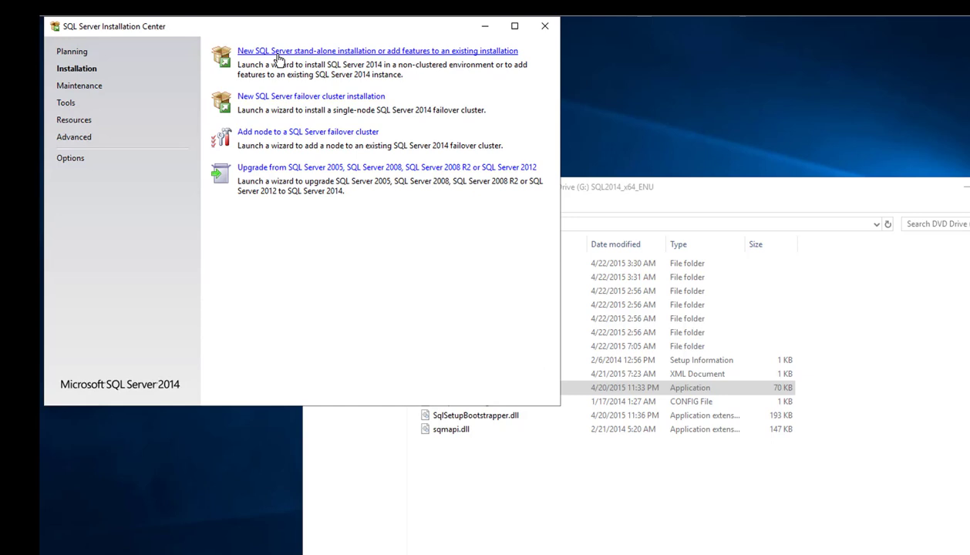
mouse_move(297, 56)
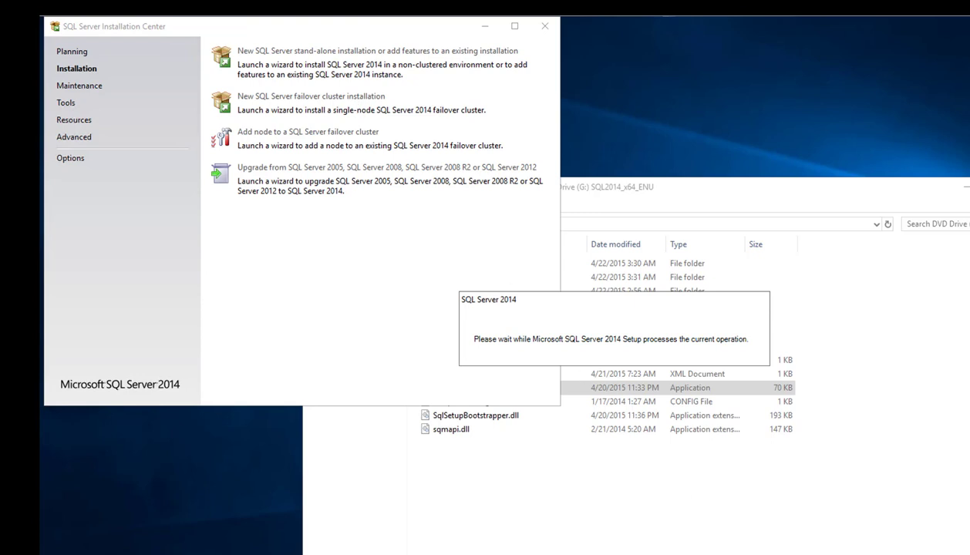
mouse_move(689, 533)
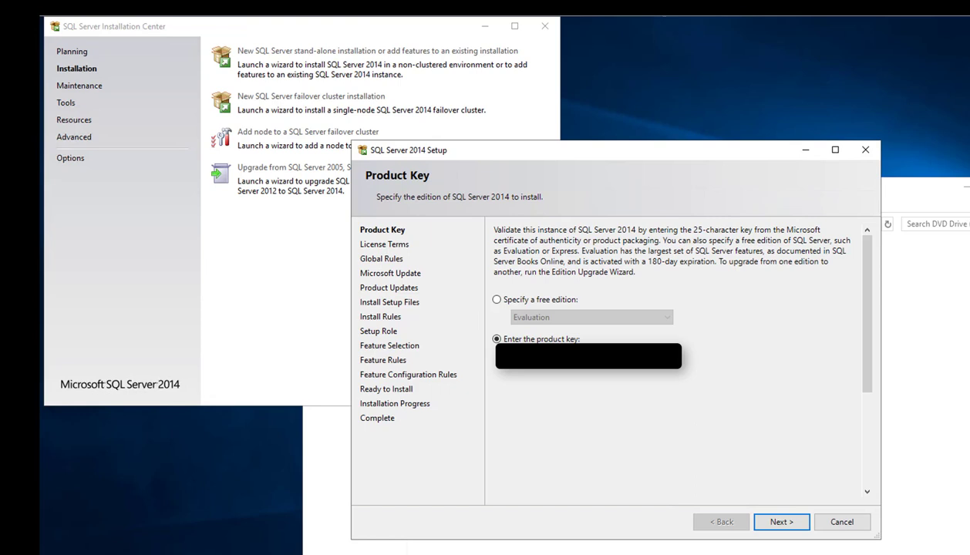
mouse_move(708, 433)
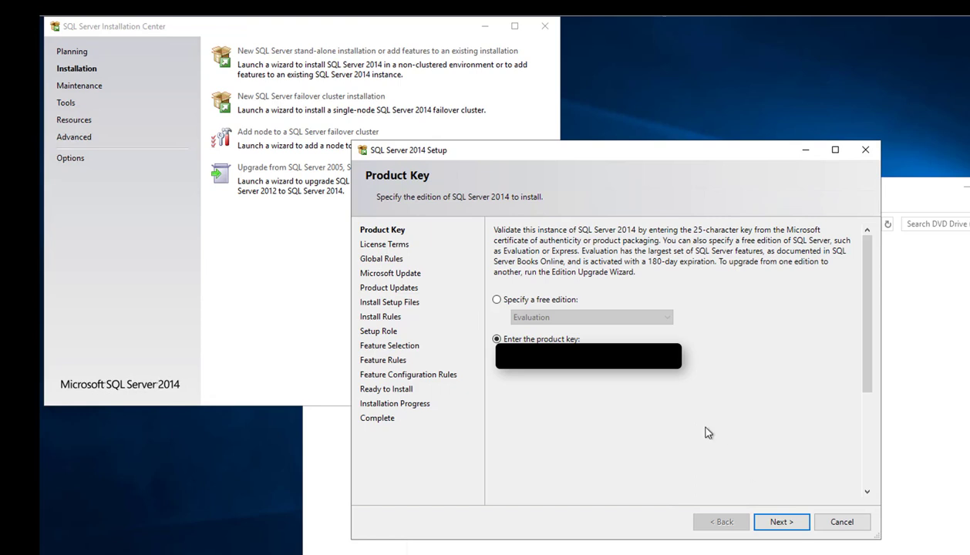
mouse_move(781, 522)
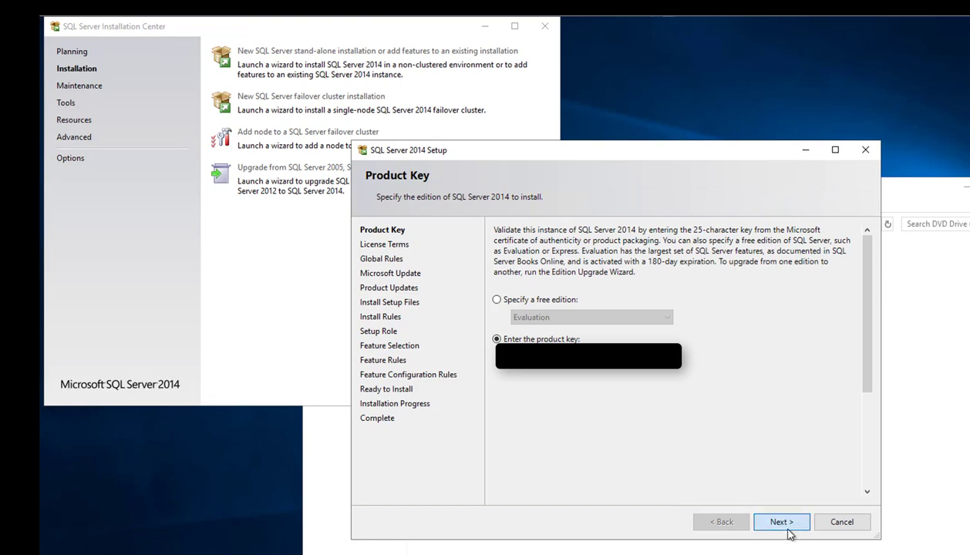
Step: Keep the entered product key, accept the license terms, and continue
left_click(781, 522)
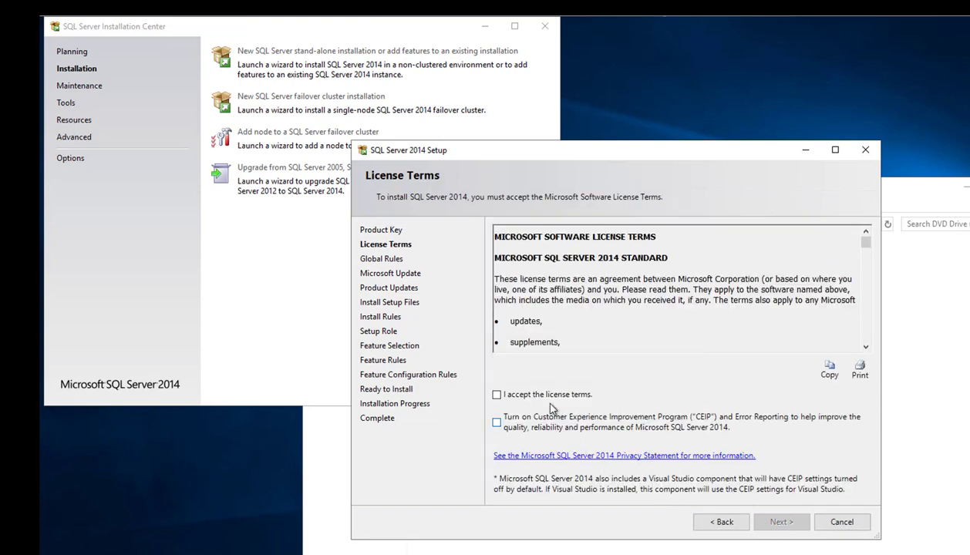
left_click(496, 394)
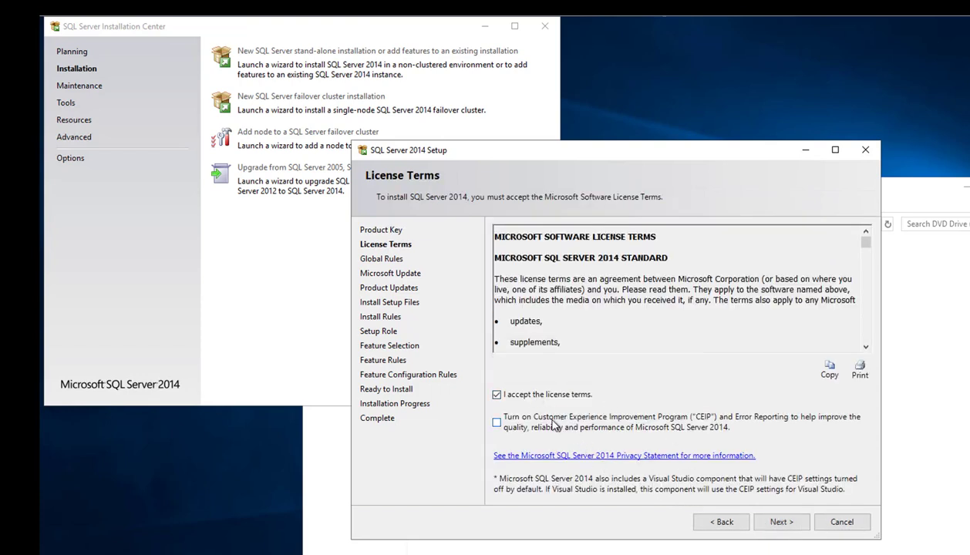
left_click(781, 522)
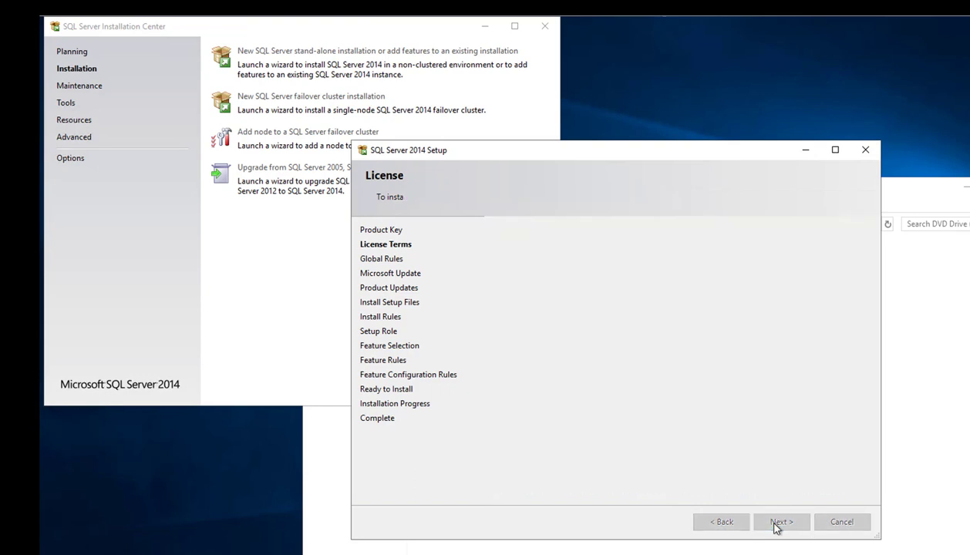
Step: Pass the global rules check and enable 'Use Microsoft Update to check for updates'
left_click(781, 522)
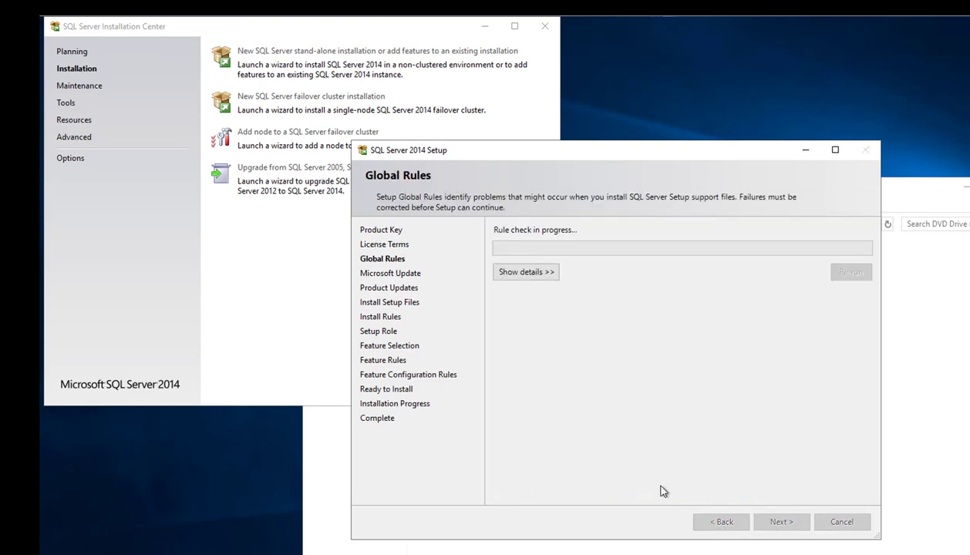
mouse_move(666, 478)
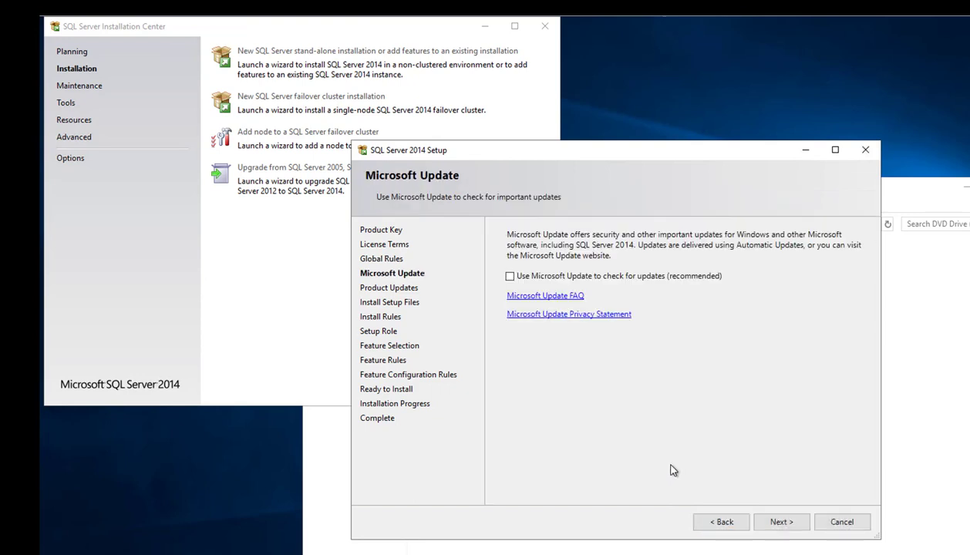
mouse_move(604, 353)
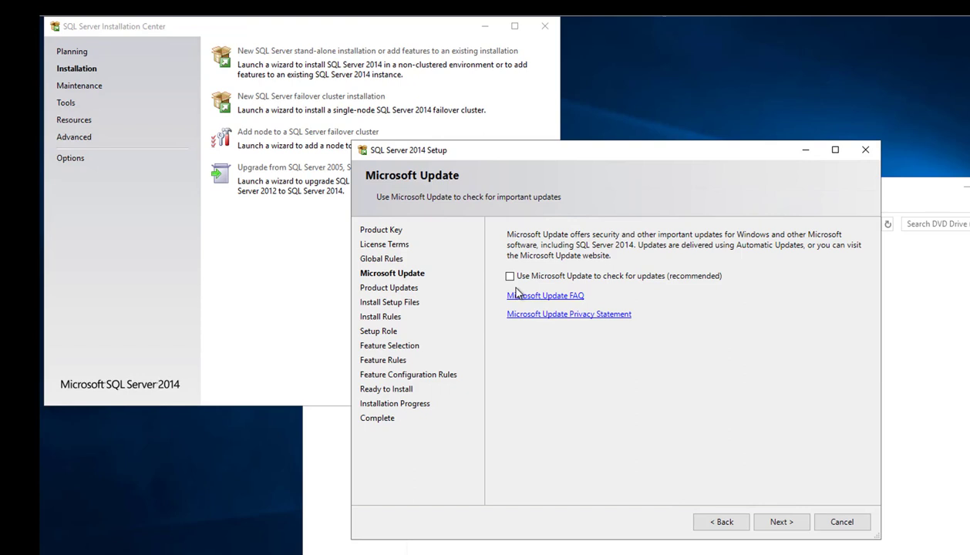
mouse_move(634, 293)
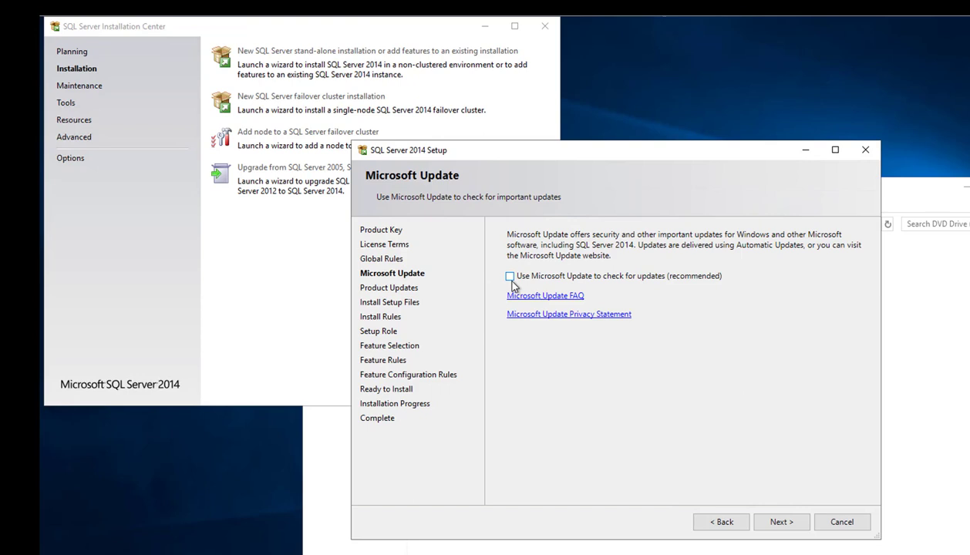
left_click(509, 276)
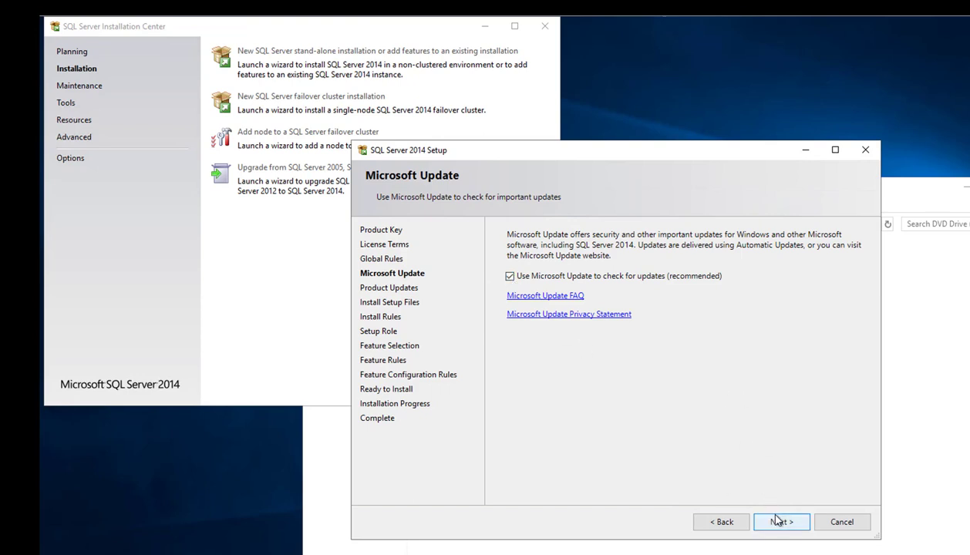
left_click(781, 523)
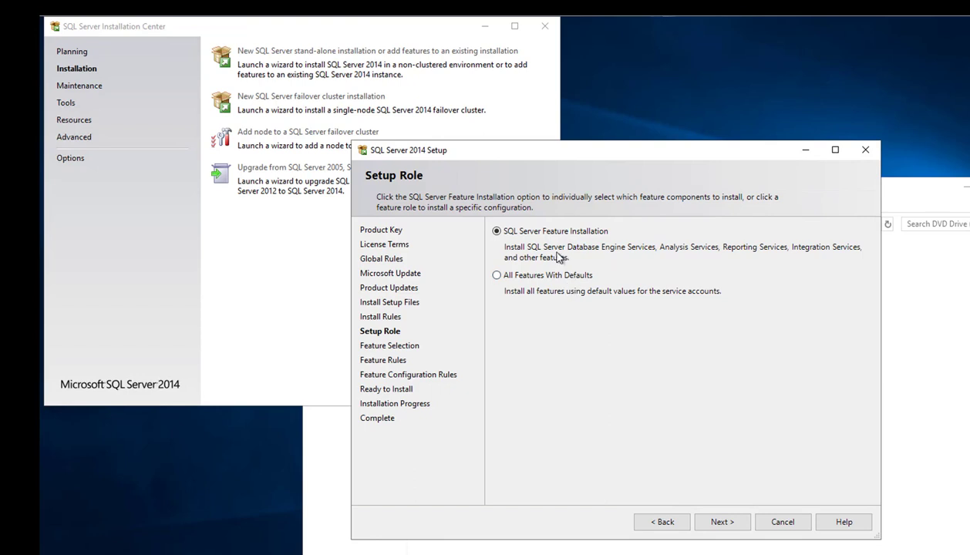
mouse_move(559, 307)
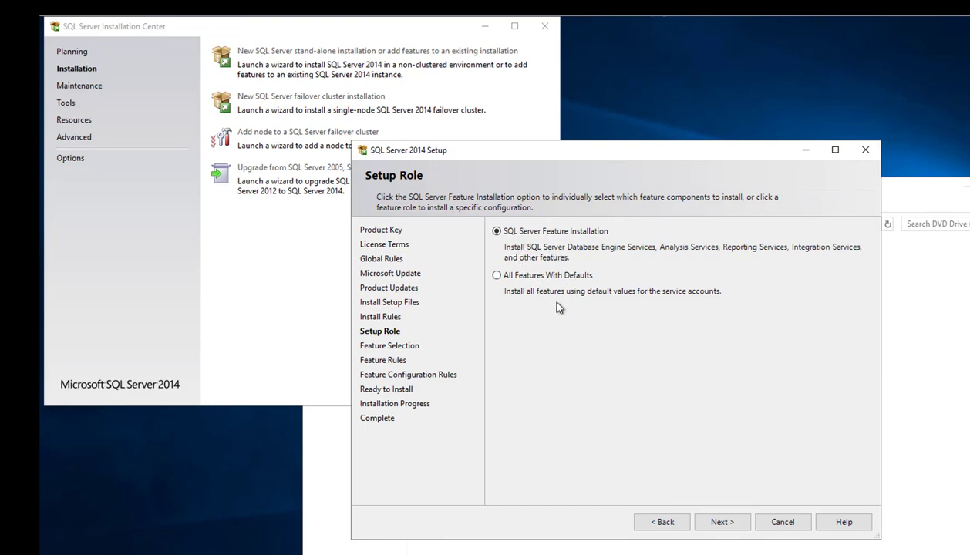
mouse_move(549, 294)
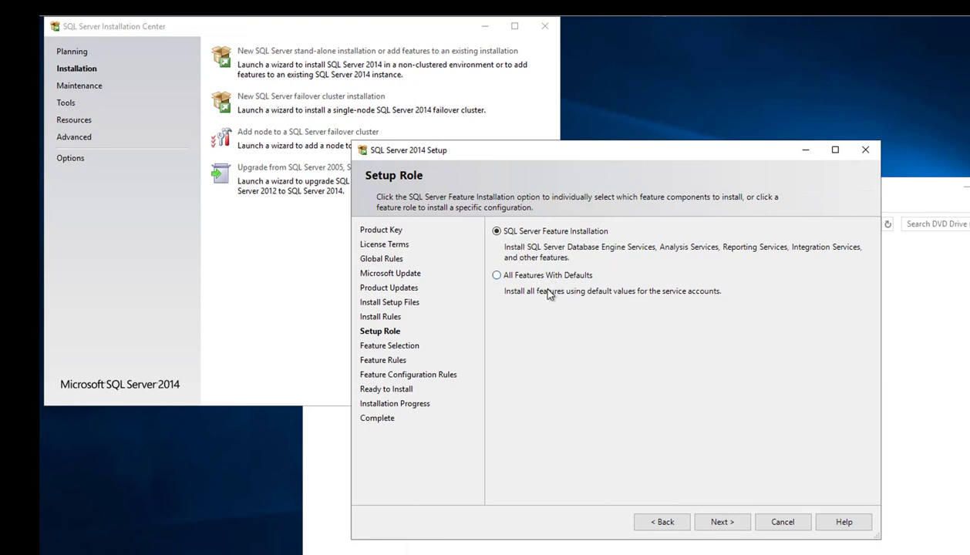
mouse_move(521, 248)
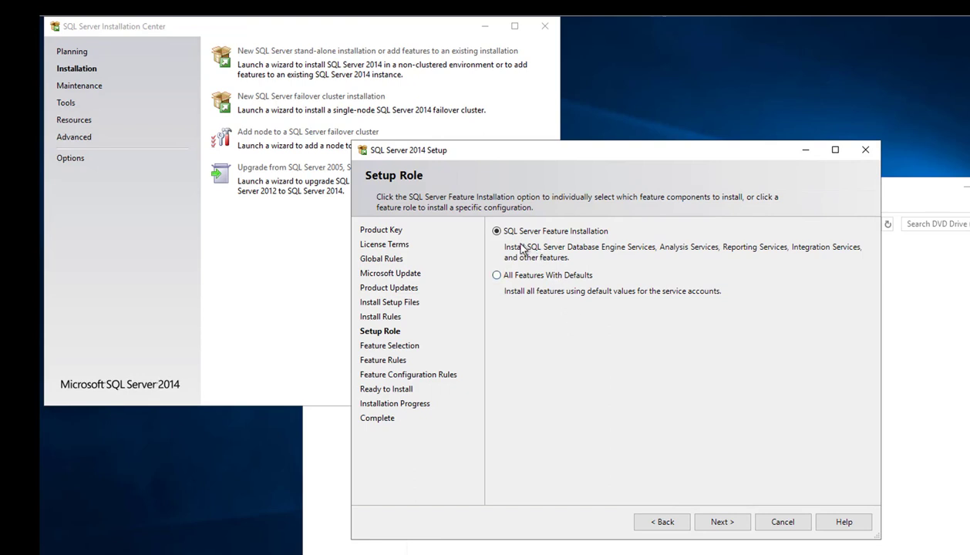
mouse_move(602, 245)
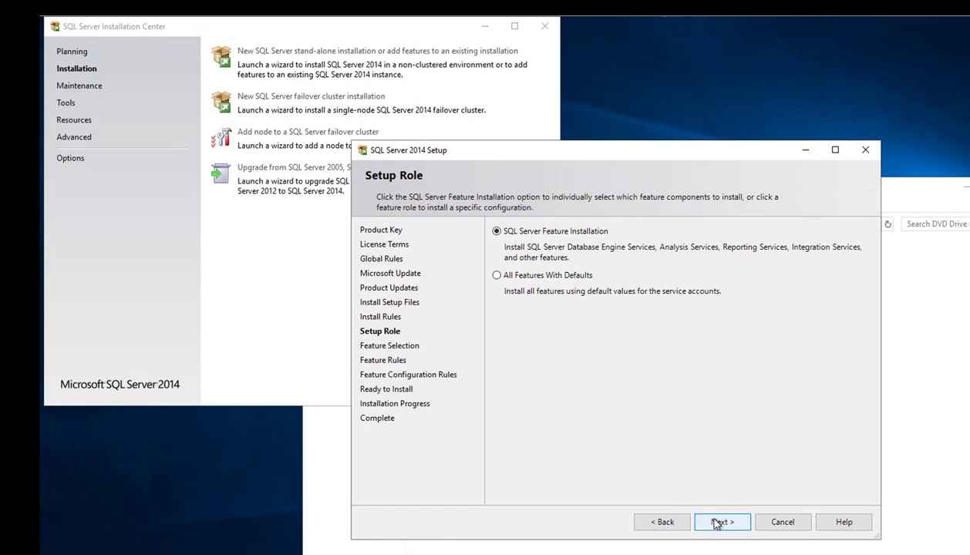
Step: Continue with 'SQL Server Feature Installation' kept as the setup role
left_click(722, 522)
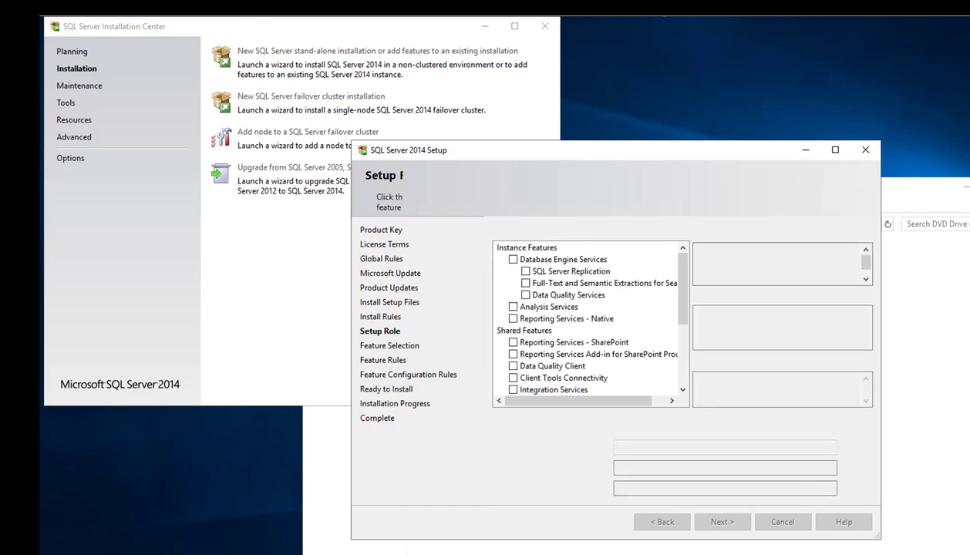
Step: Select Database Engine Services, Reporting Services - Native and Management Tools - Basic
left_click(722, 521)
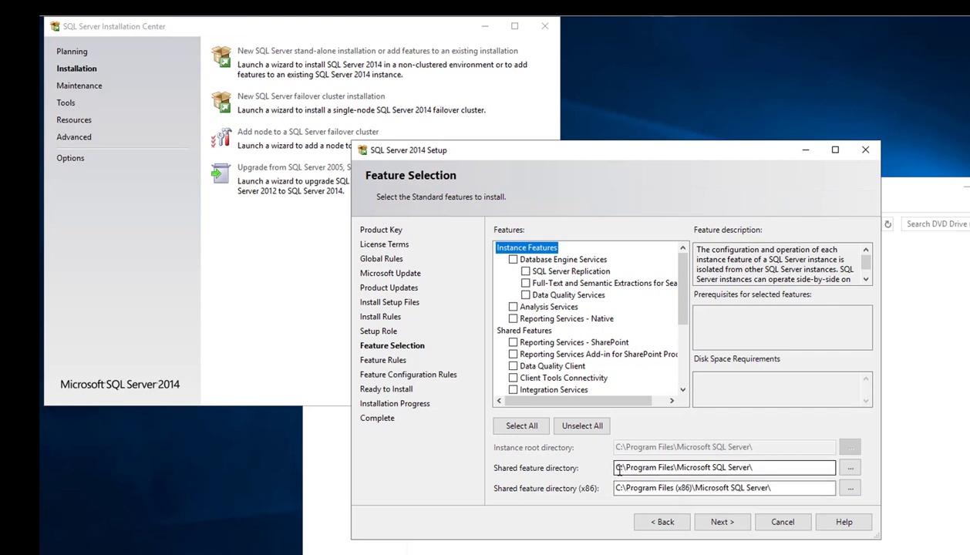
left_click(723, 467)
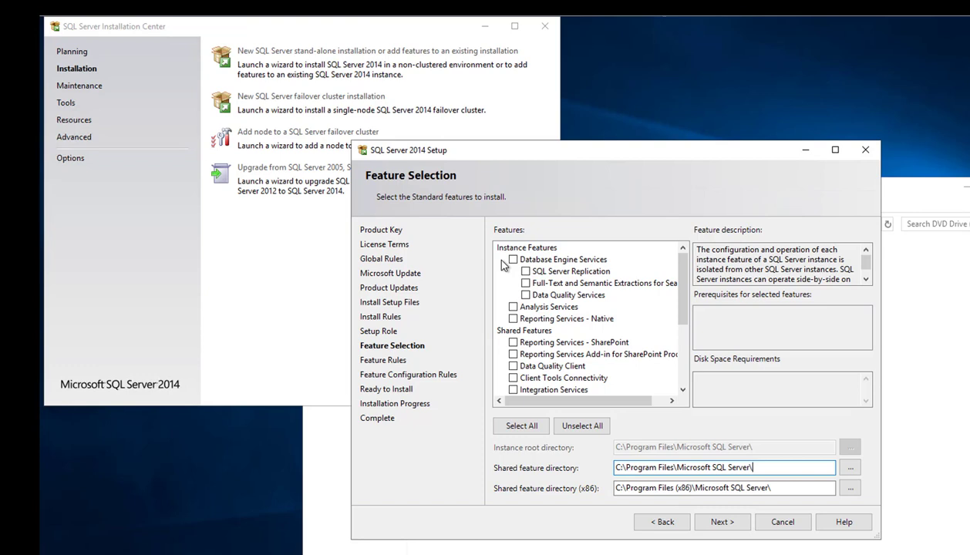
left_click(514, 259)
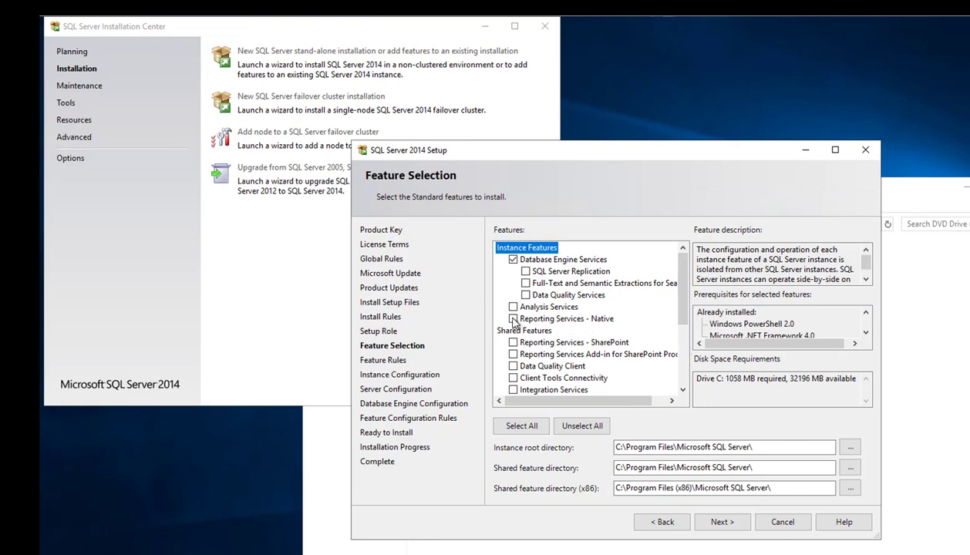
left_click(513, 319)
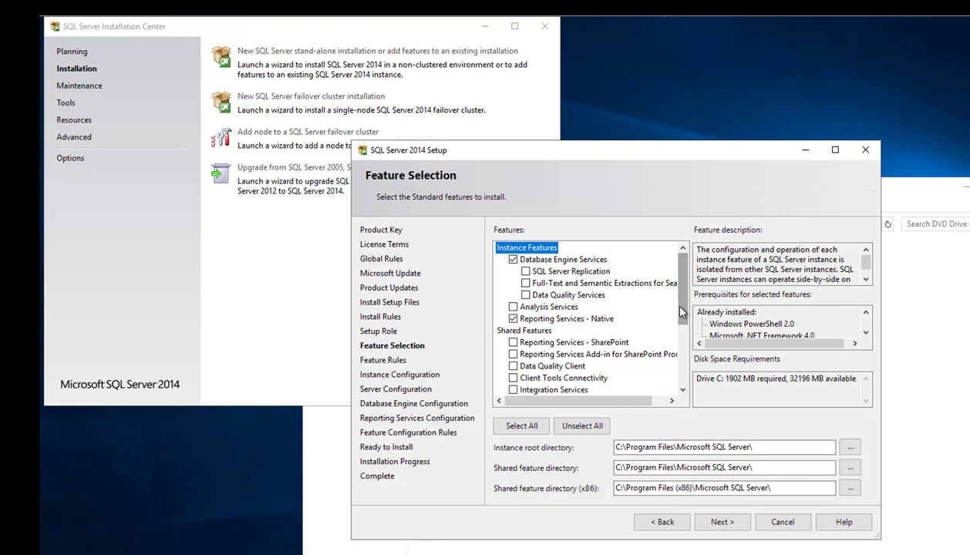
scroll("down", 3)
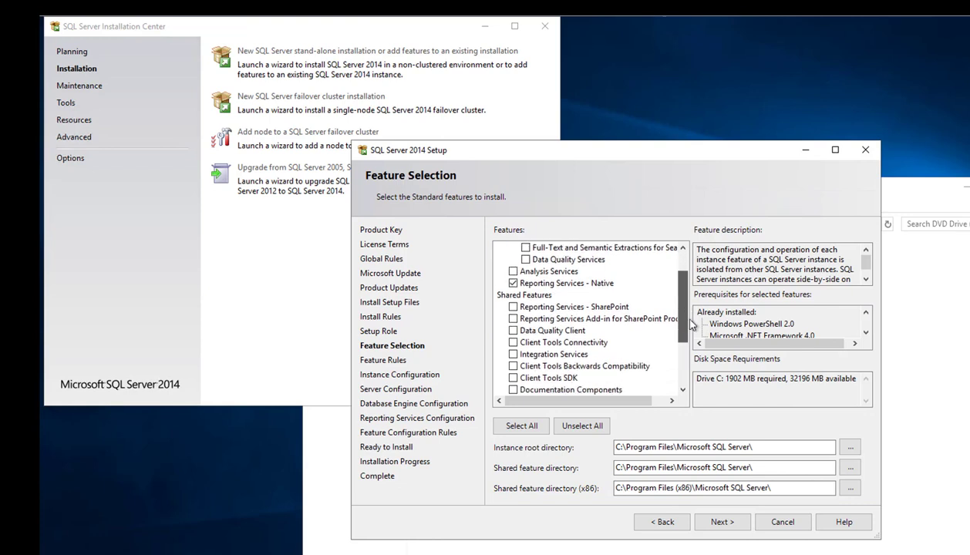
scroll("down", 3)
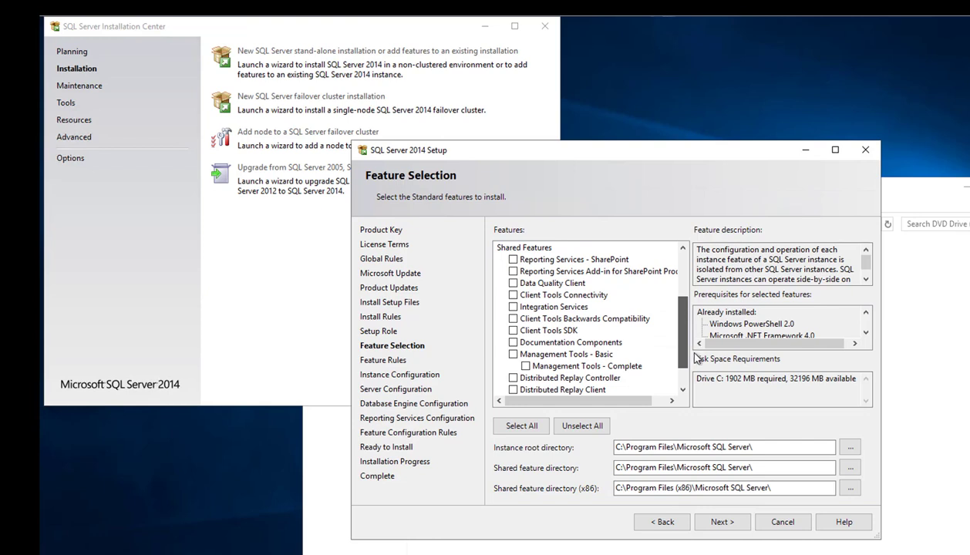
scroll("down", 3)
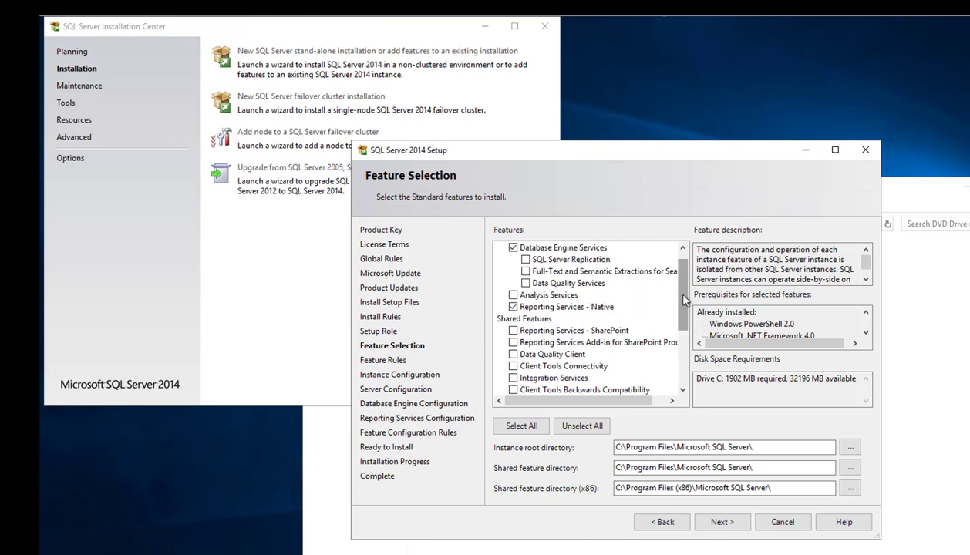
scroll("down", 3)
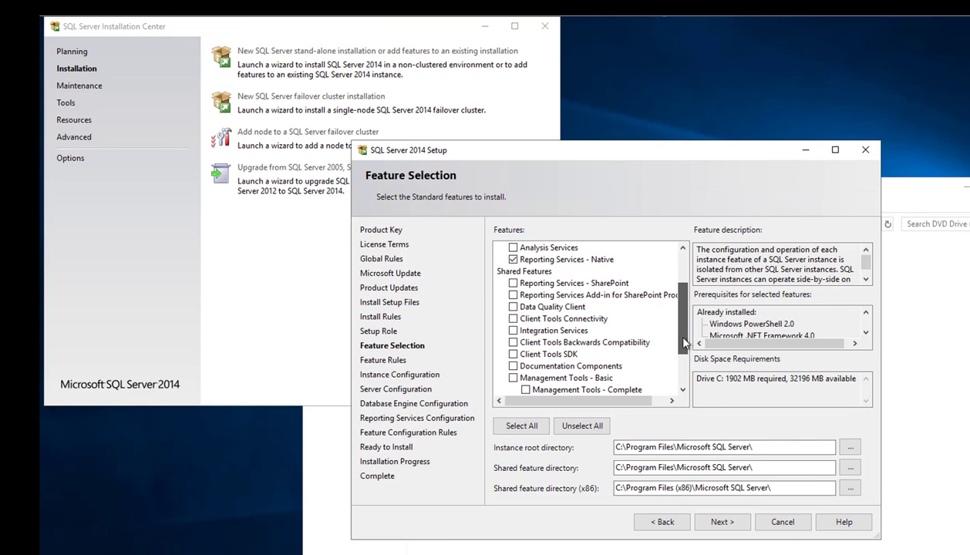
scroll("down", 3)
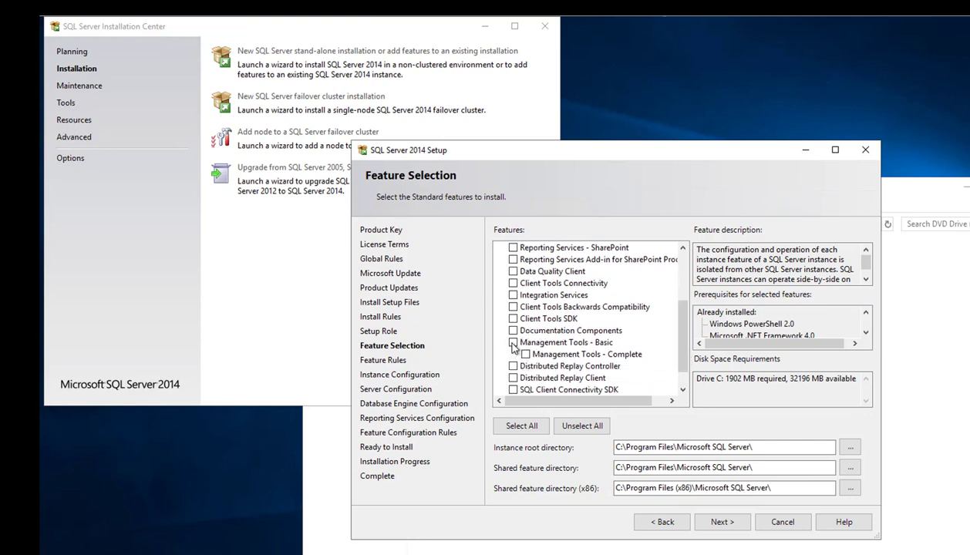
left_click(513, 342)
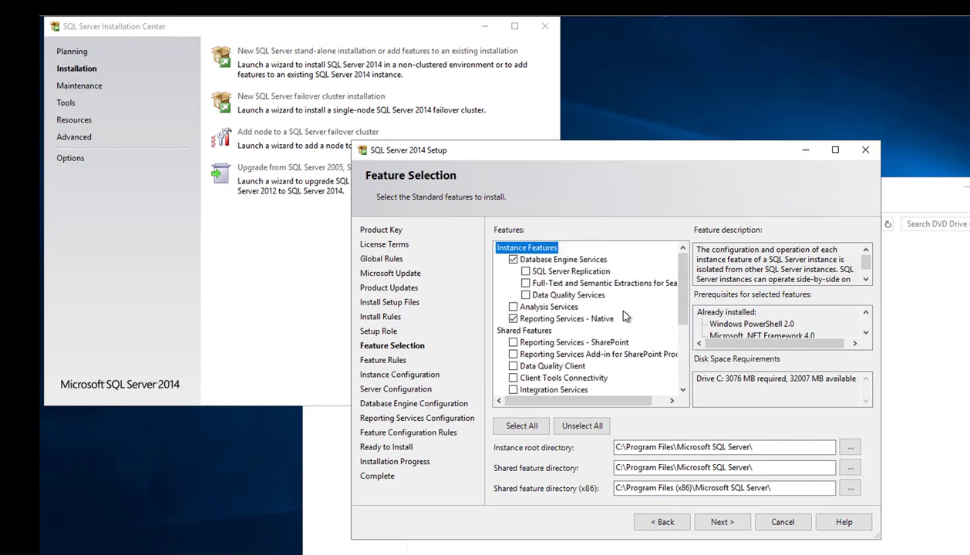
mouse_move(586, 324)
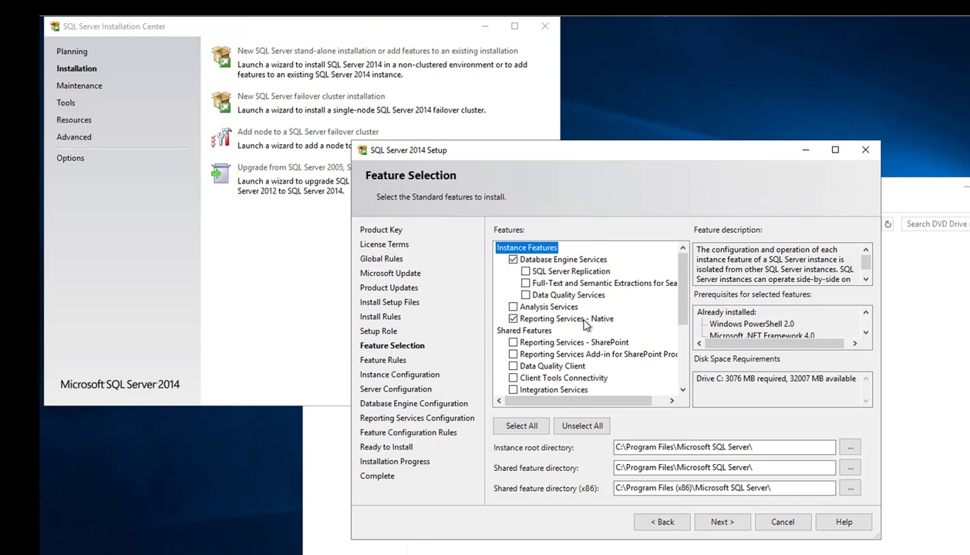
mouse_move(675, 312)
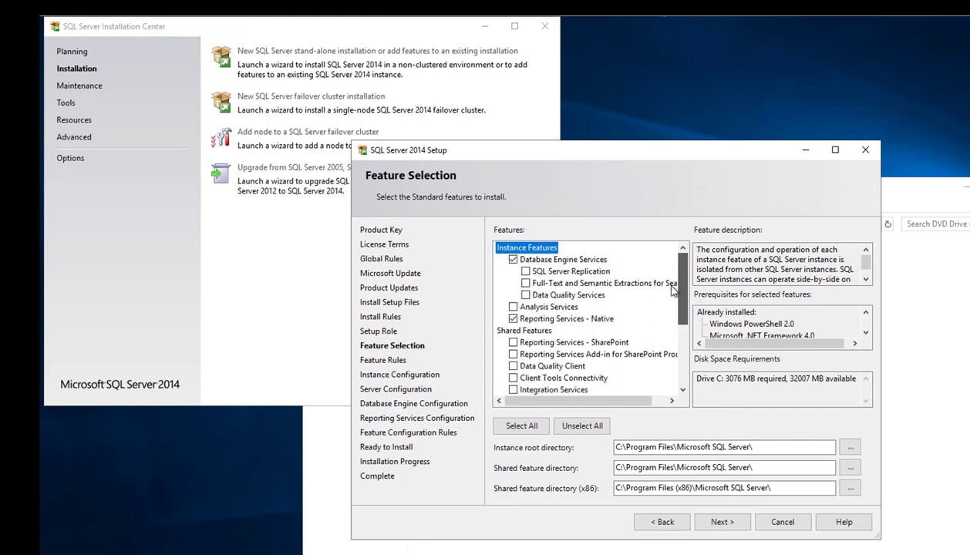
scroll("down", 3)
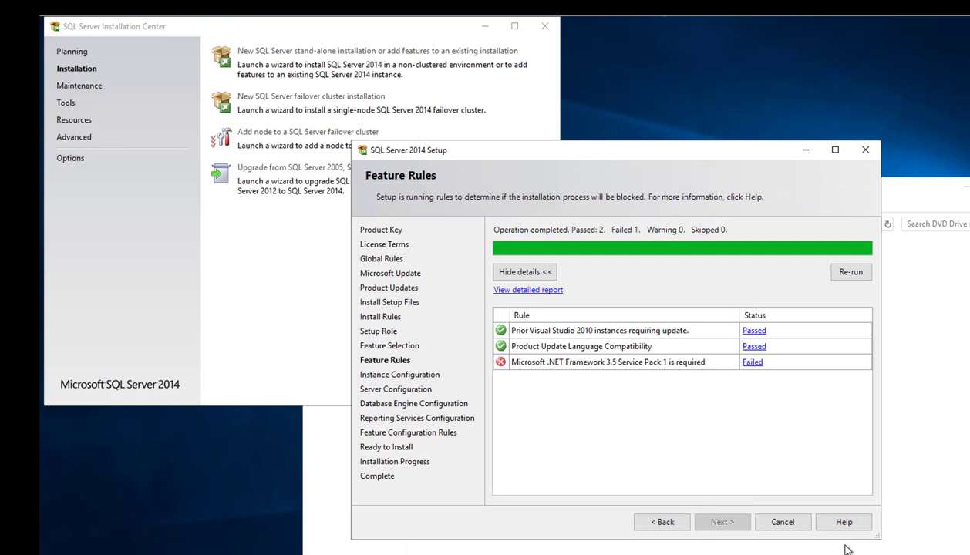
mouse_move(730, 367)
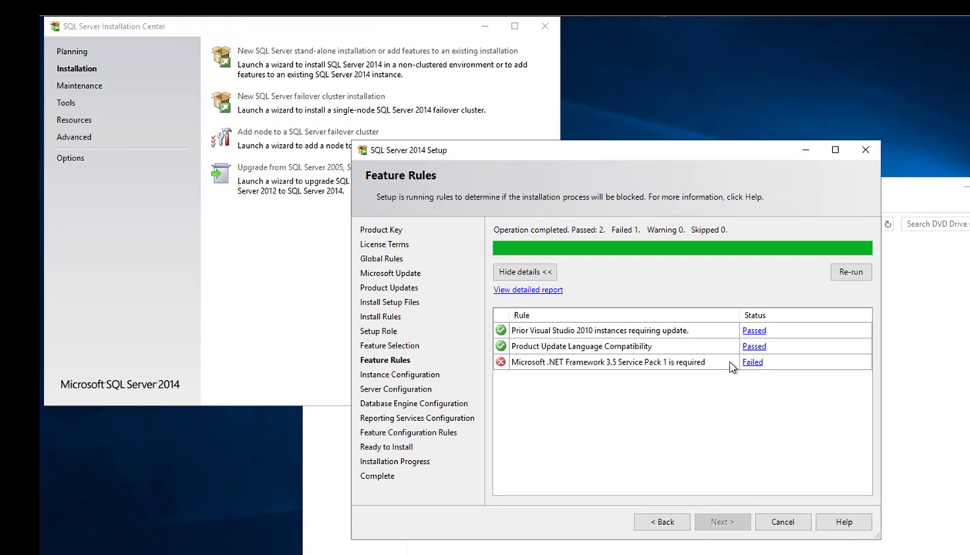
mouse_move(623, 373)
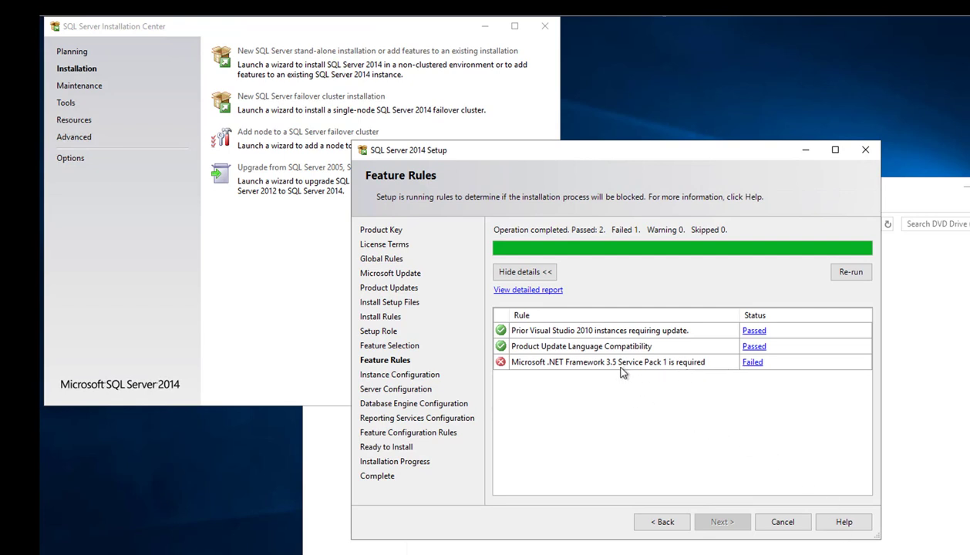
mouse_move(688, 384)
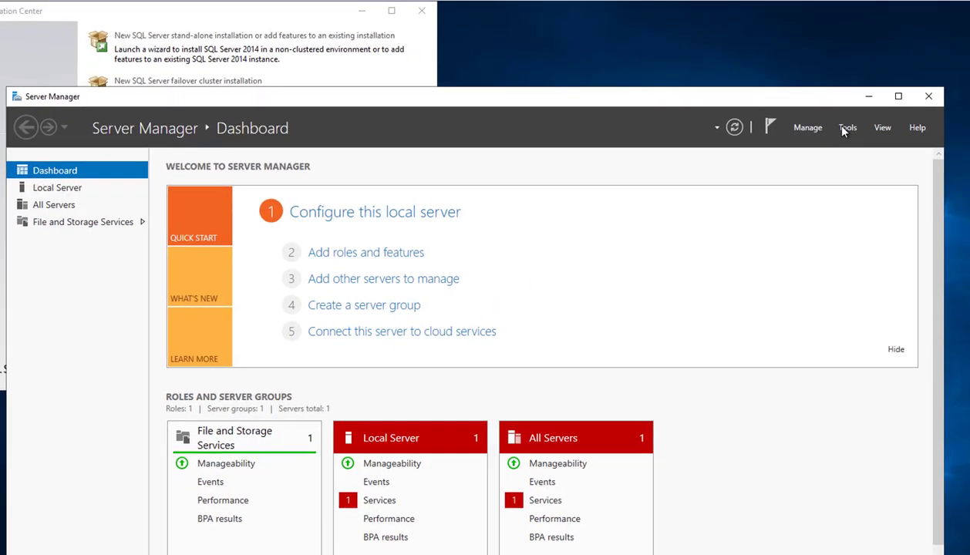
mouse_move(808, 127)
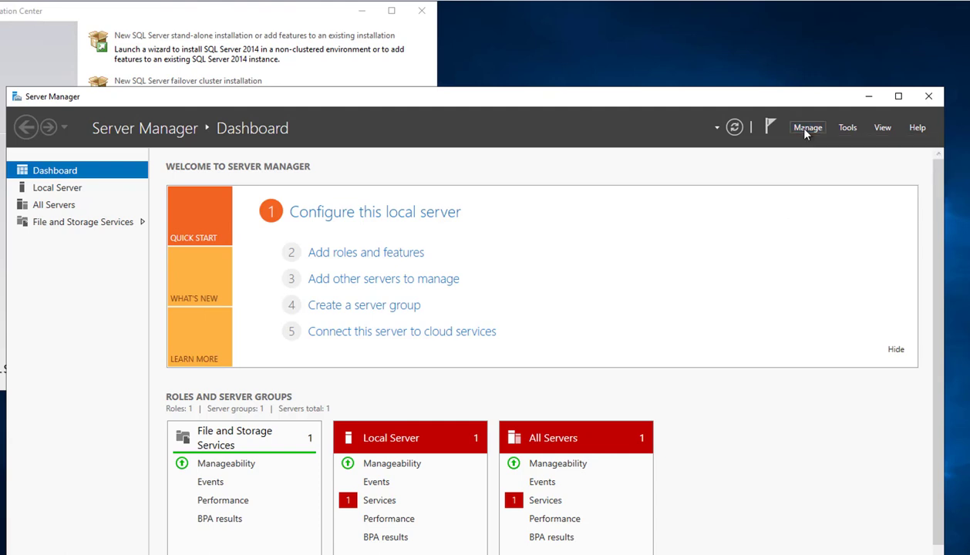
mouse_move(709, 205)
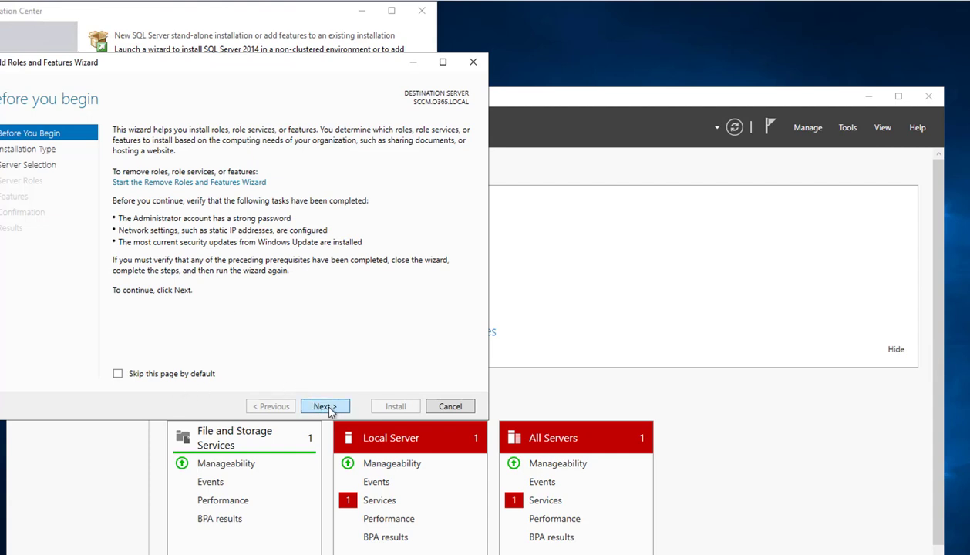
Step: Install .NET Framework 3.5 Features on the local server via Add Roles and Features Wizard
left_click(325, 406)
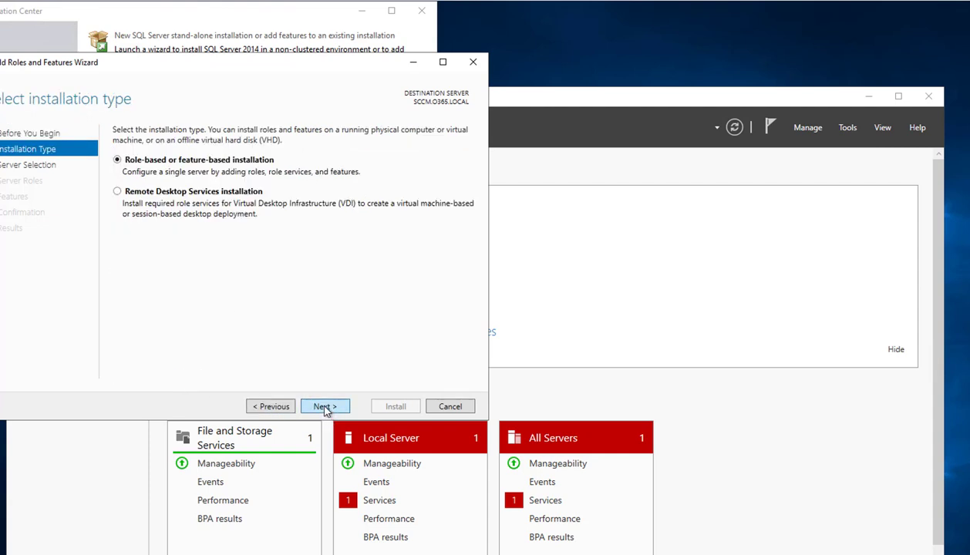
left_click(324, 406)
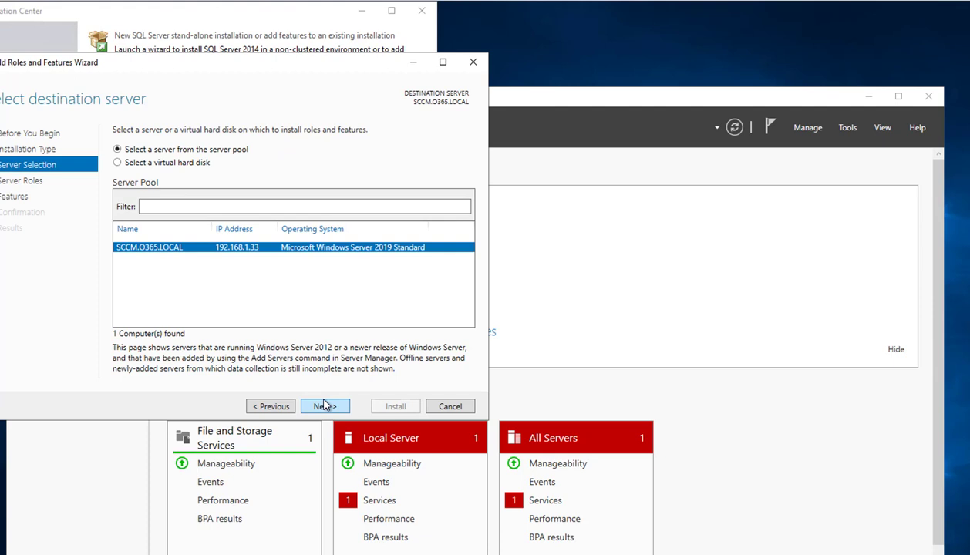
left_click(324, 406)
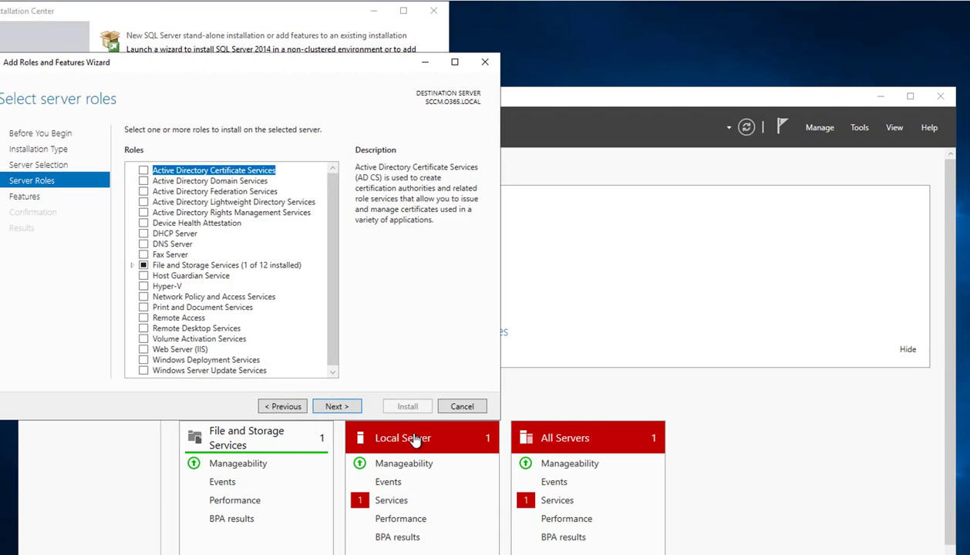
left_click(336, 407)
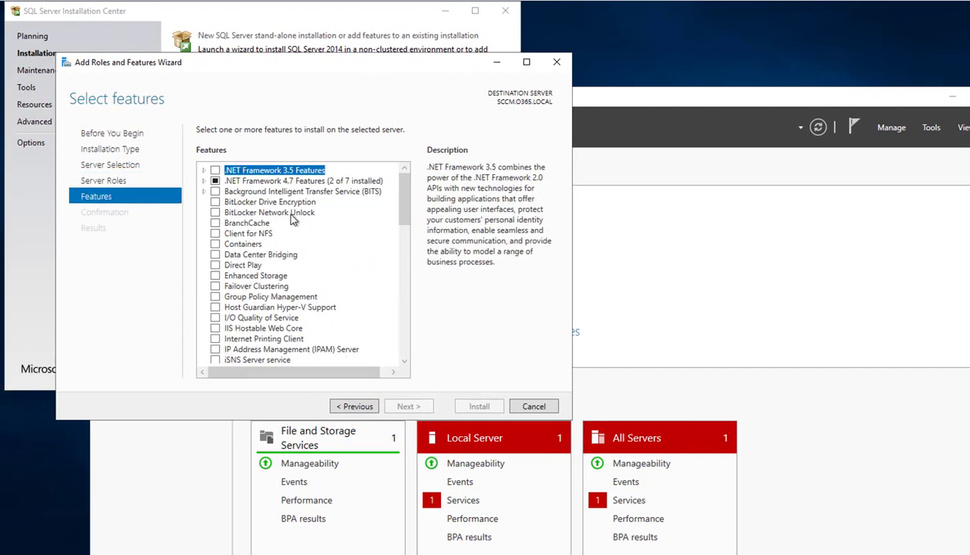
left_click(215, 169)
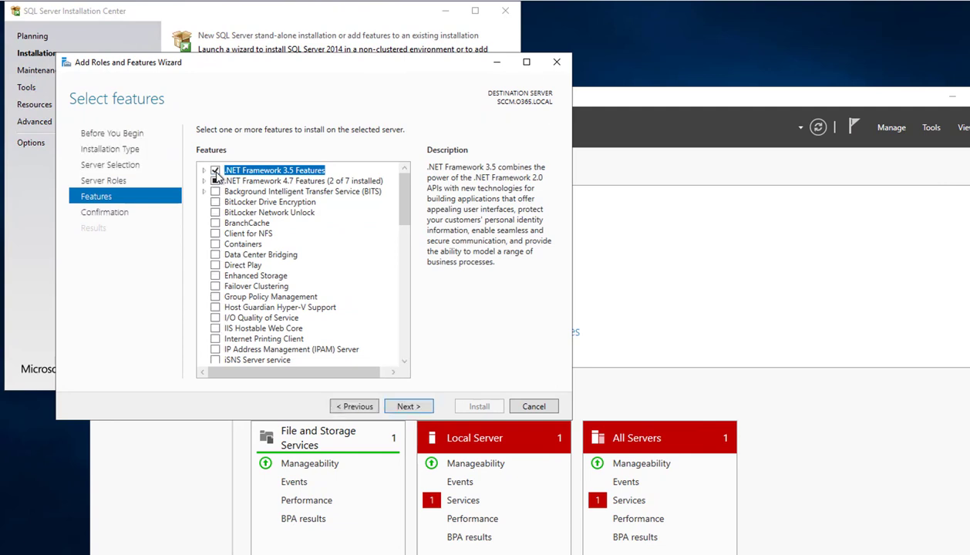
left_click(205, 169)
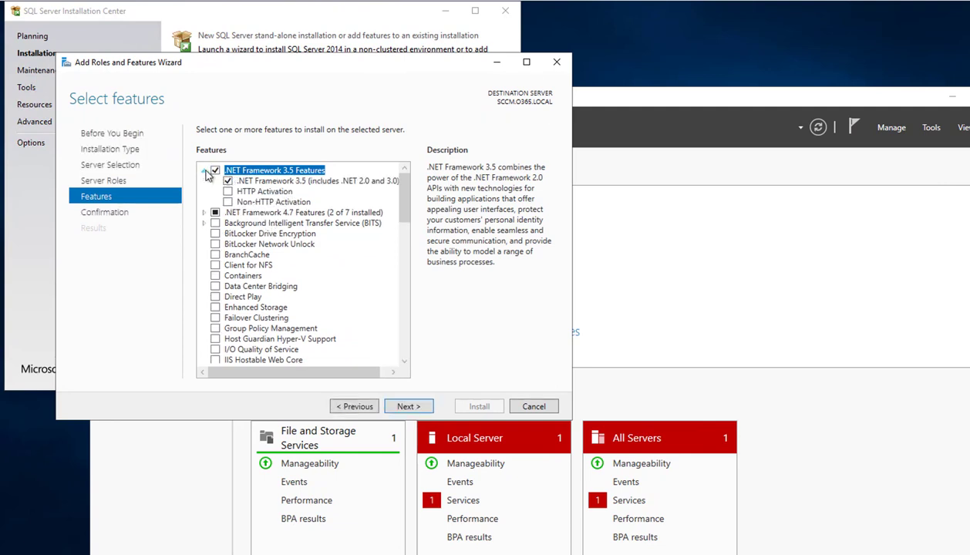
left_click(214, 171)
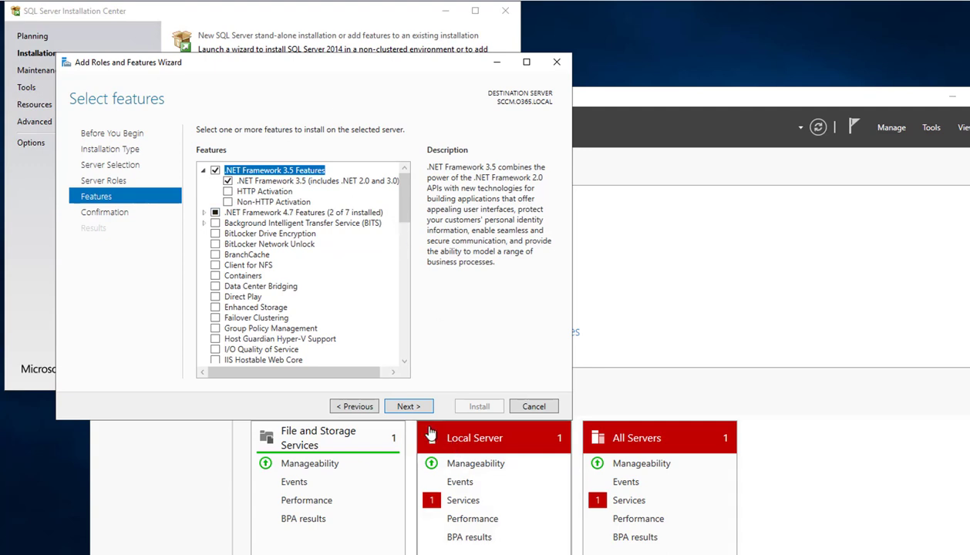
left_click(409, 406)
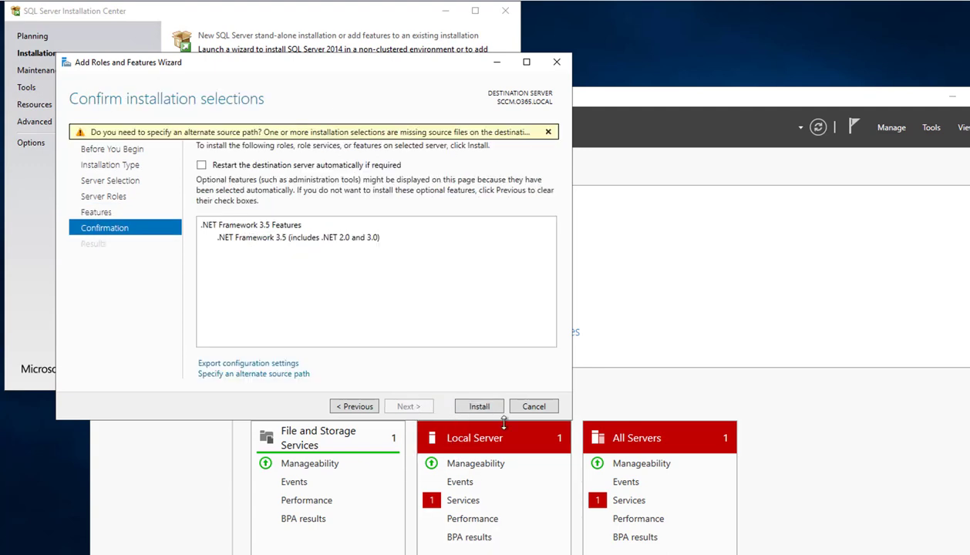
left_click(478, 406)
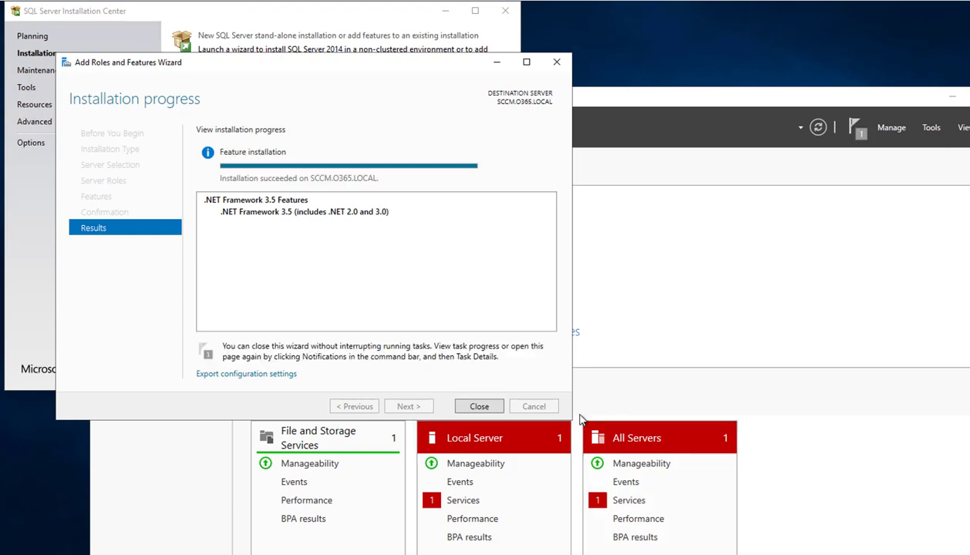
mouse_move(410, 274)
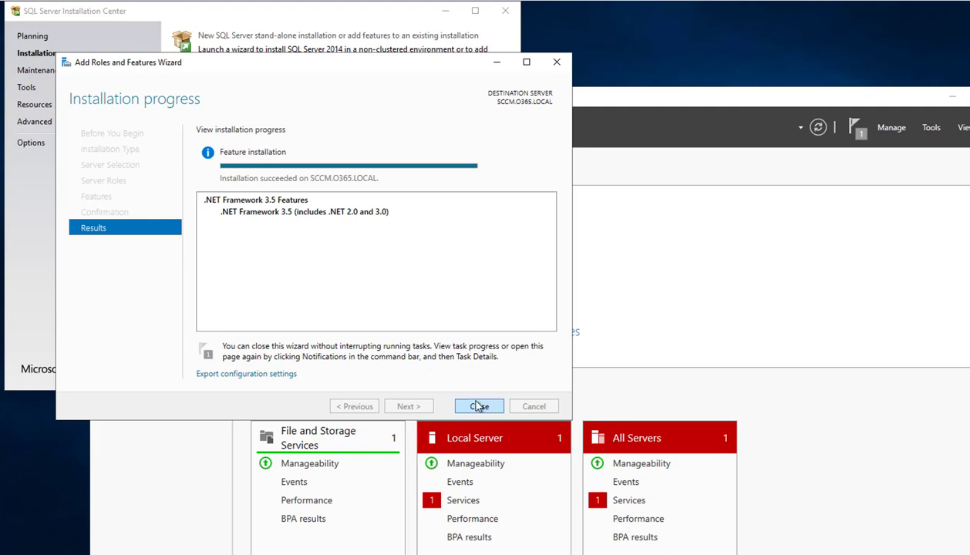
Step: Close the finished features wizard and re-run SQL Server's feature rule checks
left_click(478, 407)
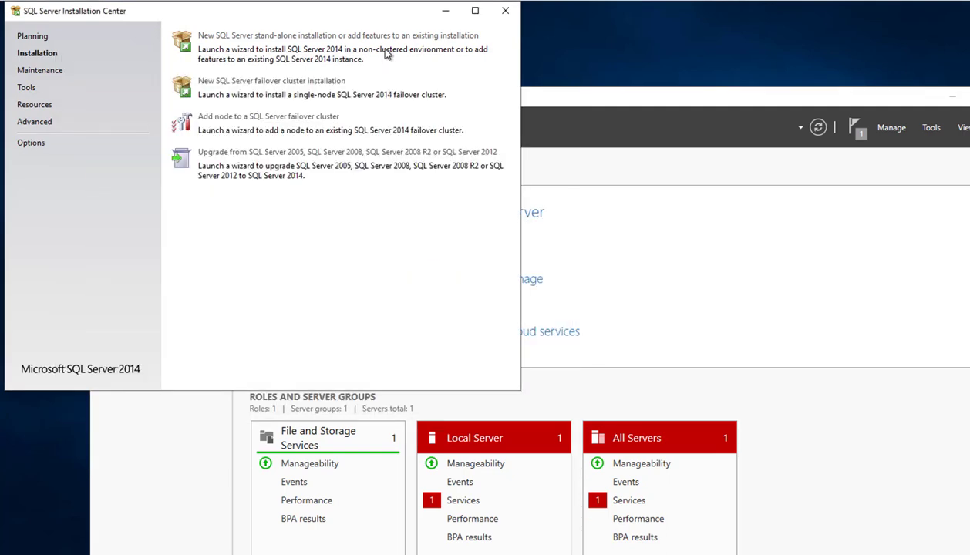
left_click(337, 35)
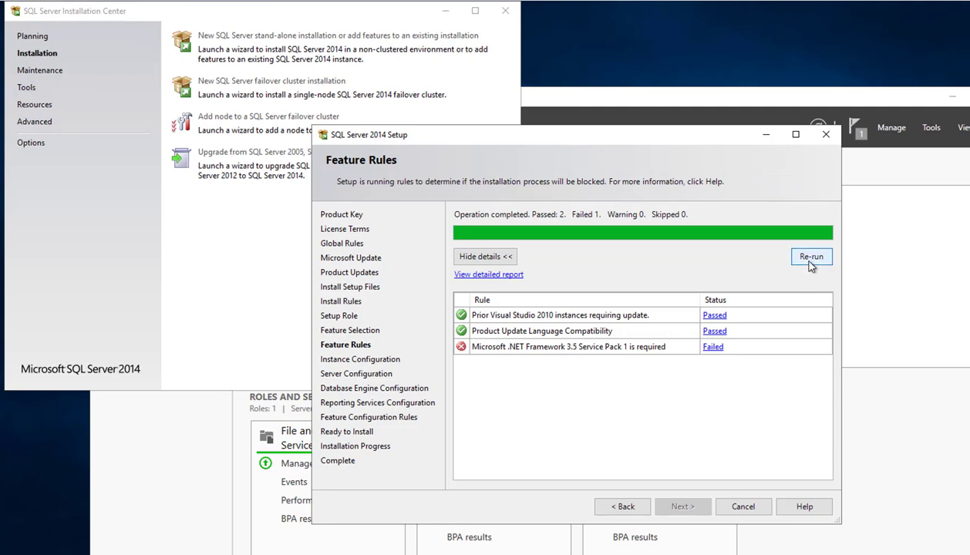
left_click(811, 256)
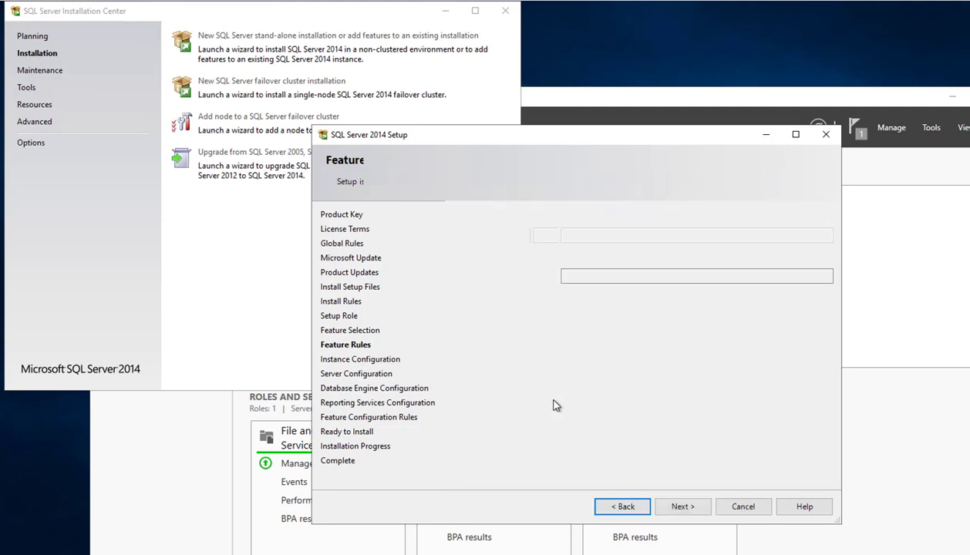
Step: Continue past the passed feature rules, keeping the default MSSQLSERVER instance selected
left_click(682, 507)
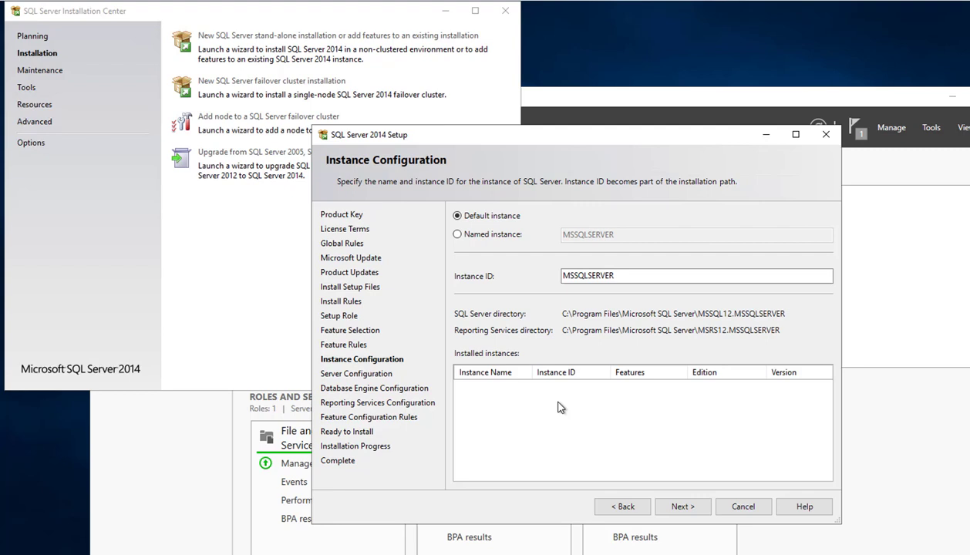
mouse_move(169, 525)
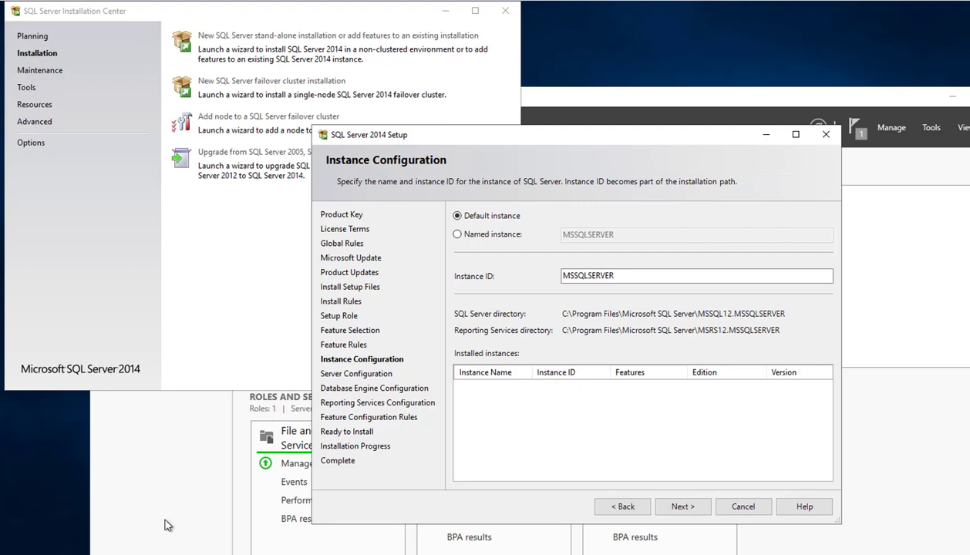
mouse_move(460, 270)
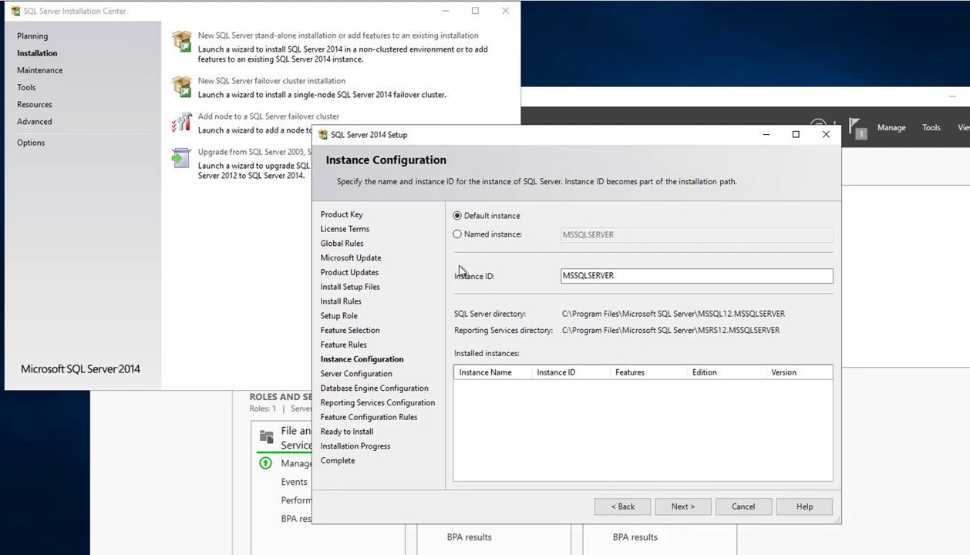
left_click(457, 215)
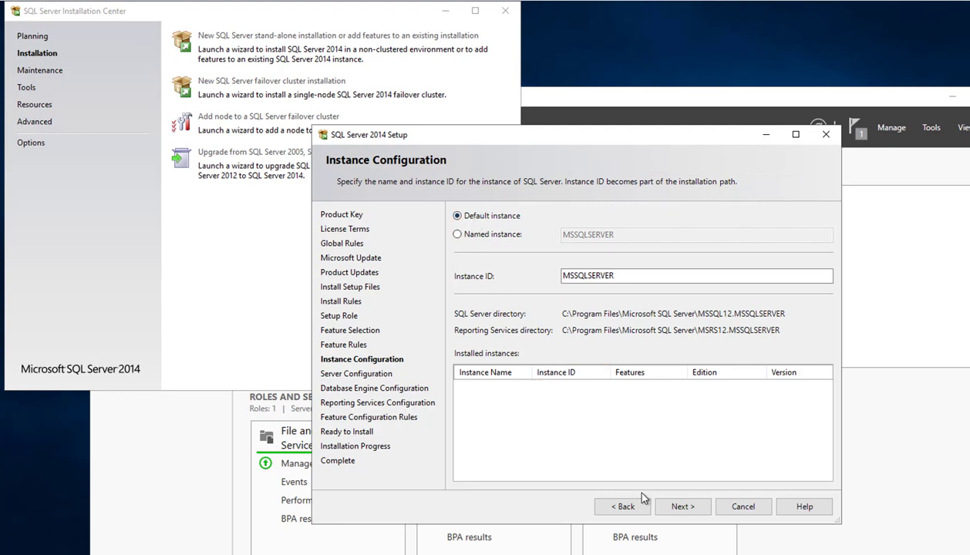
left_click(682, 506)
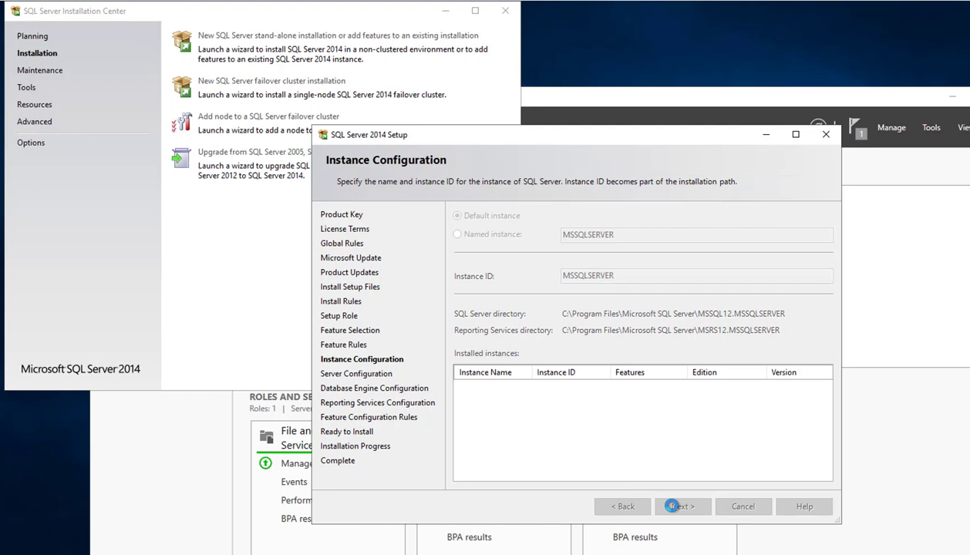
left_click(682, 507)
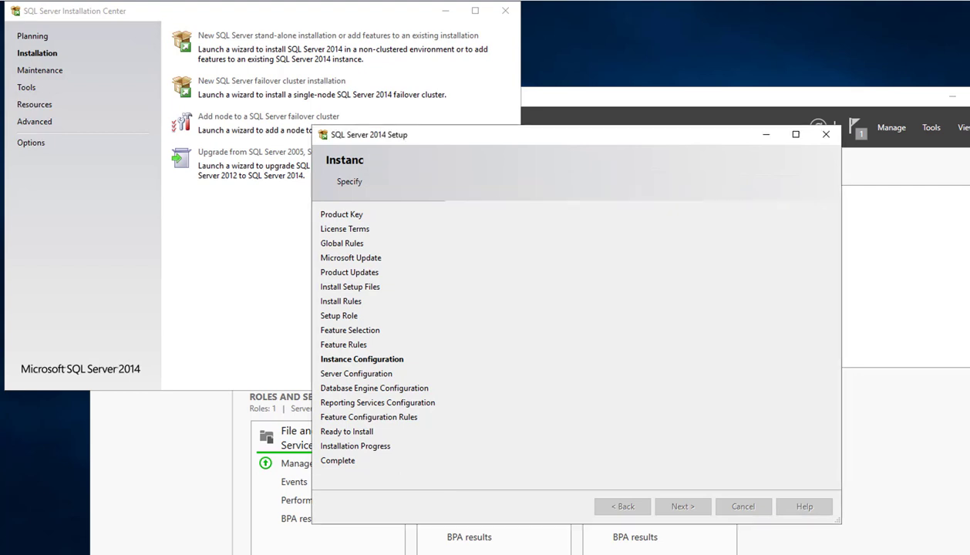
Step: Set SQL Server Agent to start automatically under the verified domain account 'carson', with password
left_click(682, 506)
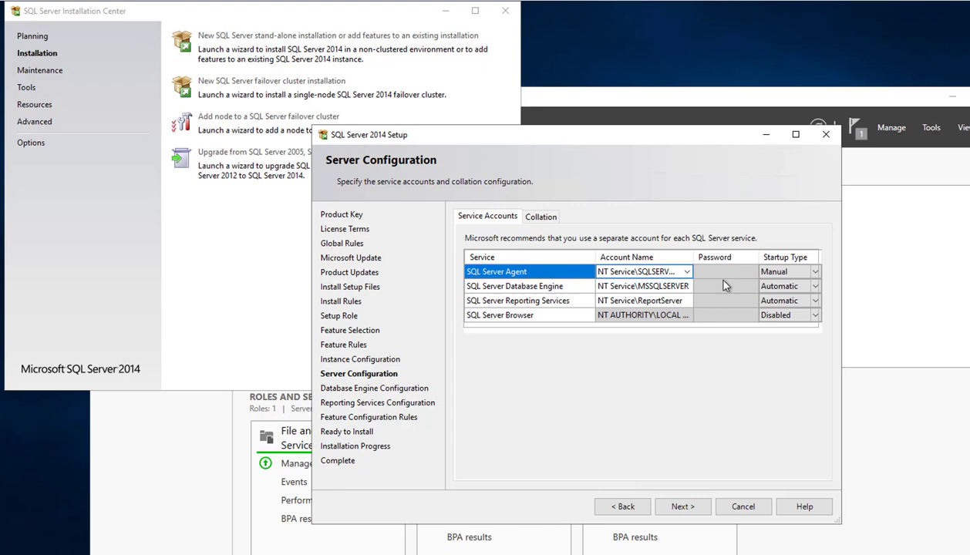
left_click(813, 271)
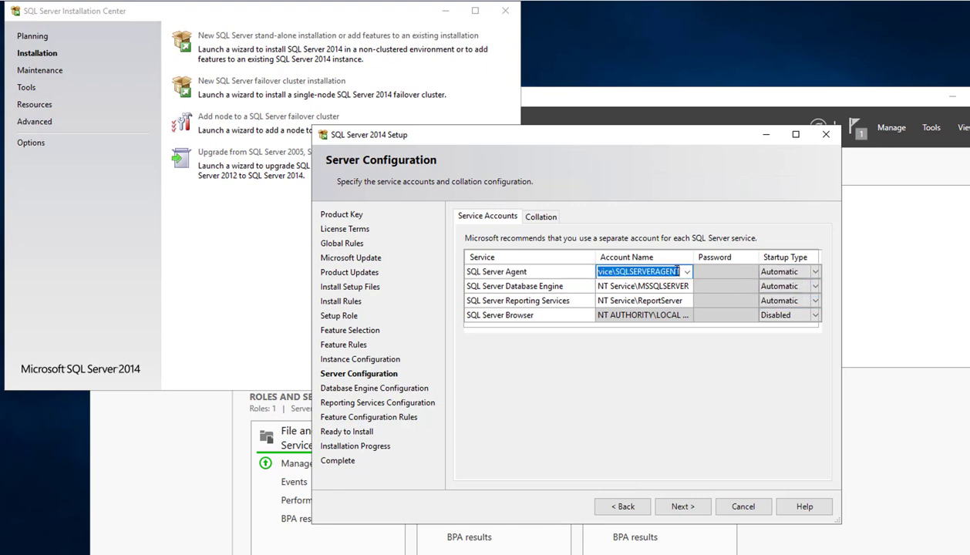
left_click(644, 270)
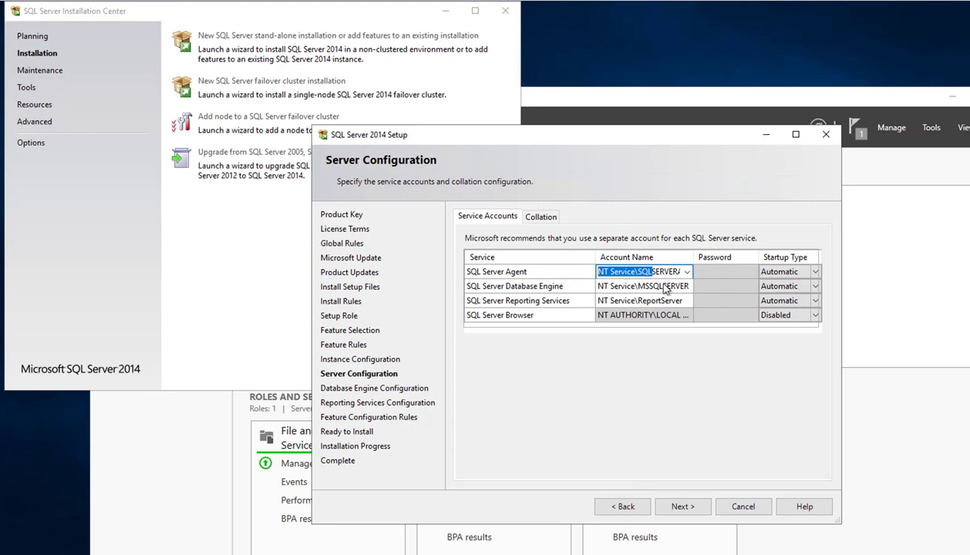
left_click(686, 271)
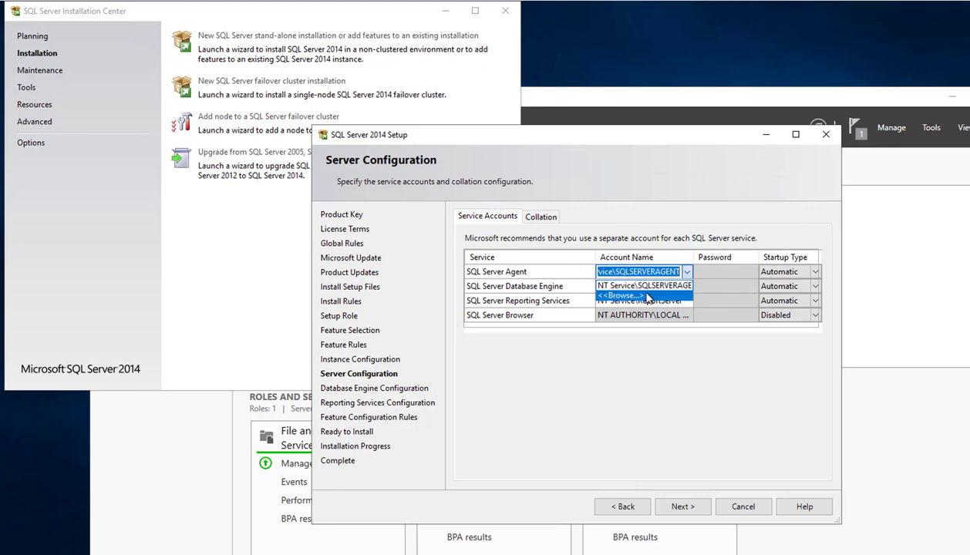
left_click(620, 297)
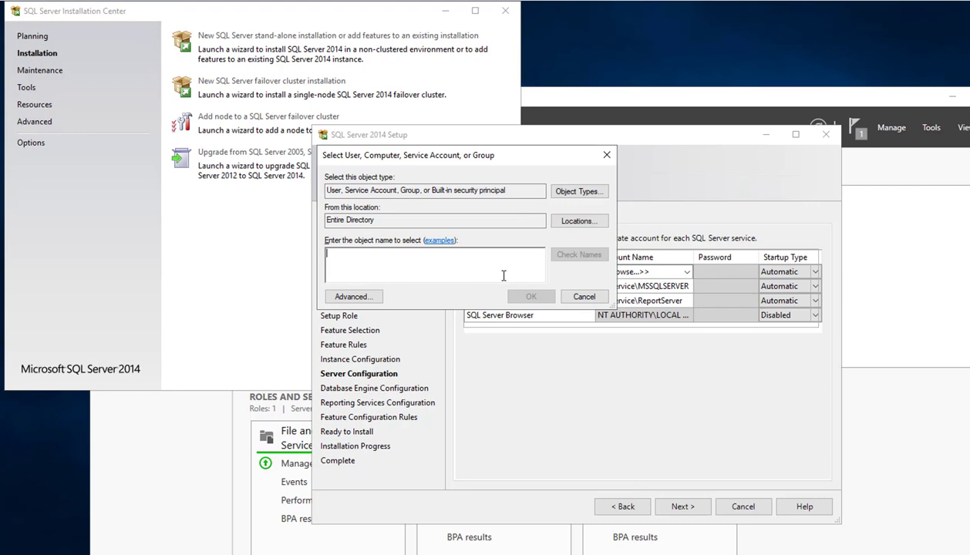
type("carson")
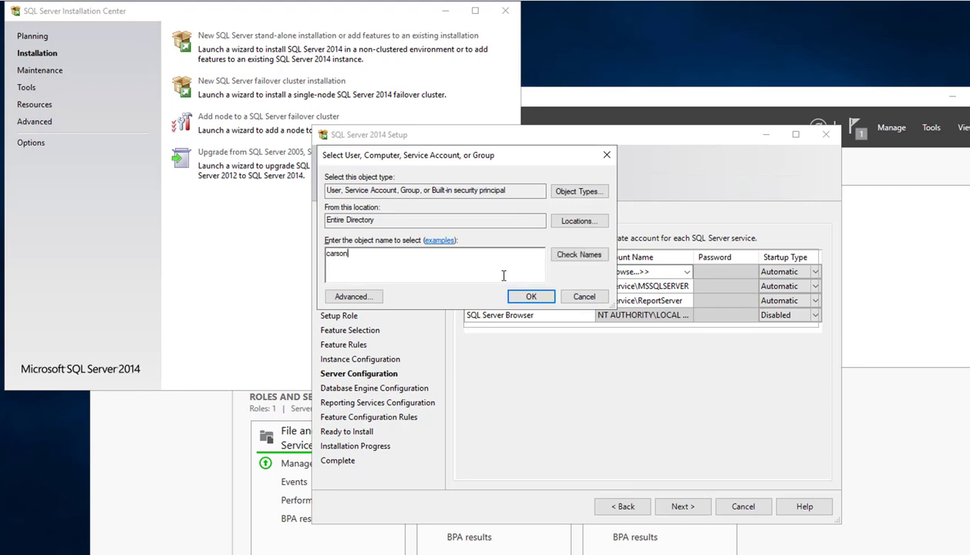
left_click(579, 254)
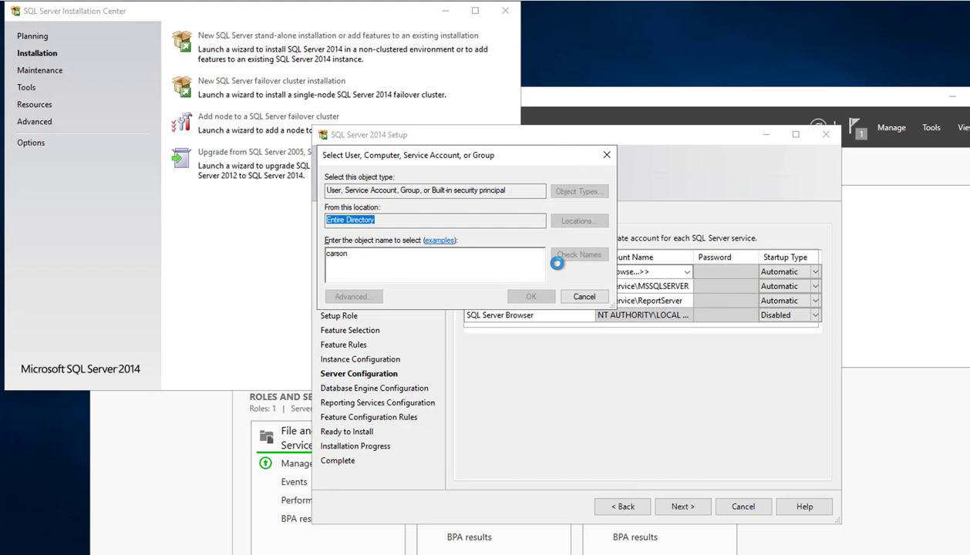
left_click(530, 296)
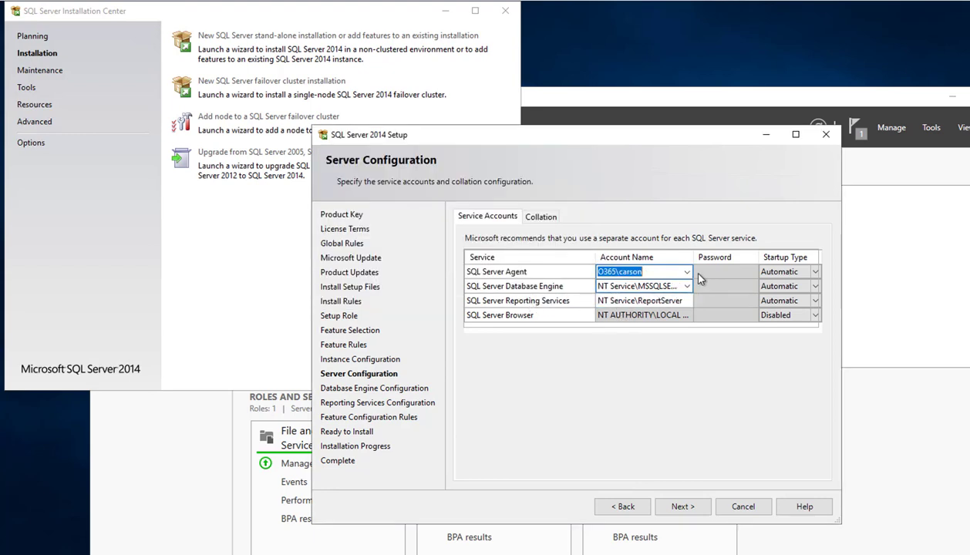
left_click(725, 271)
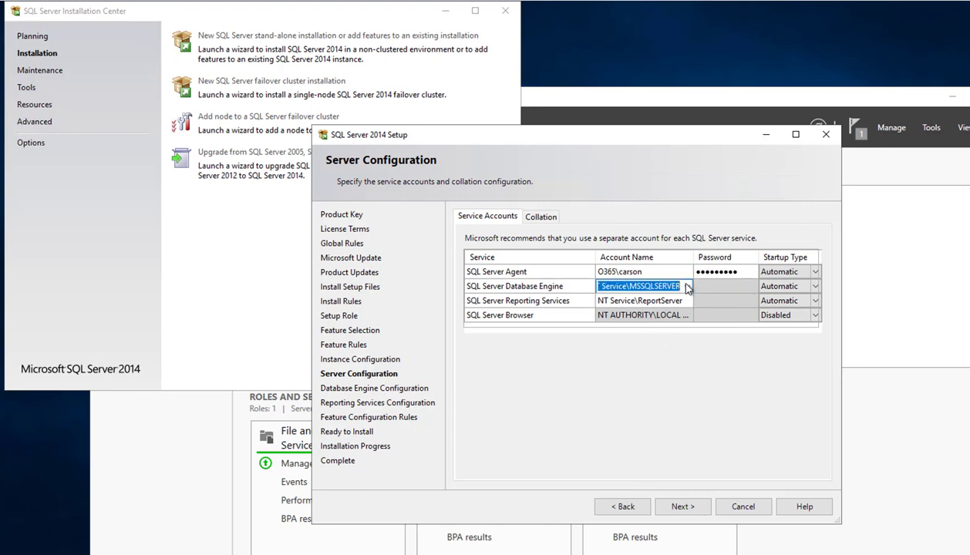
Step: Assign the Database Engine service the domain account resolved from 'car', and enter its password
left_click(685, 286)
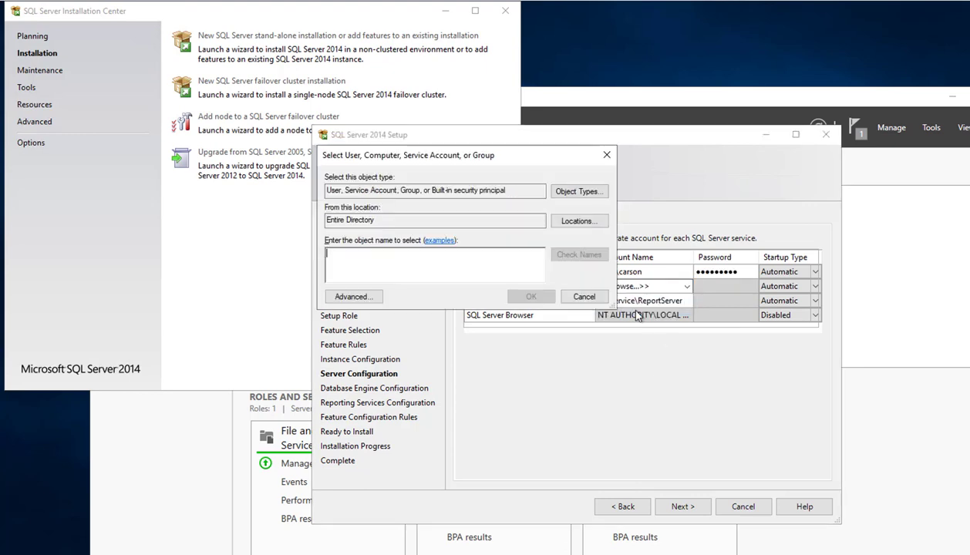
type("car")
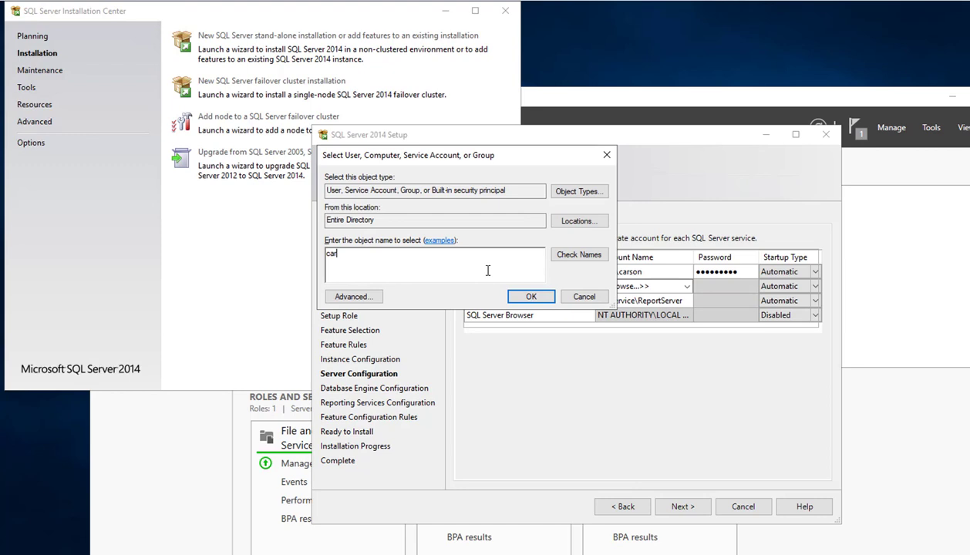
left_click(579, 254)
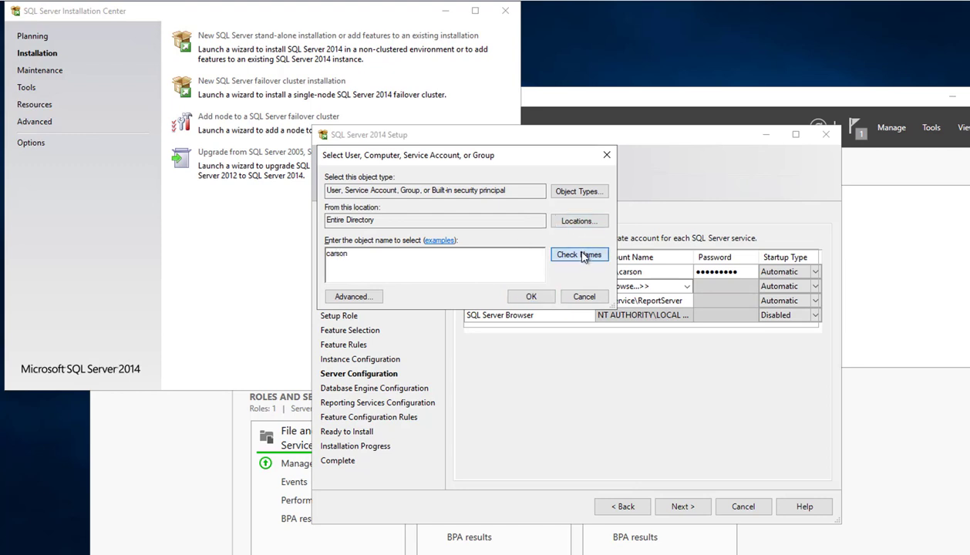
left_click(531, 296)
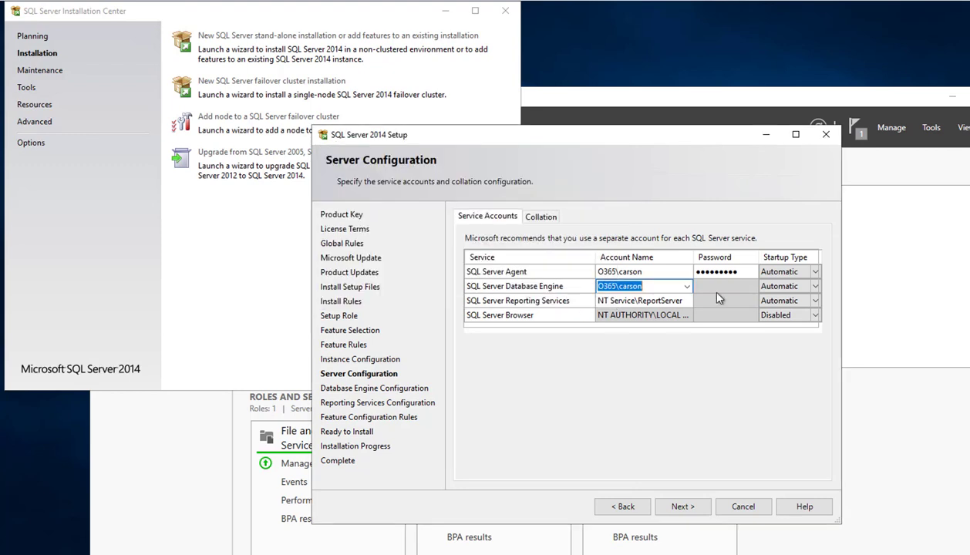
left_click(723, 286)
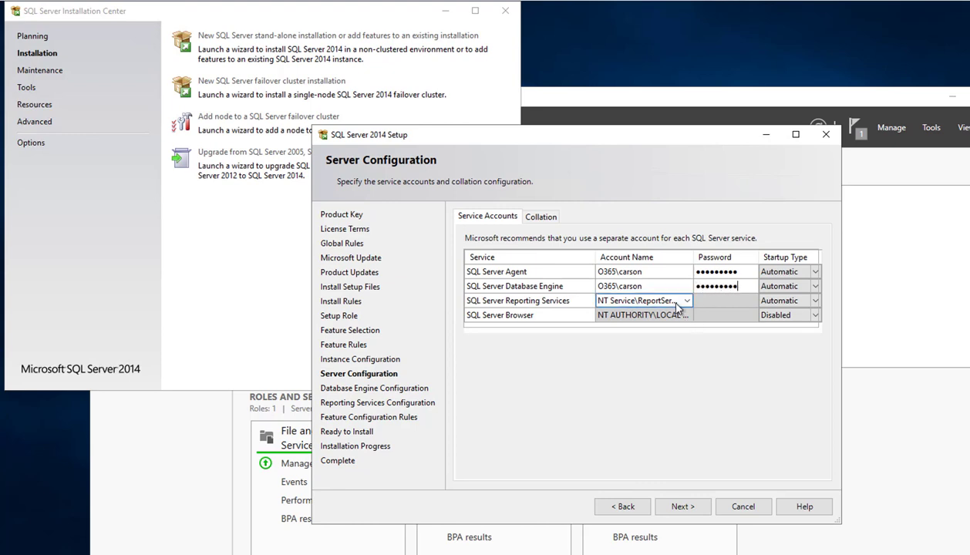
Step: Run Reporting Services under the verified domain account 'carson', then leave Server Configuration
left_click(644, 300)
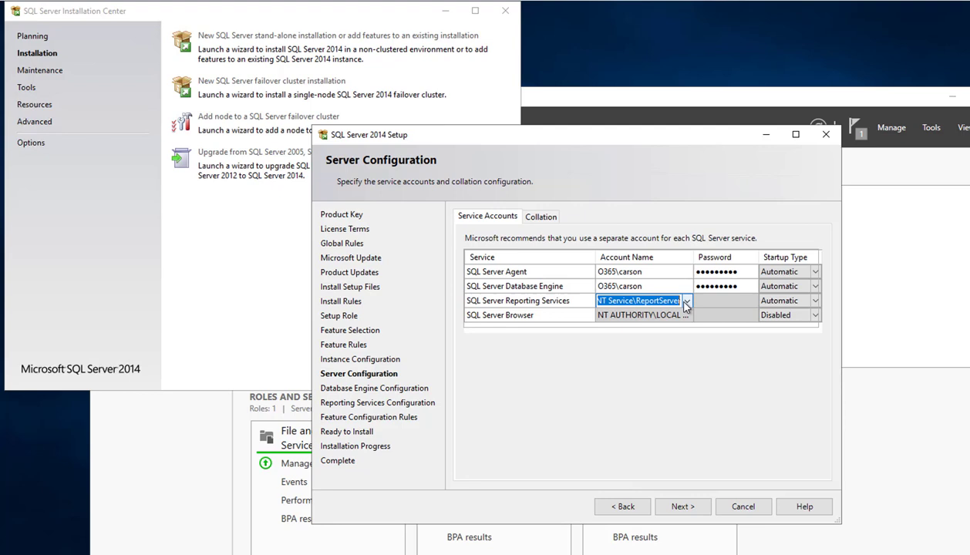
left_click(686, 301)
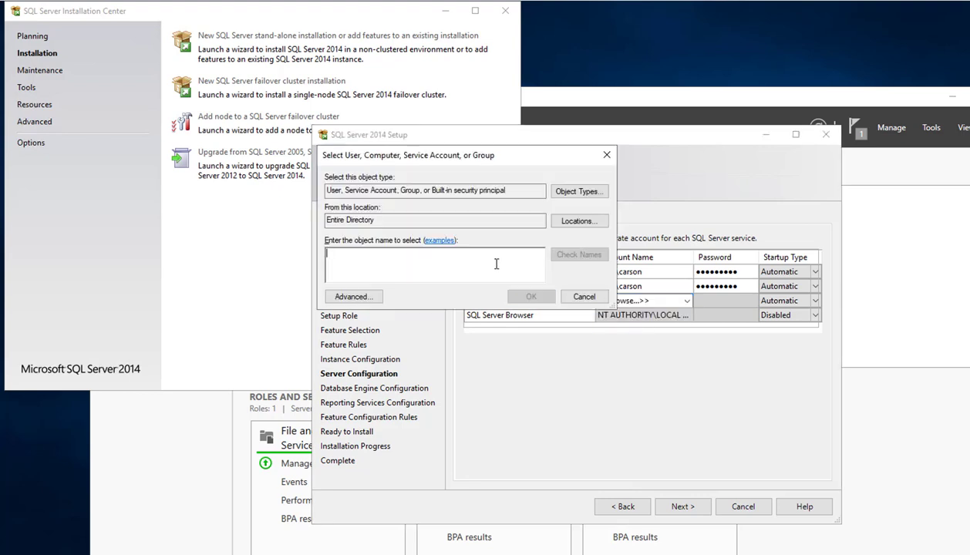
type("carson")
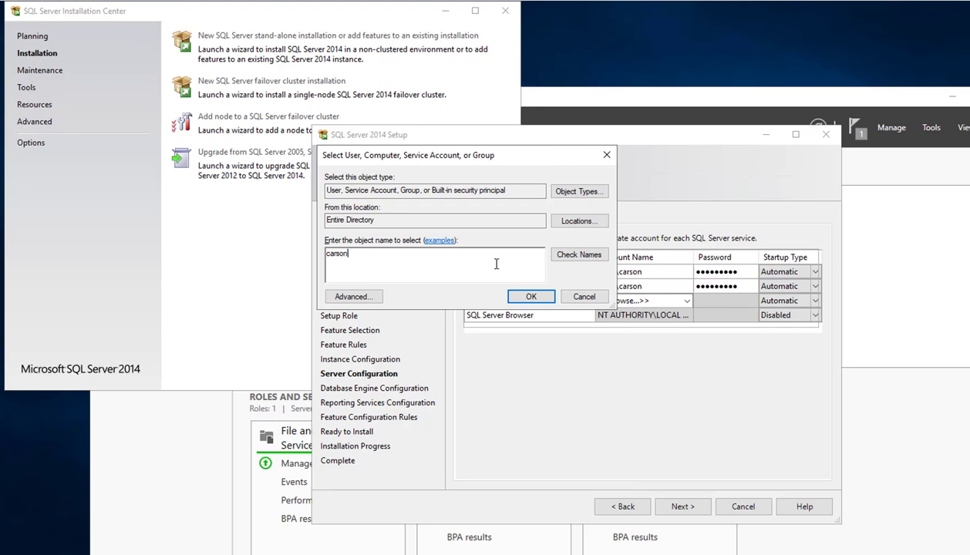
left_click(579, 254)
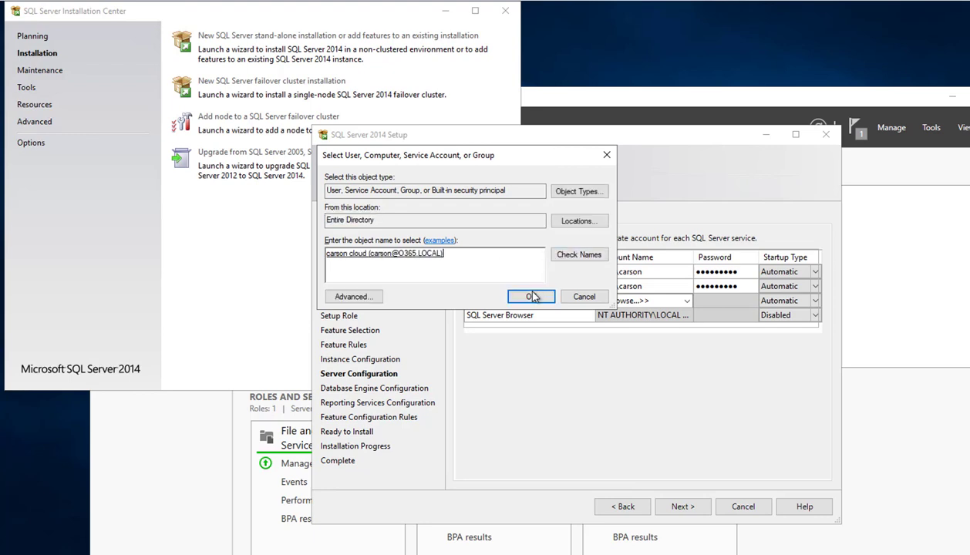
left_click(531, 296)
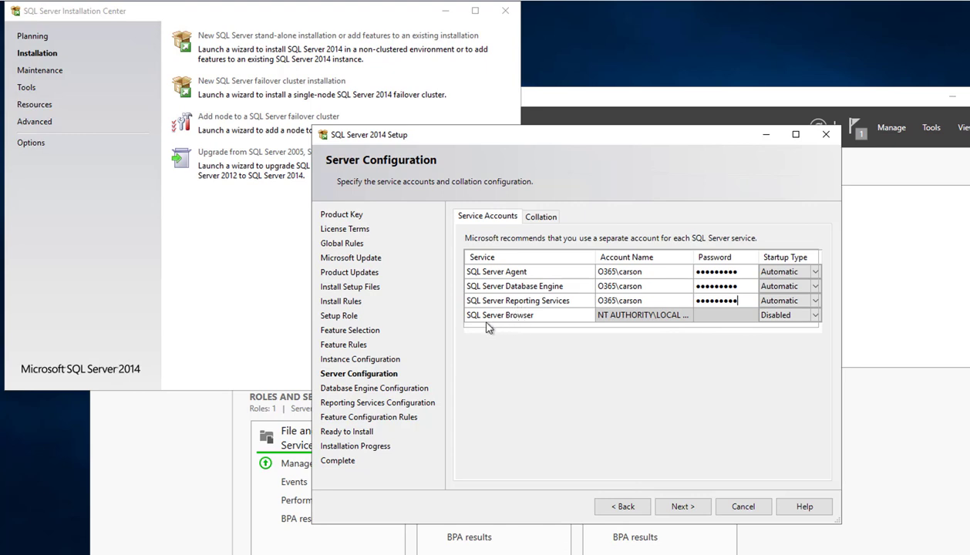
mouse_move(721, 375)
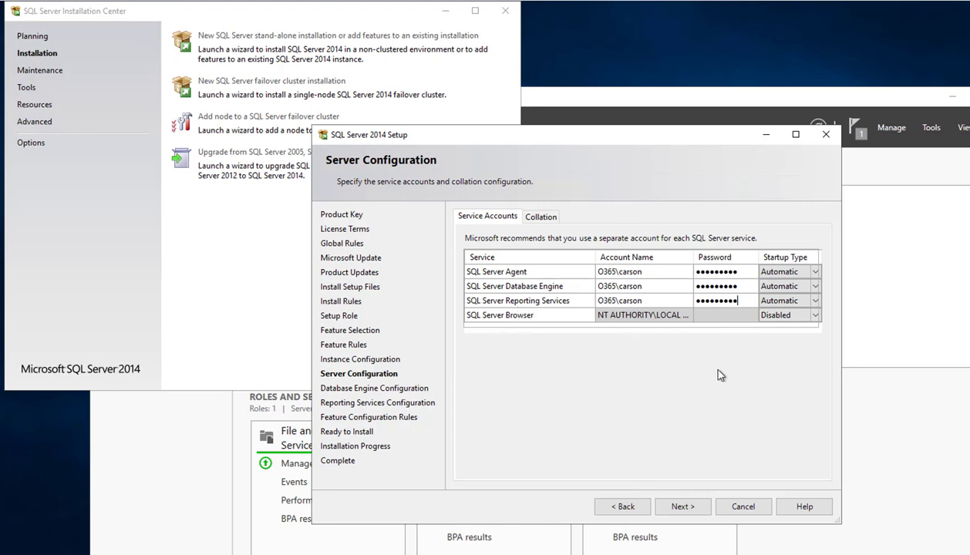
mouse_move(740, 377)
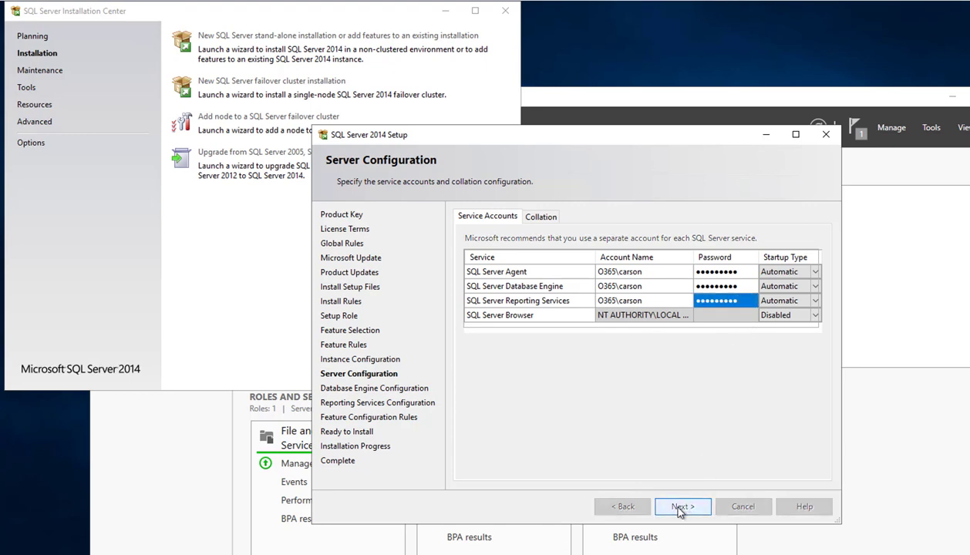
left_click(681, 507)
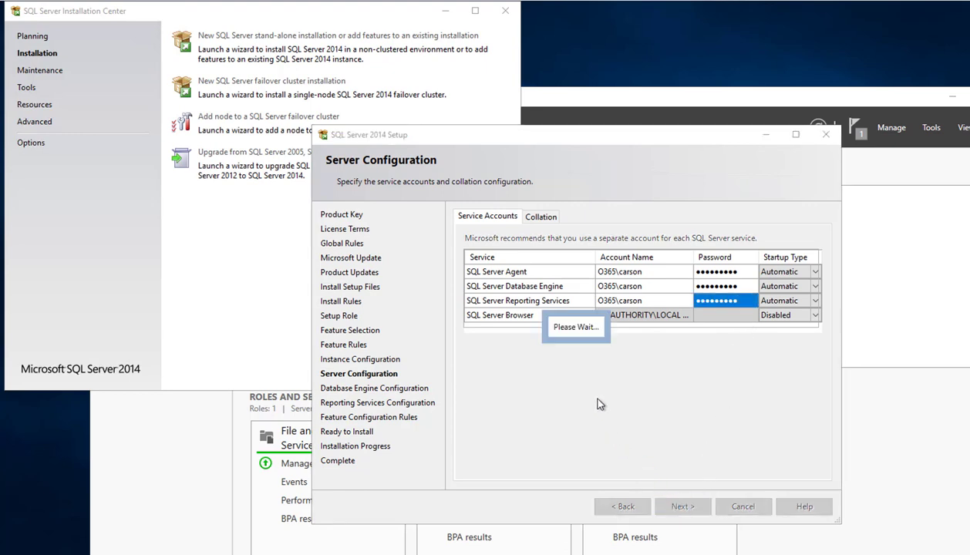
mouse_move(730, 427)
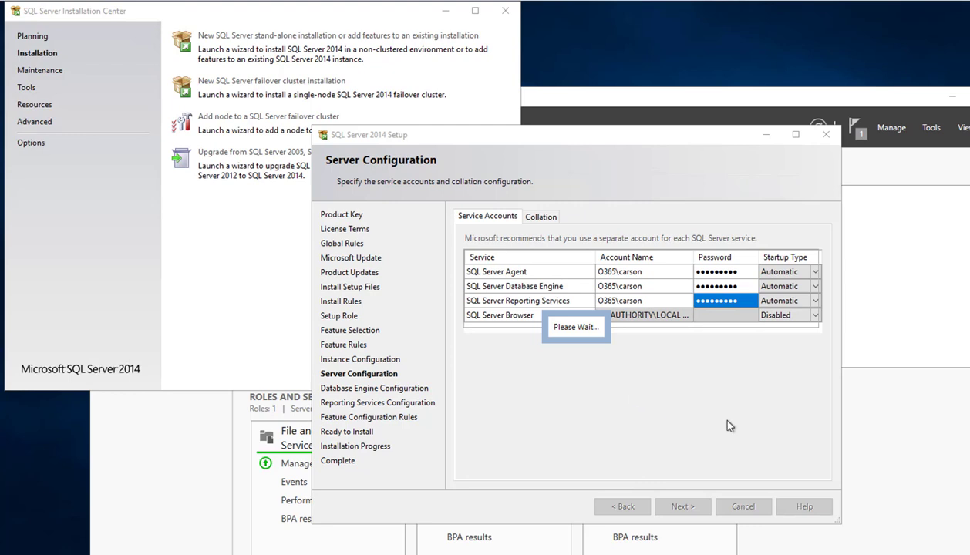
Step: Enable Mixed Mode with a confirmed sa password and add the current user as administrator
left_click(681, 506)
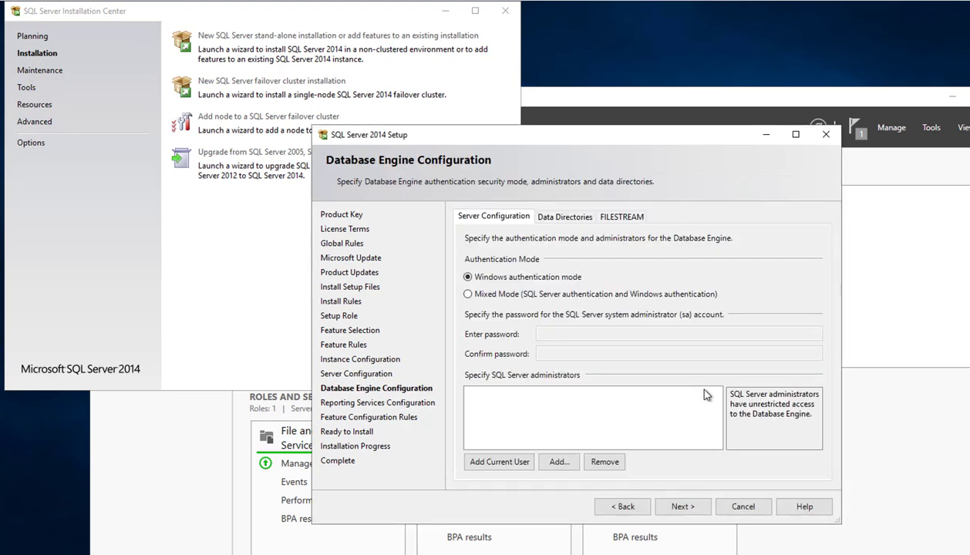
mouse_move(508, 289)
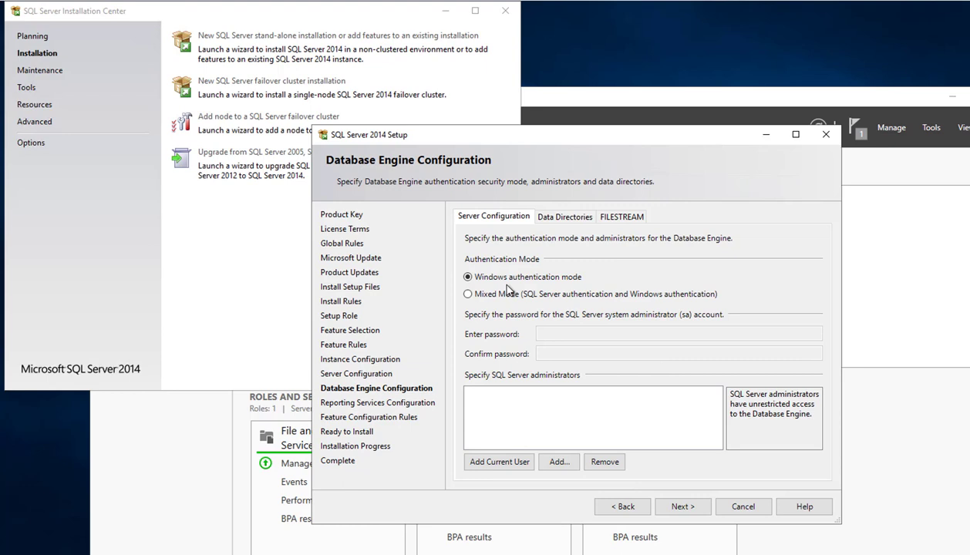
mouse_move(565, 292)
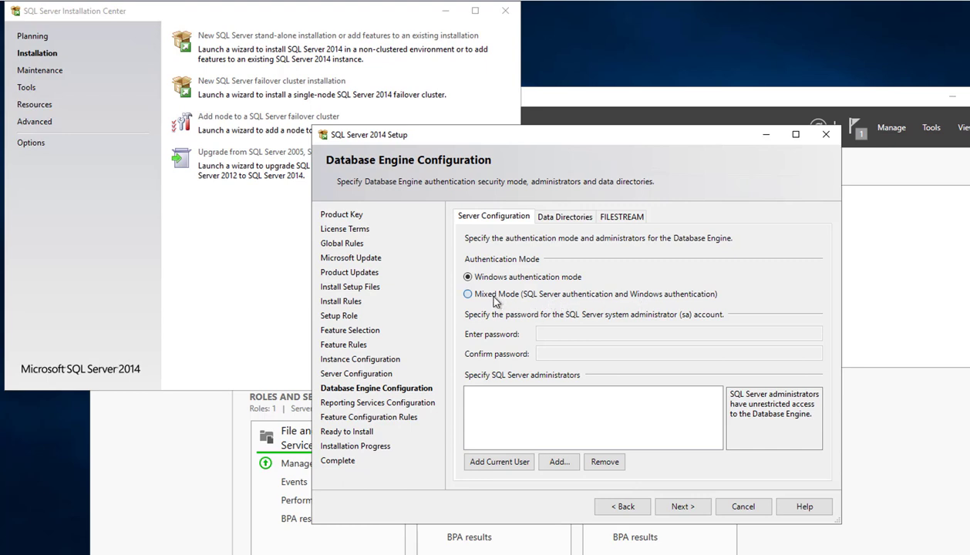
left_click(468, 294)
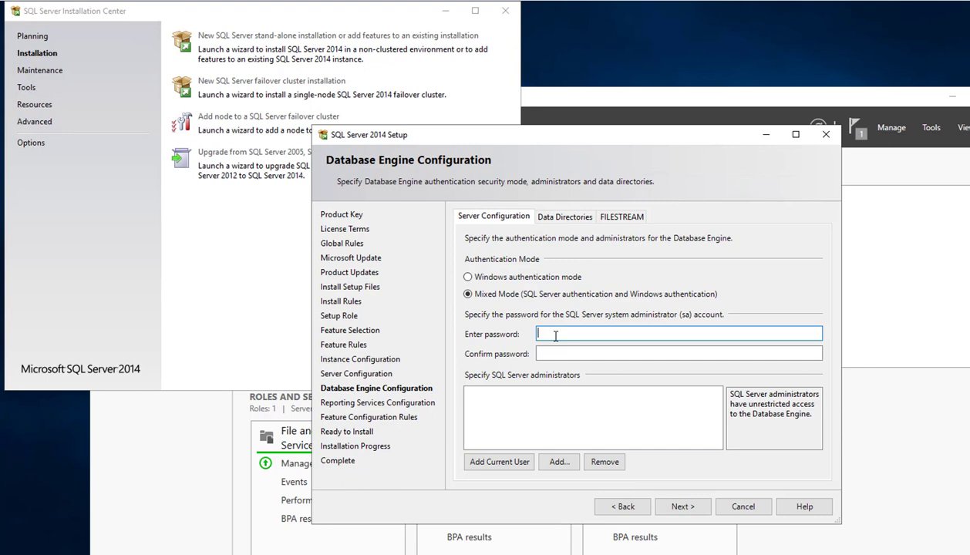
type("•")
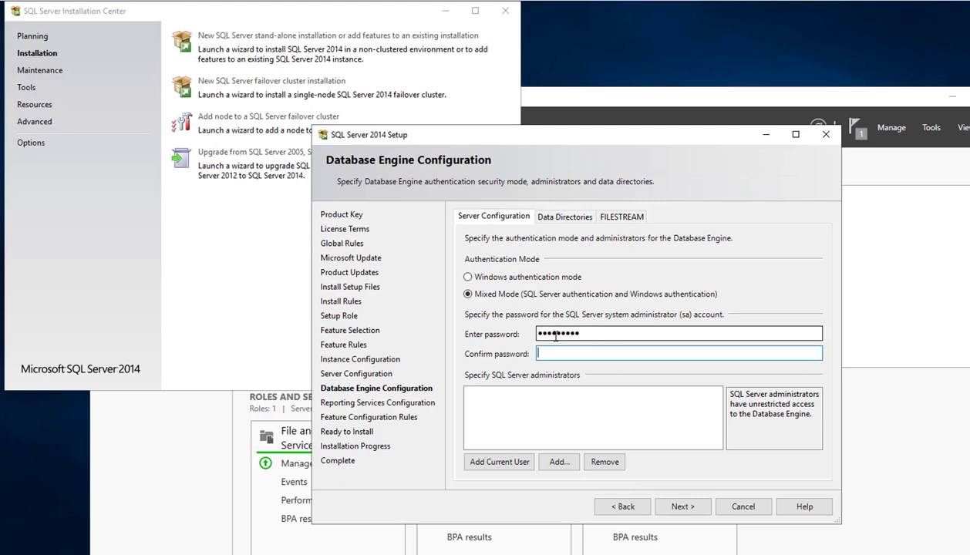
type("••••••")
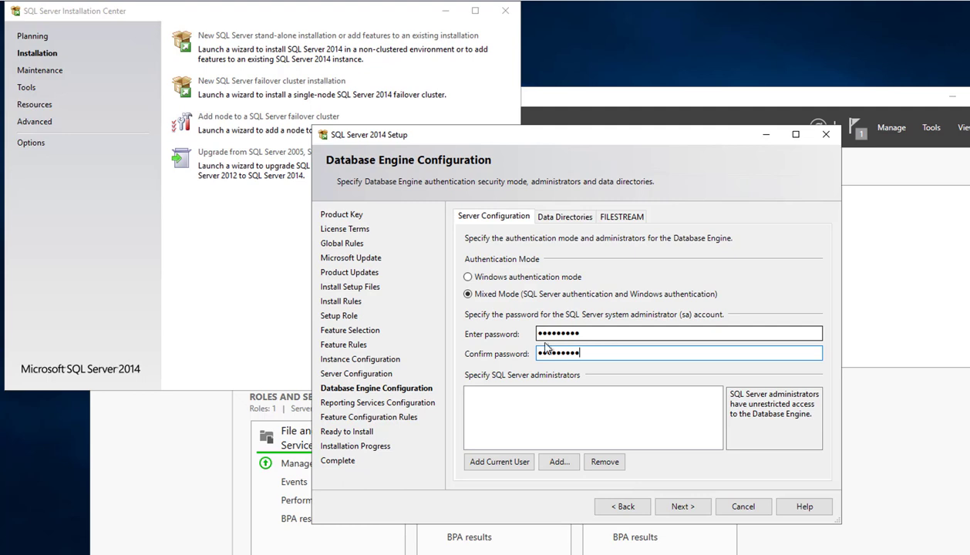
left_click(499, 461)
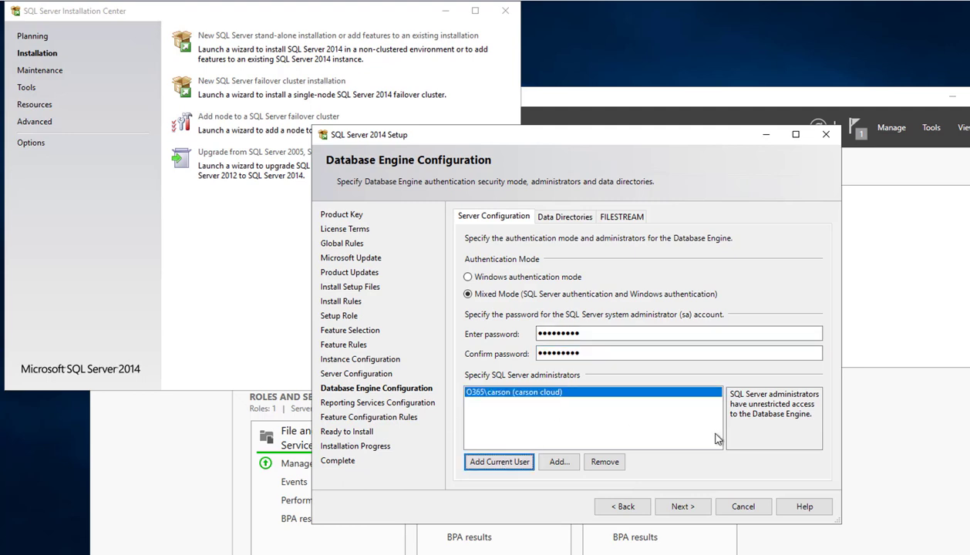
mouse_move(660, 456)
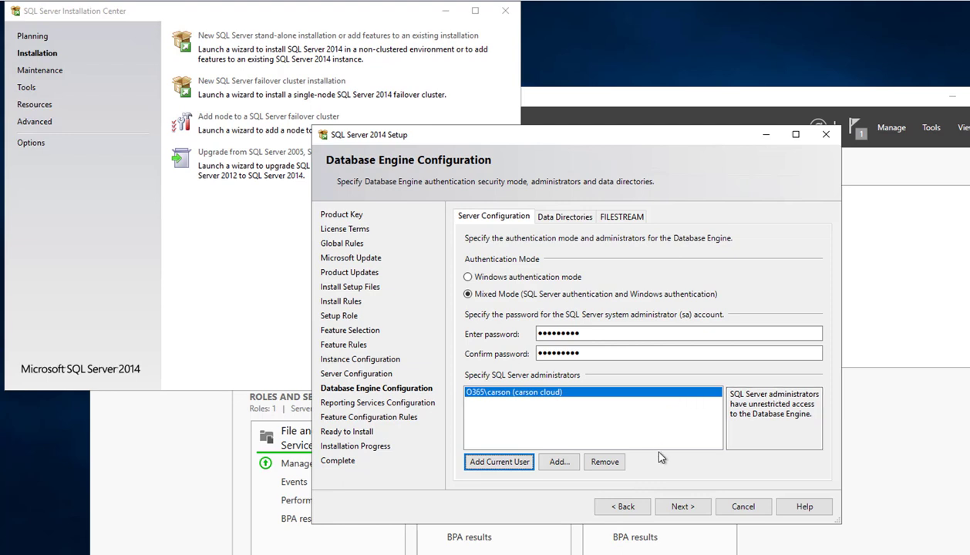
left_click(682, 507)
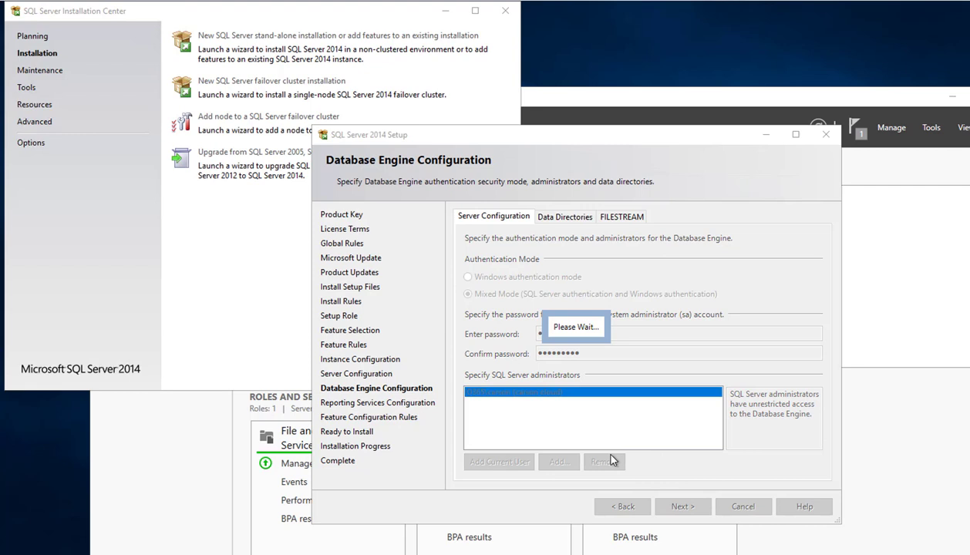
left_click(682, 507)
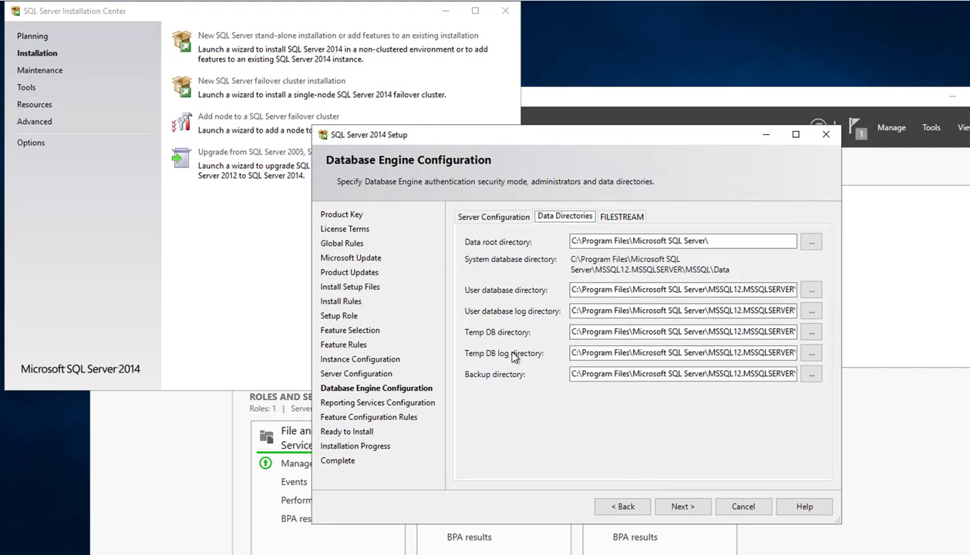
mouse_move(516, 343)
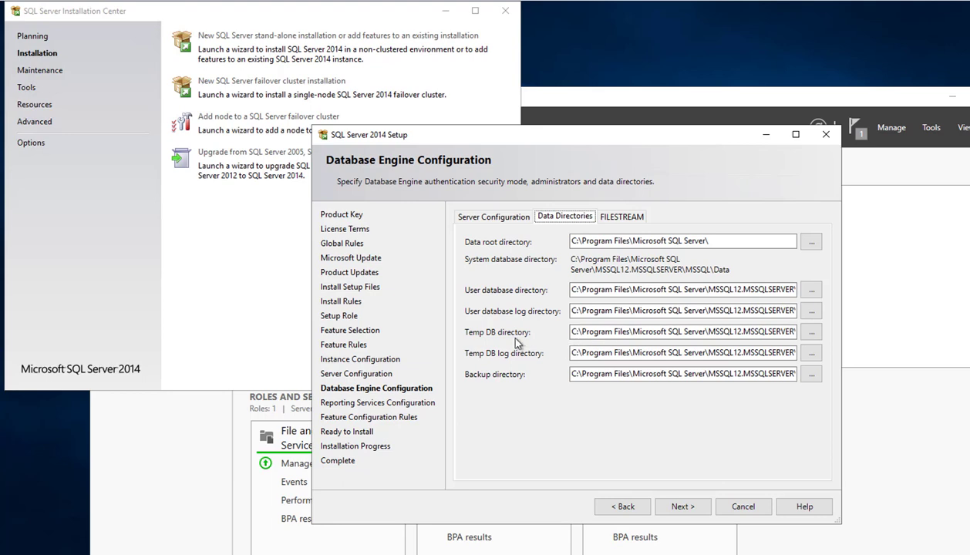
mouse_move(550, 318)
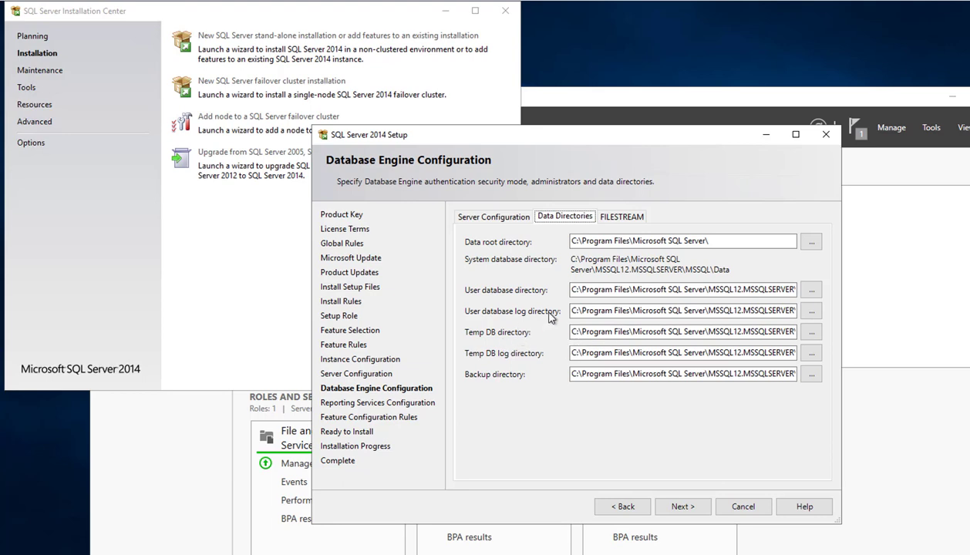
mouse_move(507, 349)
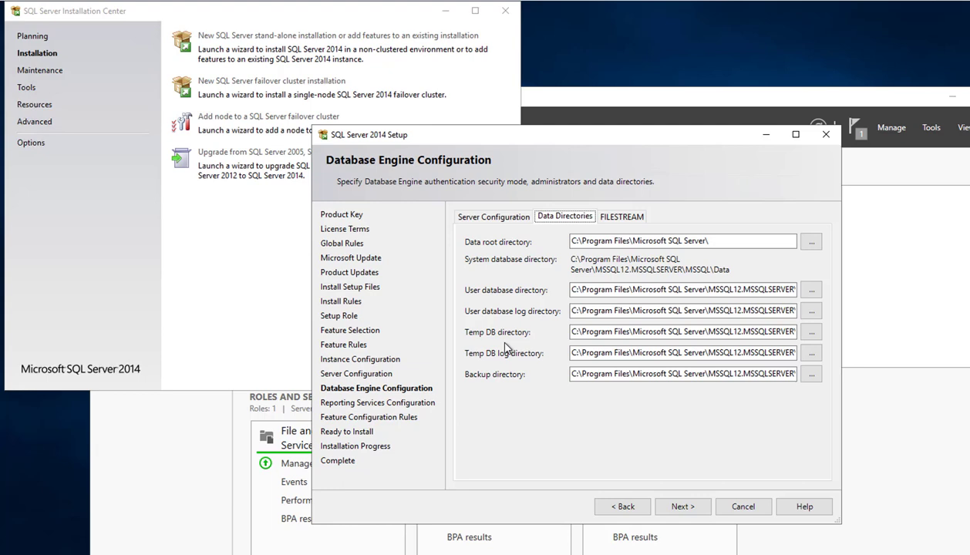
left_click(682, 352)
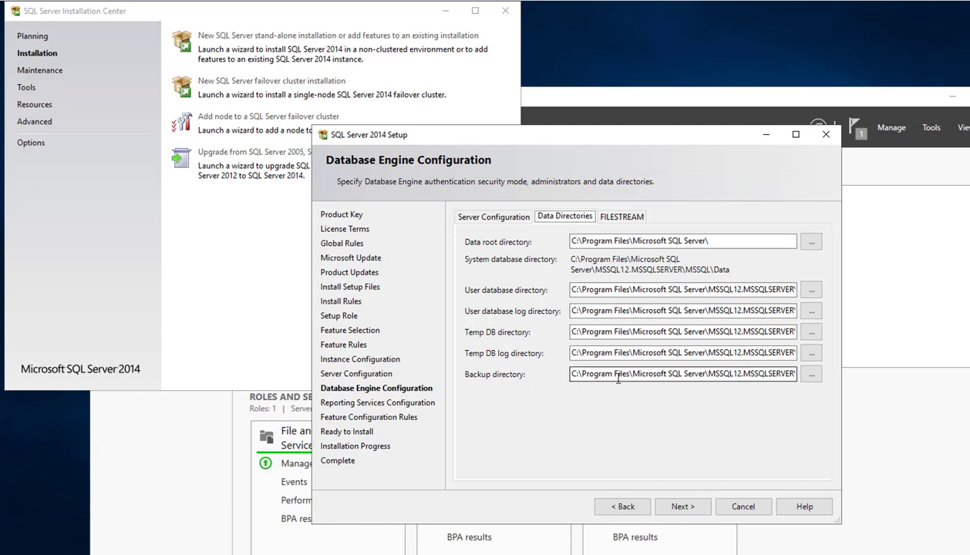
triple_click(682, 374)
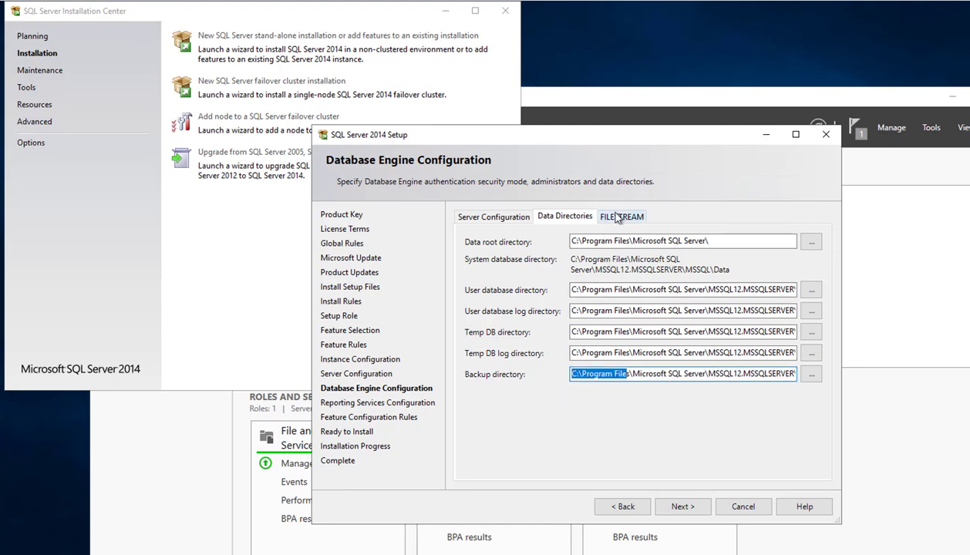
left_click(621, 216)
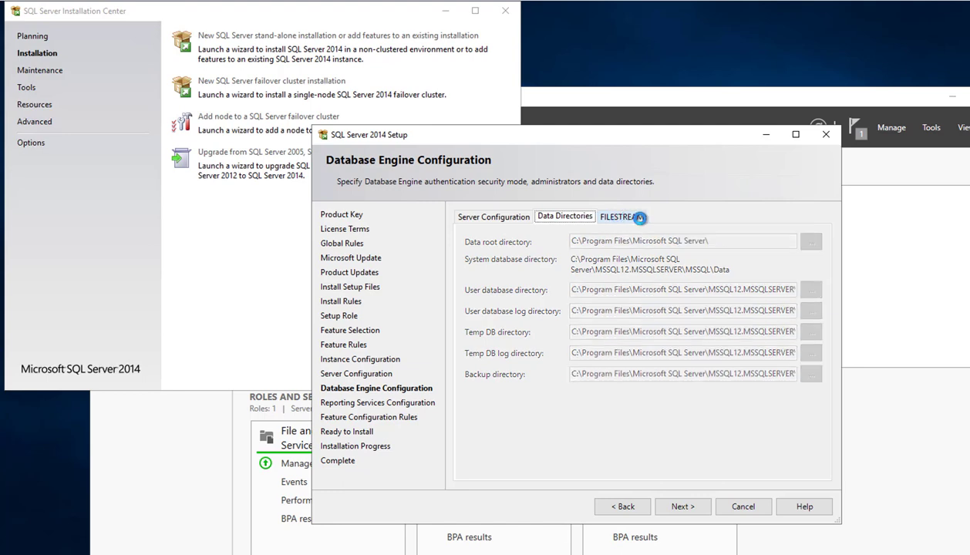
left_click(622, 216)
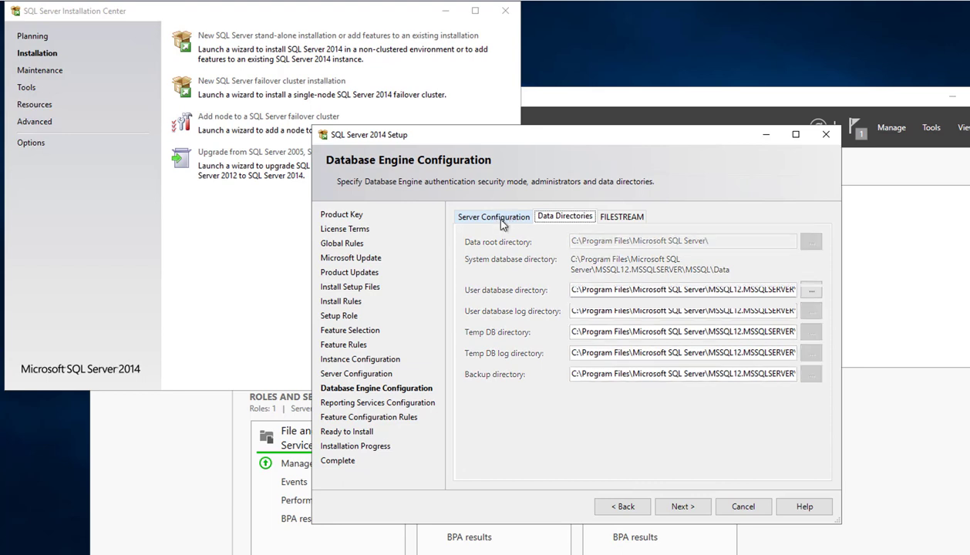
left_click(494, 216)
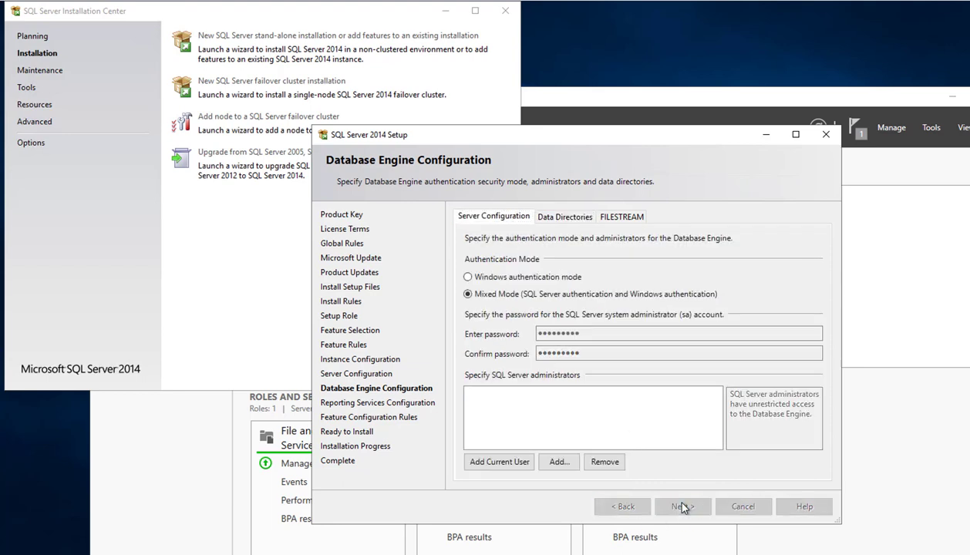
Step: Choose 'Install only' under Reporting Services Native Mode and continue
left_click(682, 507)
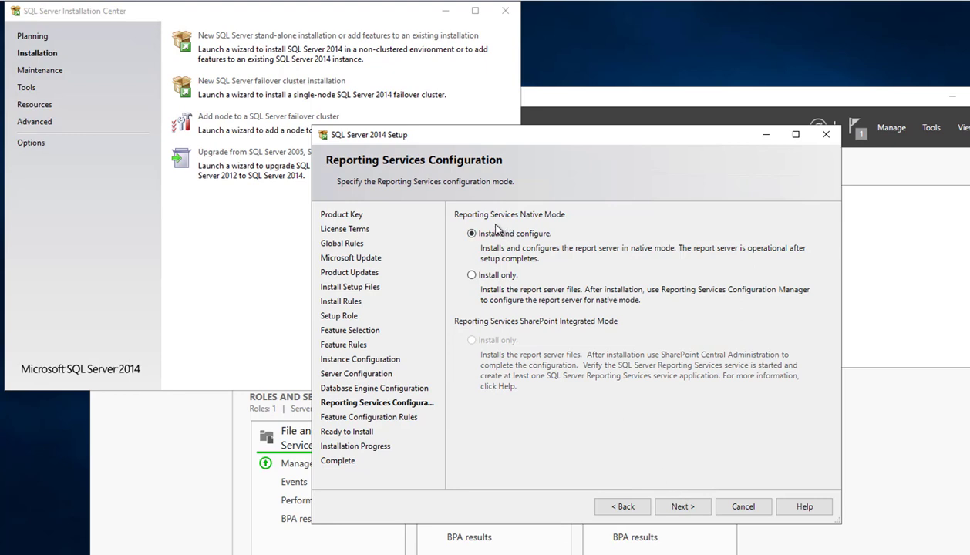
mouse_move(520, 229)
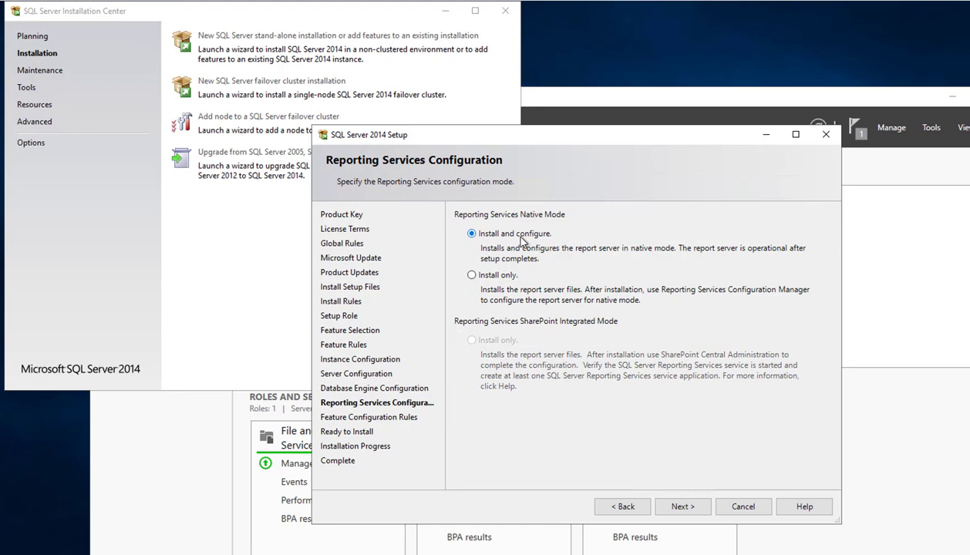
mouse_move(513, 278)
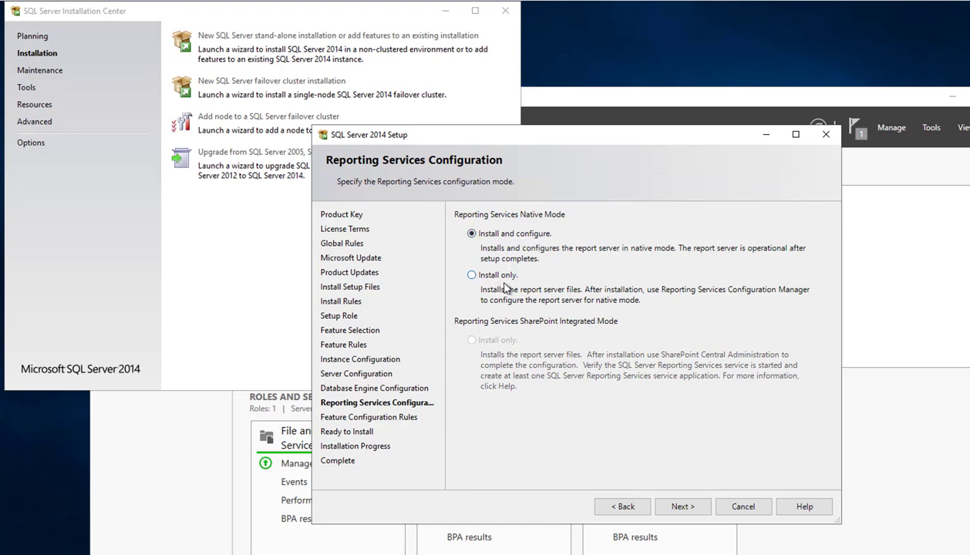
mouse_move(766, 261)
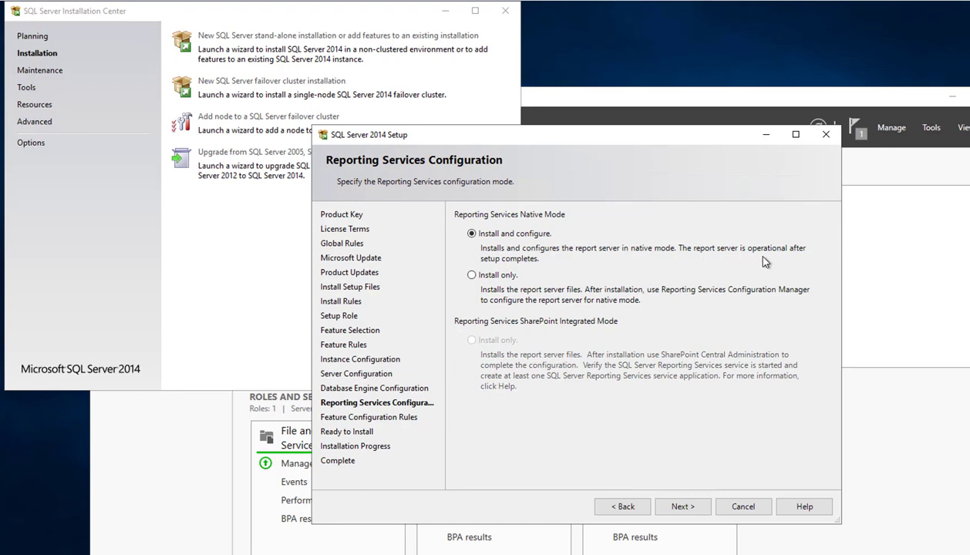
mouse_move(523, 265)
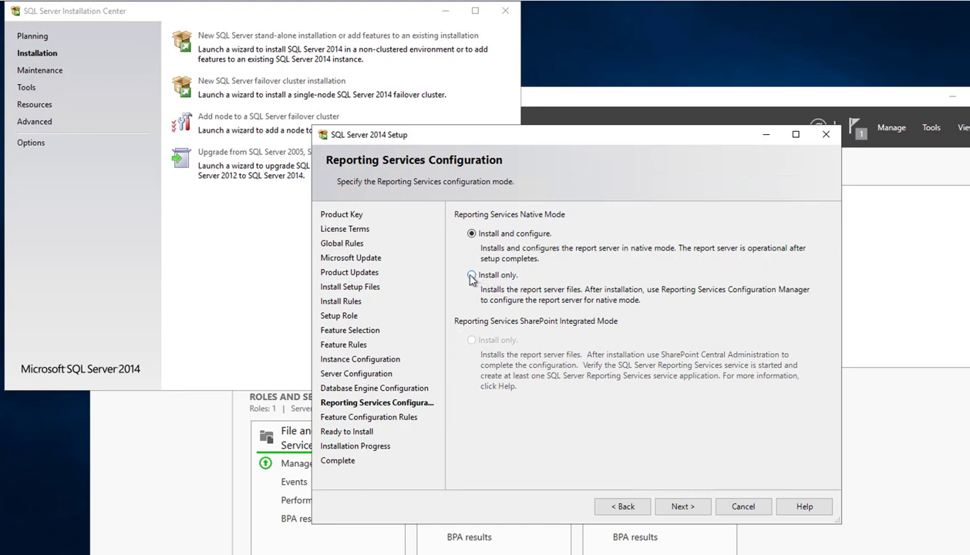
left_click(471, 275)
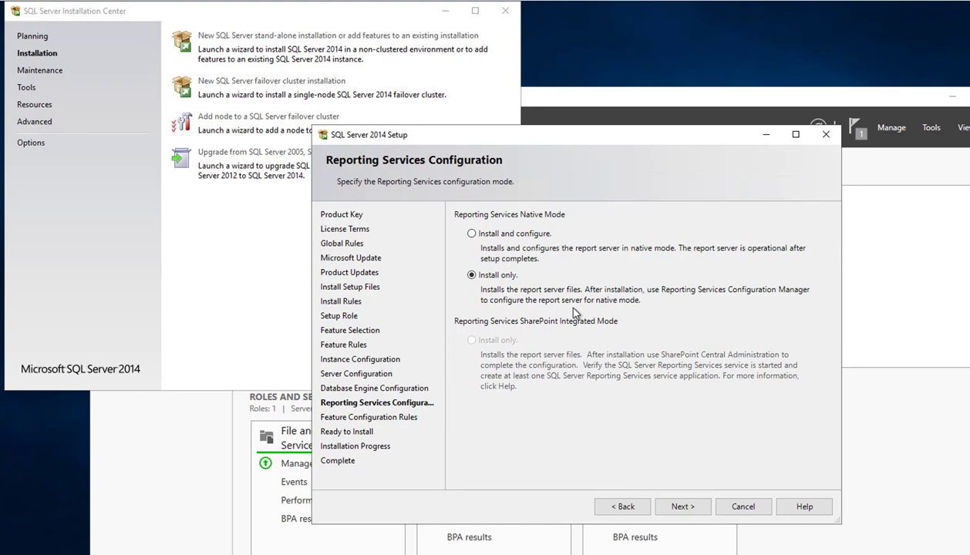
mouse_move(516, 292)
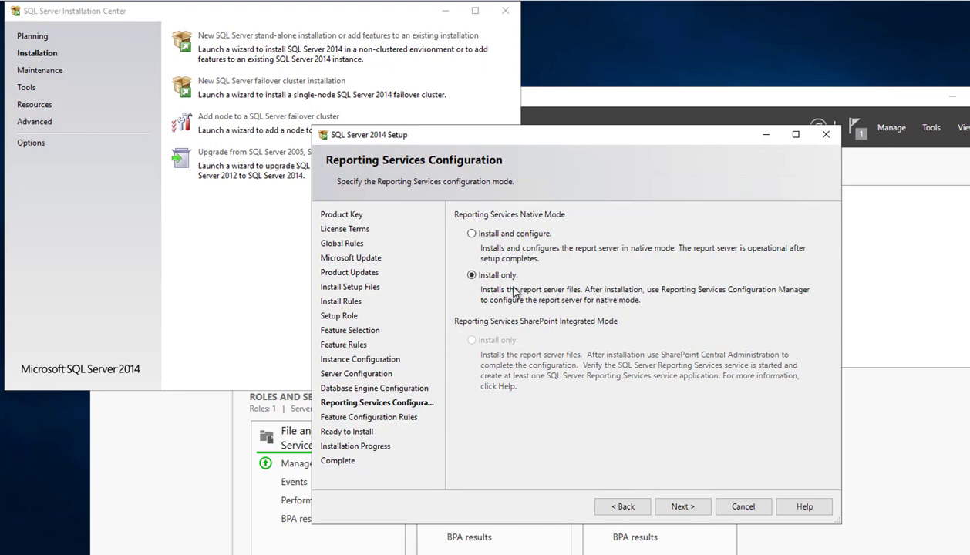
mouse_move(529, 319)
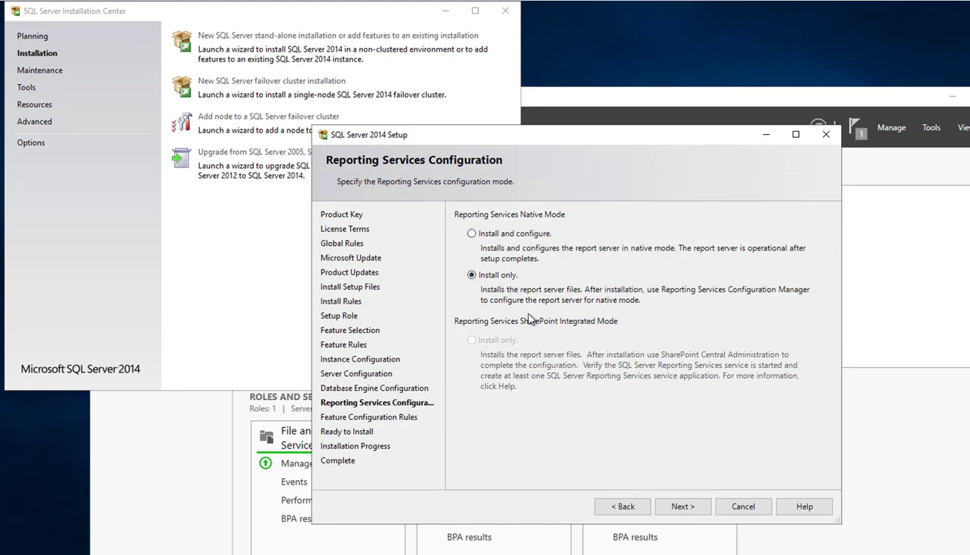
mouse_move(652, 435)
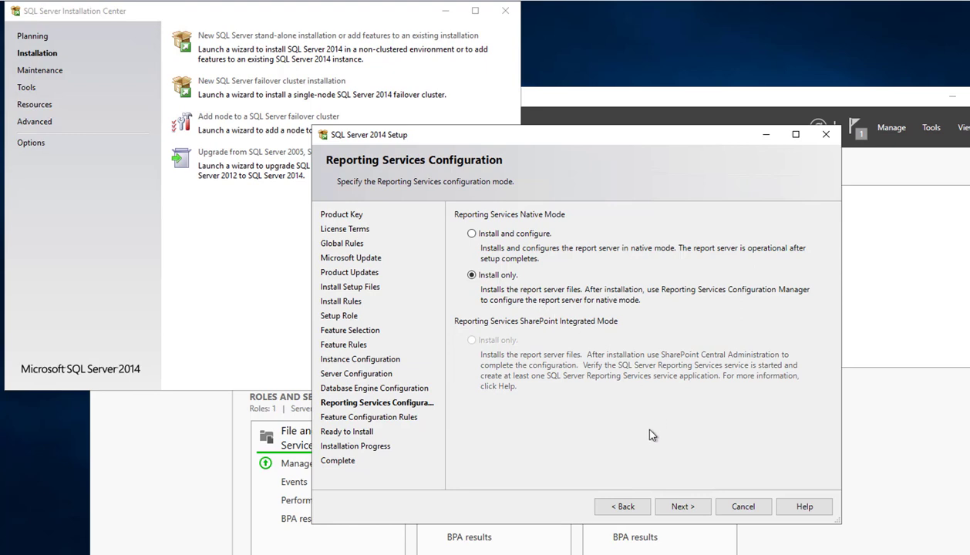
mouse_move(540, 311)
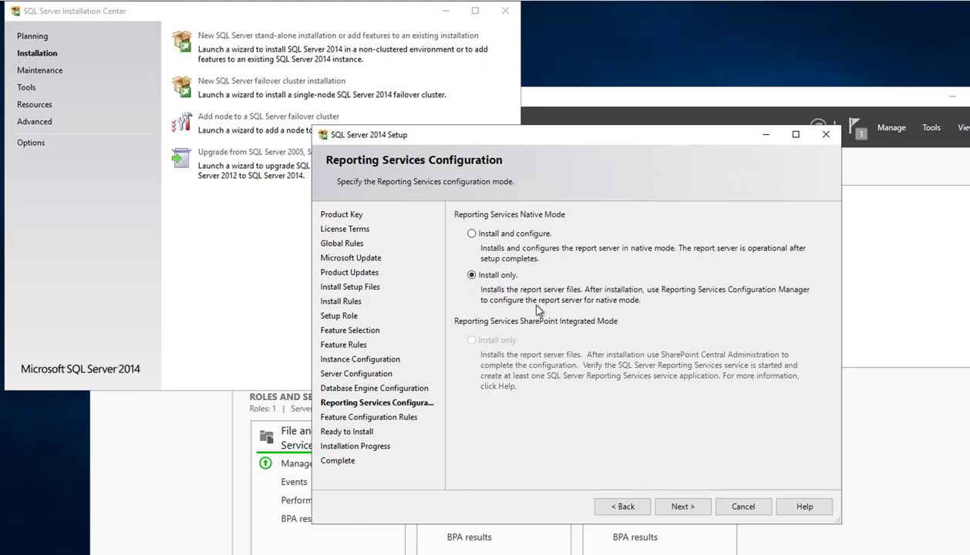
mouse_move(688, 386)
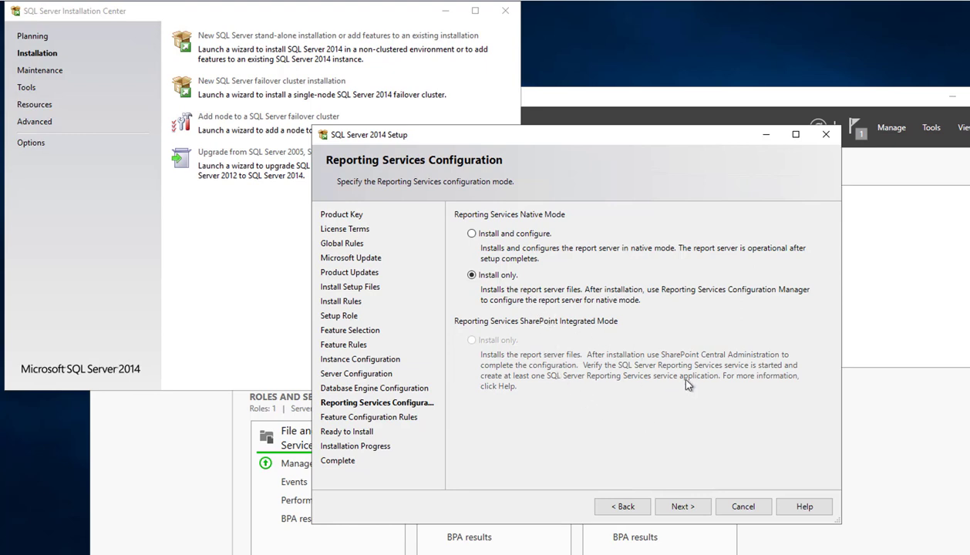
mouse_move(623, 346)
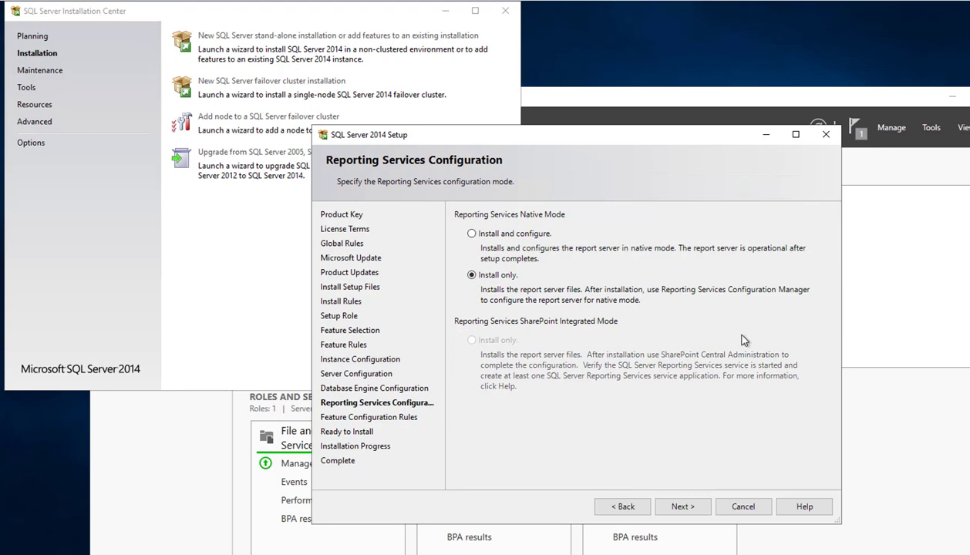
mouse_move(666, 480)
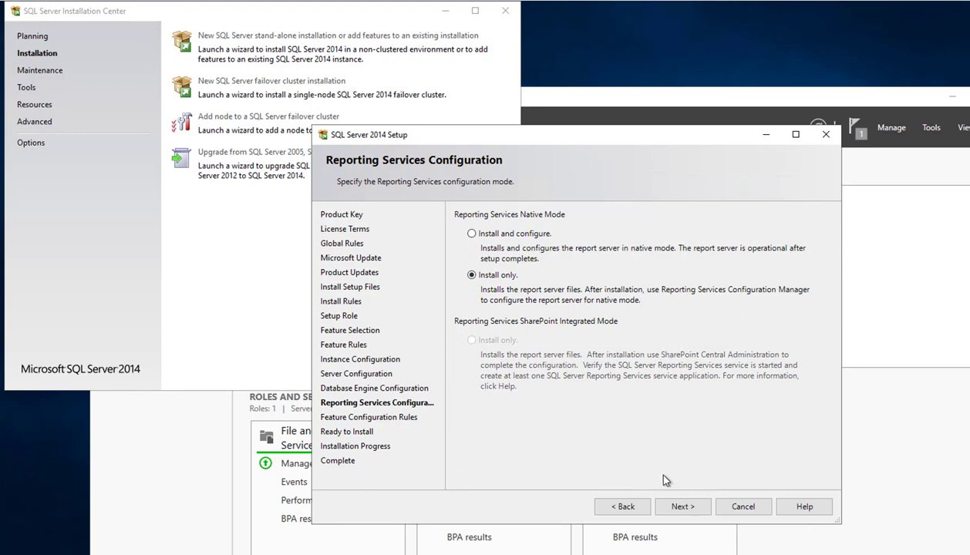
left_click(682, 507)
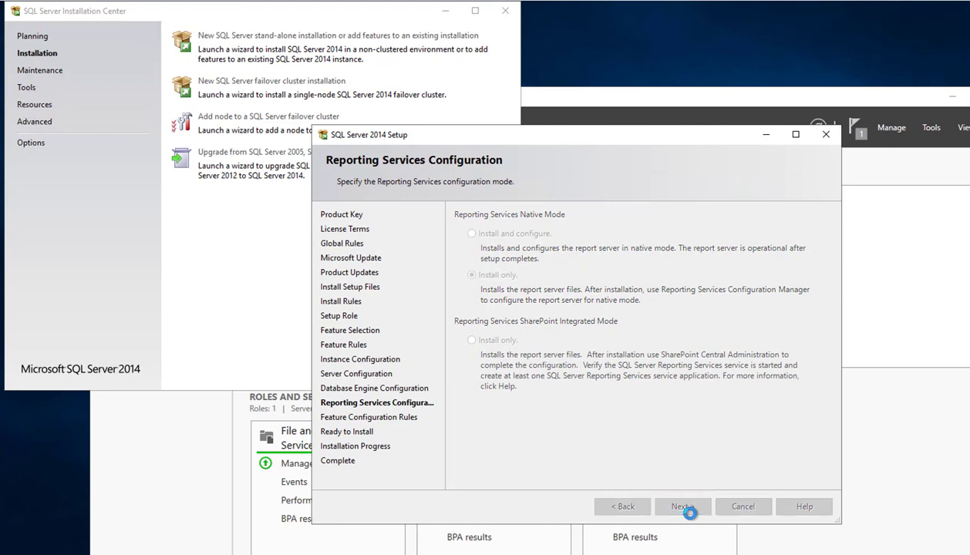
Step: Pass the configuration rules, review the Ready to Install summary, and install the features
left_click(682, 506)
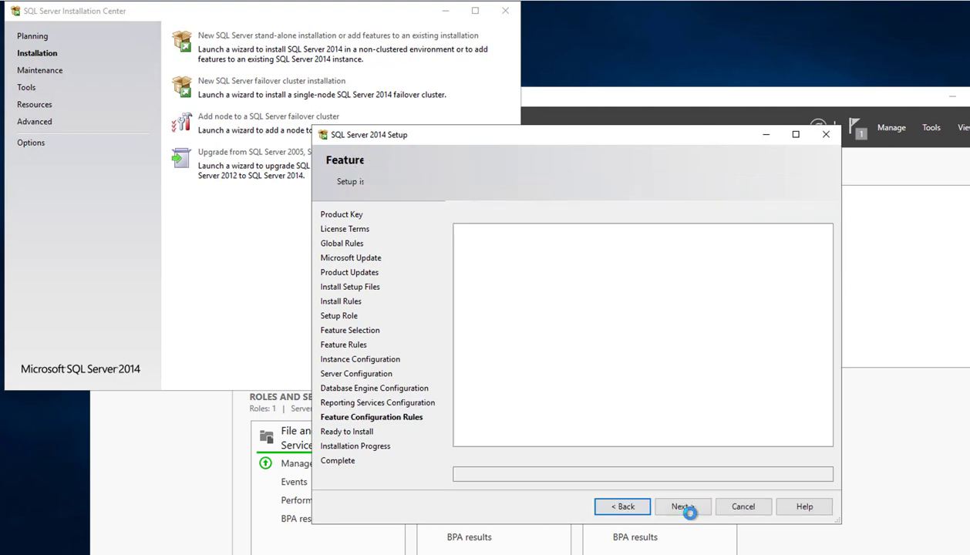
left_click(681, 507)
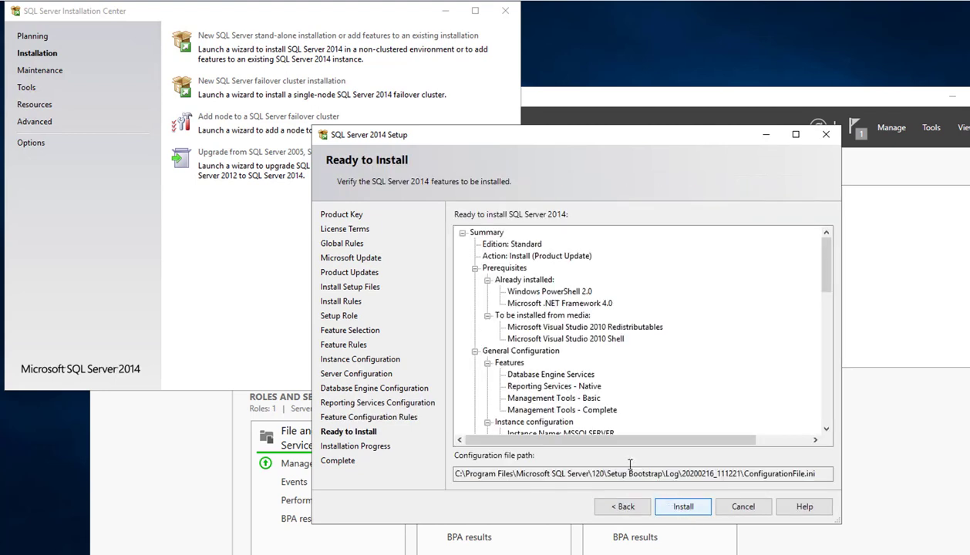
scroll("down", 3)
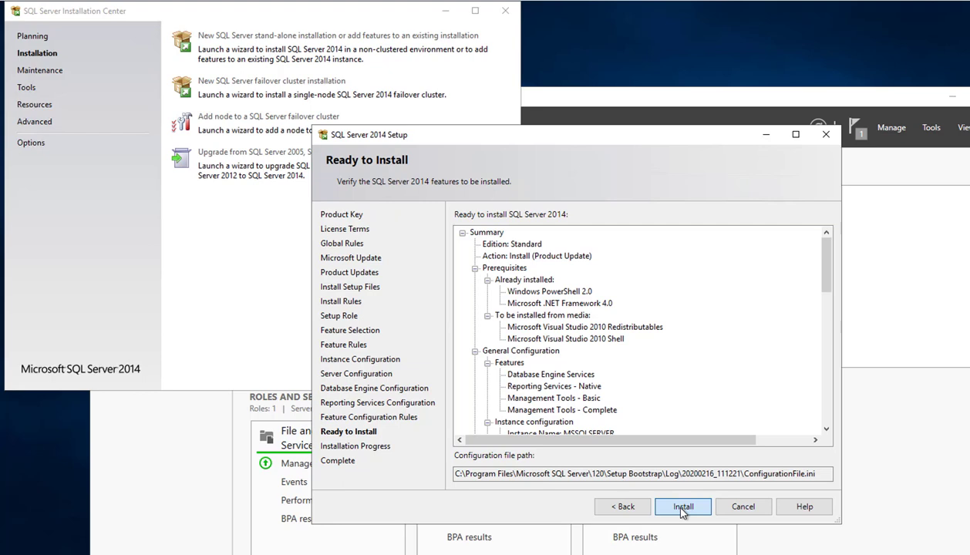
left_click(682, 507)
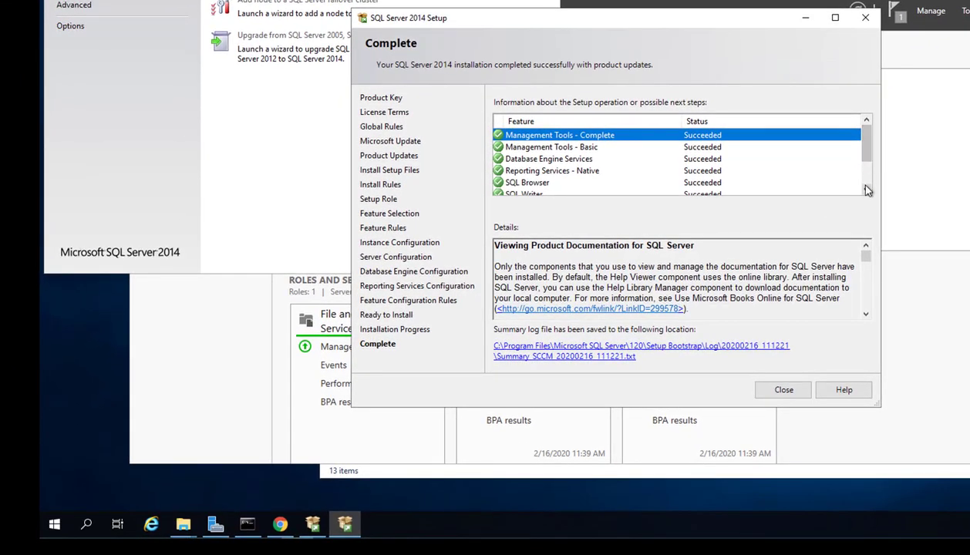
Step: Close the completed setup wizard and bring up the Start menu app list
scroll("down", 3)
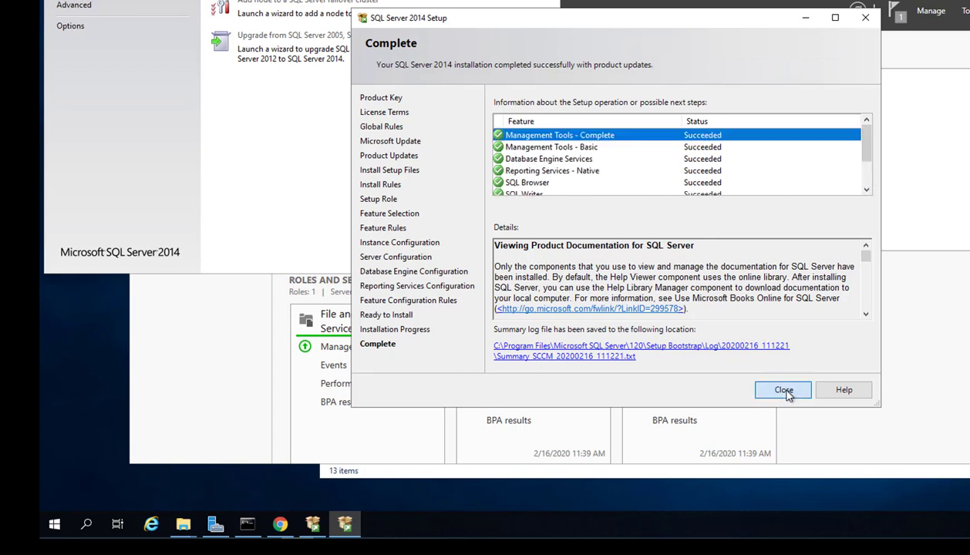
left_click(783, 390)
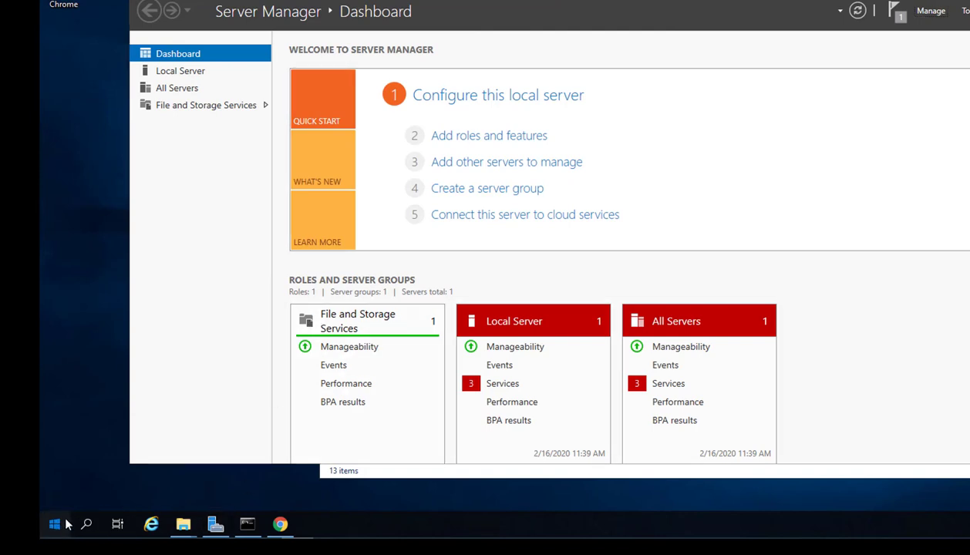
left_click(54, 525)
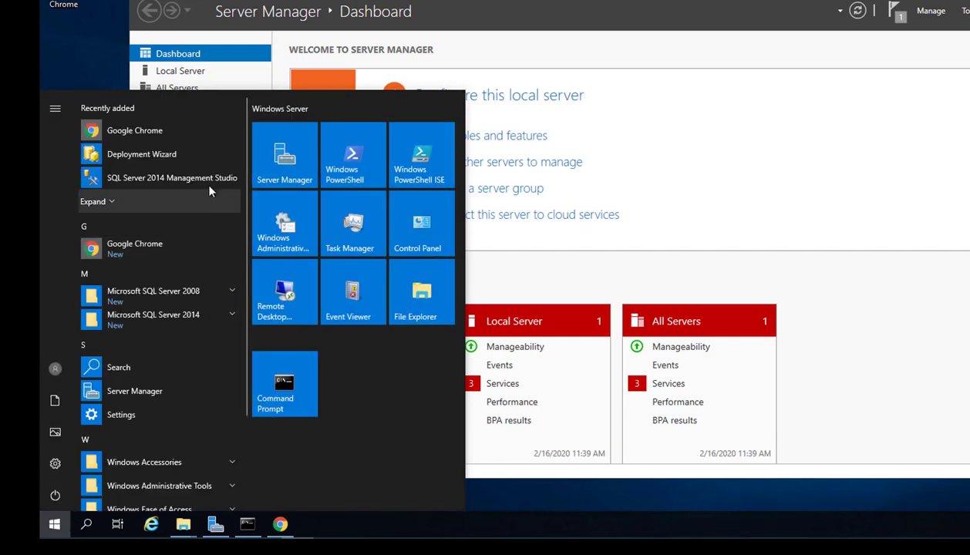
mouse_move(172, 177)
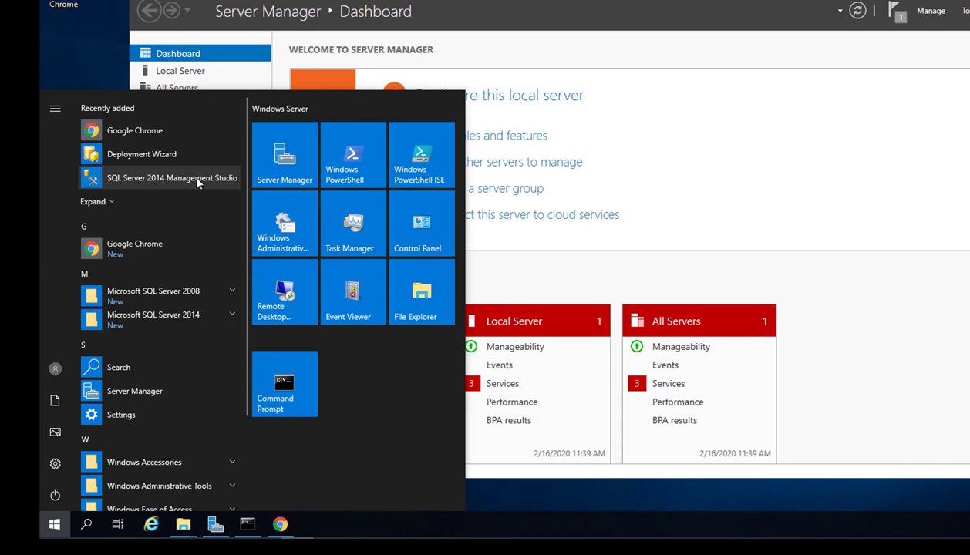
Step: Launch SQL Server 2014 Management Studio from Recently added
left_click(172, 177)
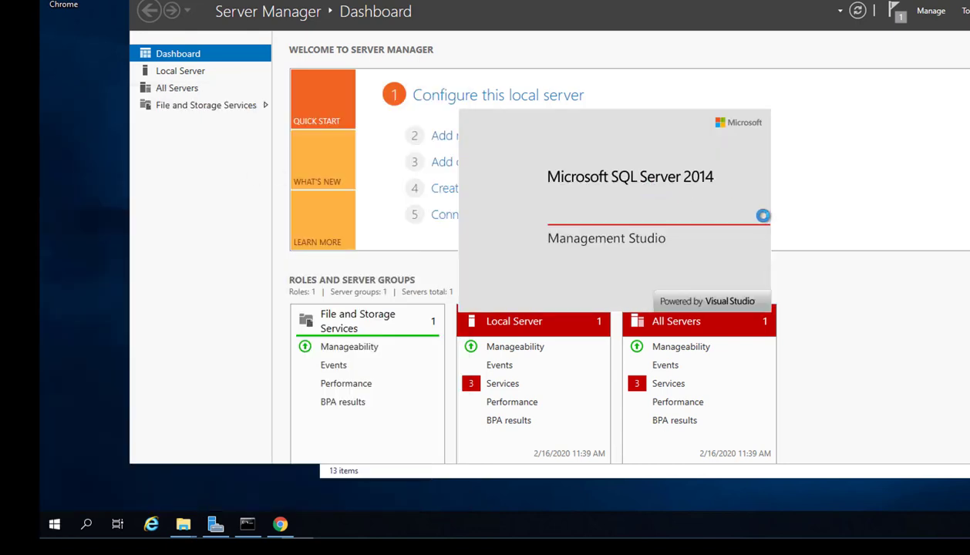
mouse_move(827, 237)
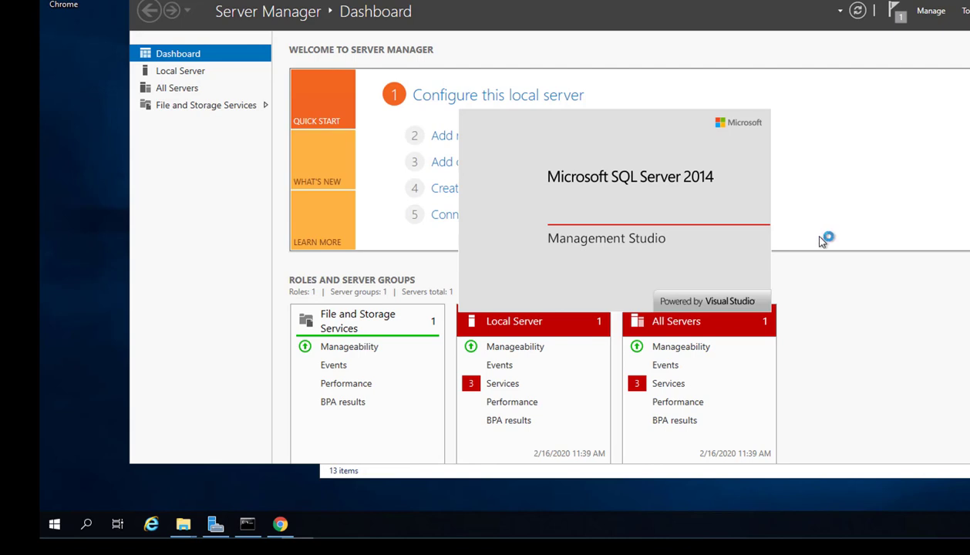
mouse_move(682, 255)
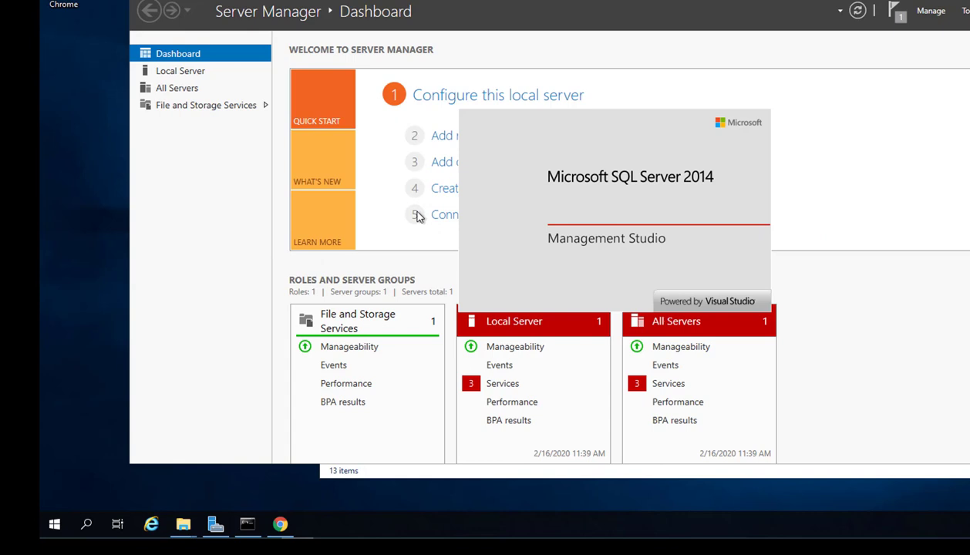
mouse_move(839, 223)
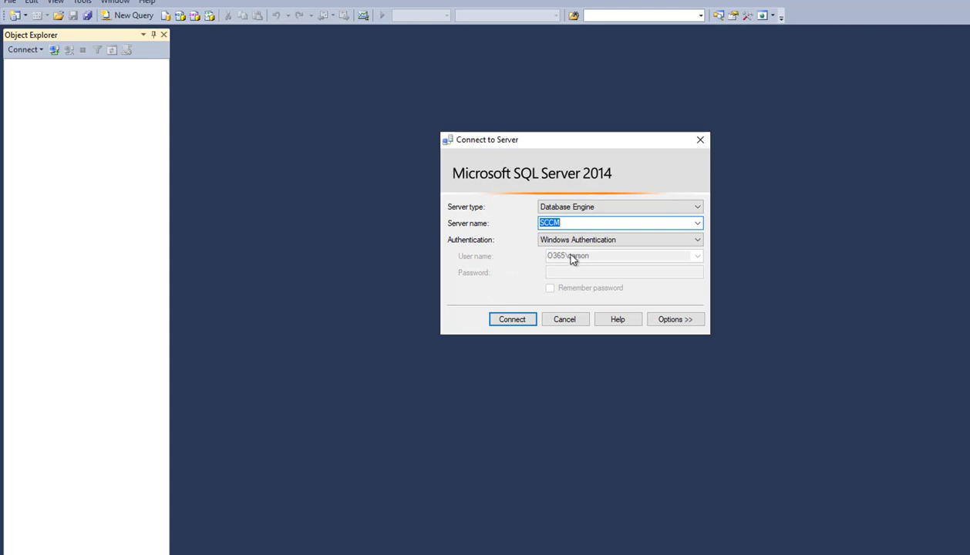
Step: Connect to the SCCM server with Windows Authentication
left_click(697, 239)
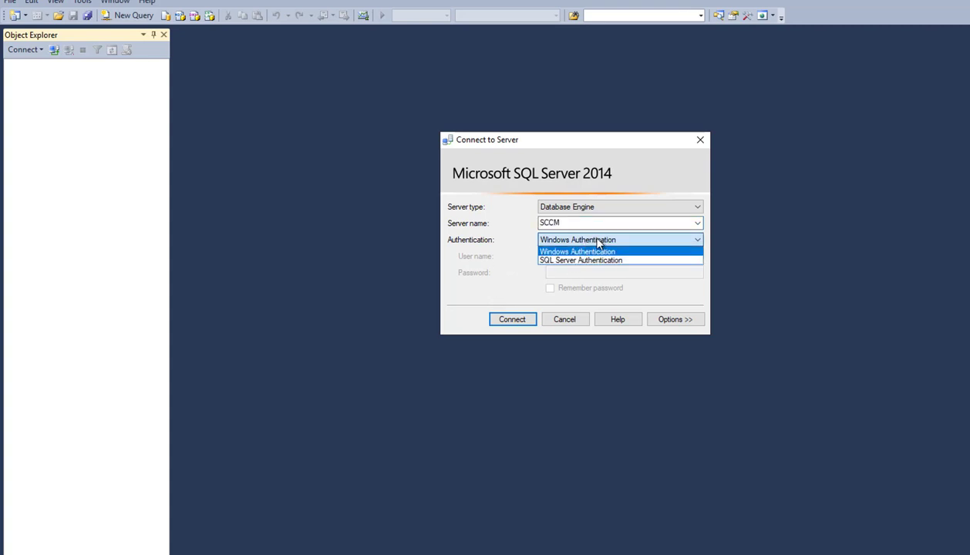
left_click(511, 319)
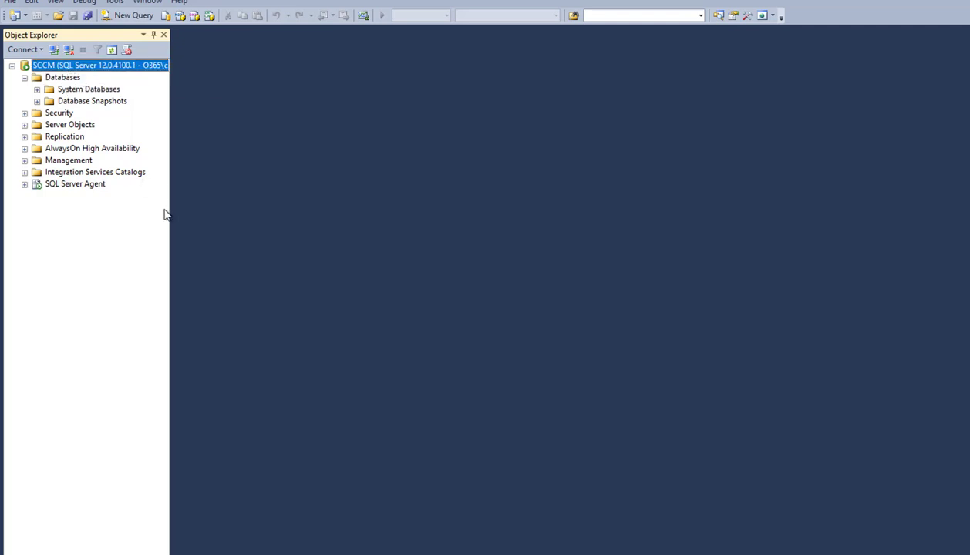
mouse_move(169, 113)
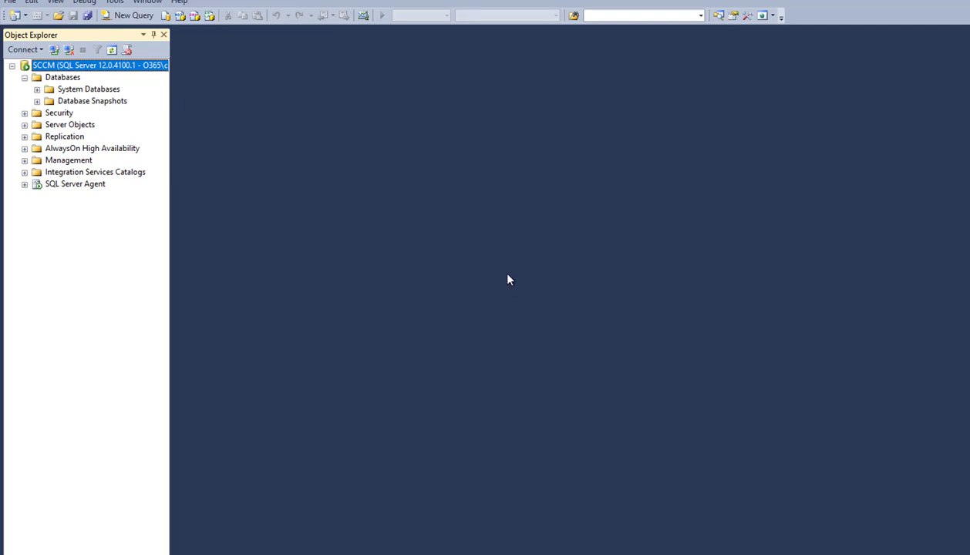
mouse_move(480, 279)
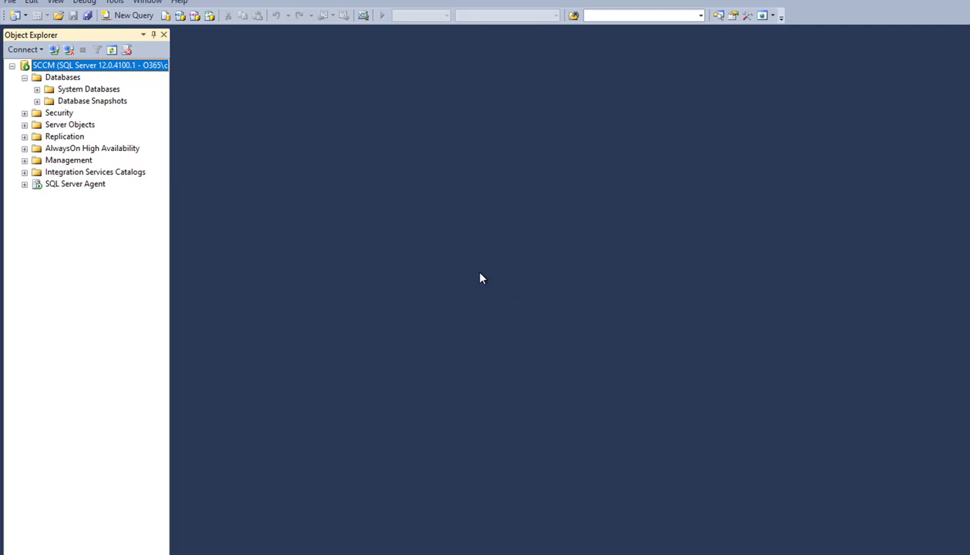
mouse_move(795, 537)
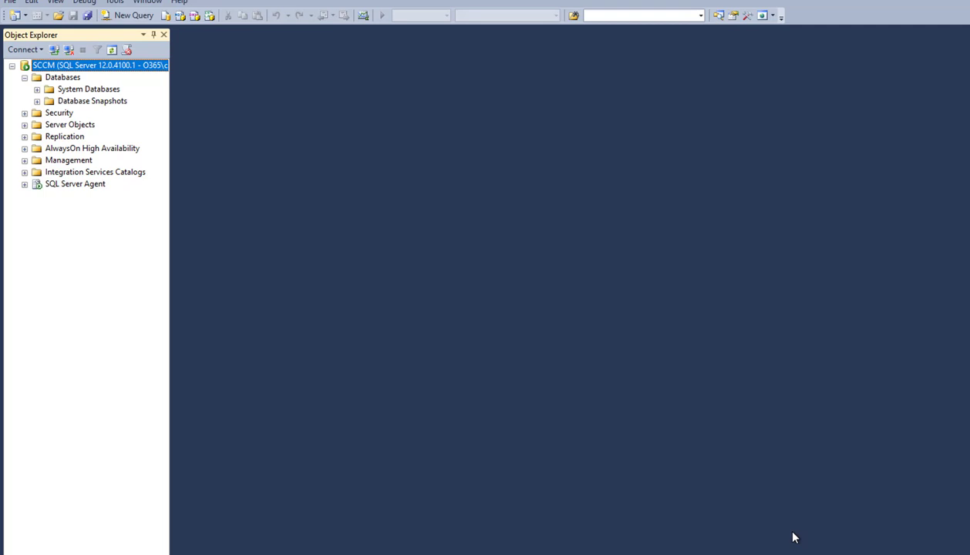